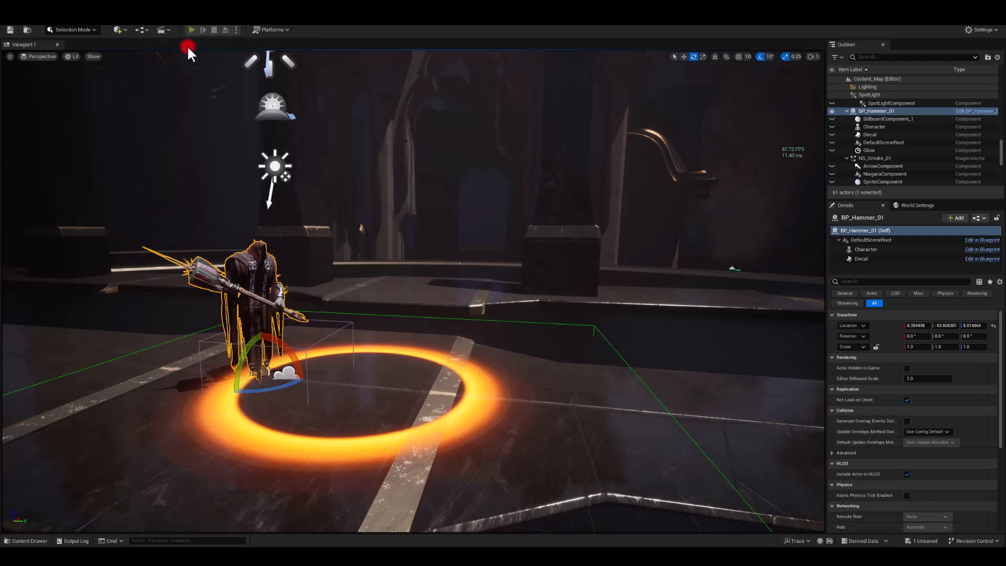
Browse the Content Drawer to Content > TMAFX > Patreon_2024 > May > Textures
{"action": "left_click", "coordinate": [189, 30]}
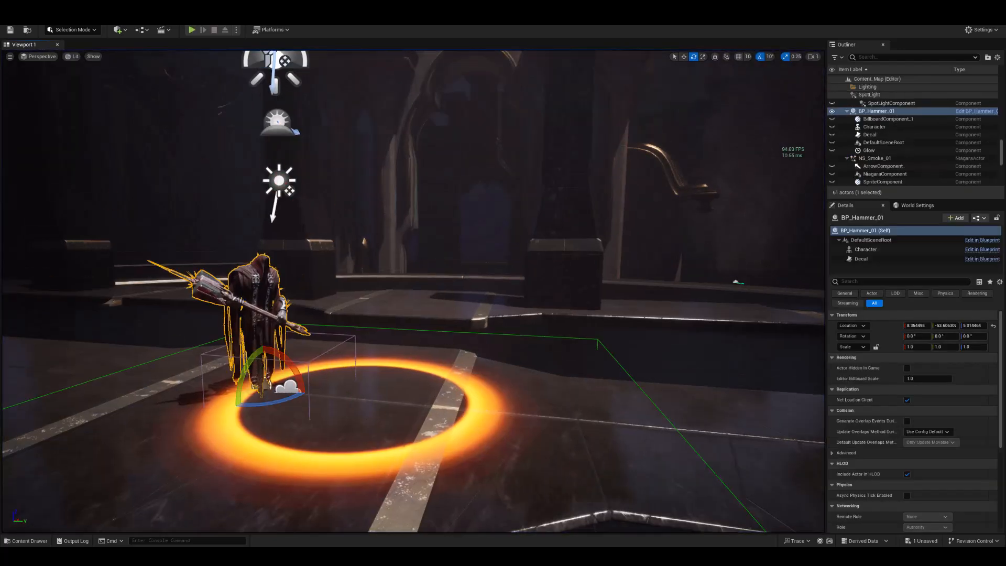
{"action": "left_click", "coordinate": [191, 29]}
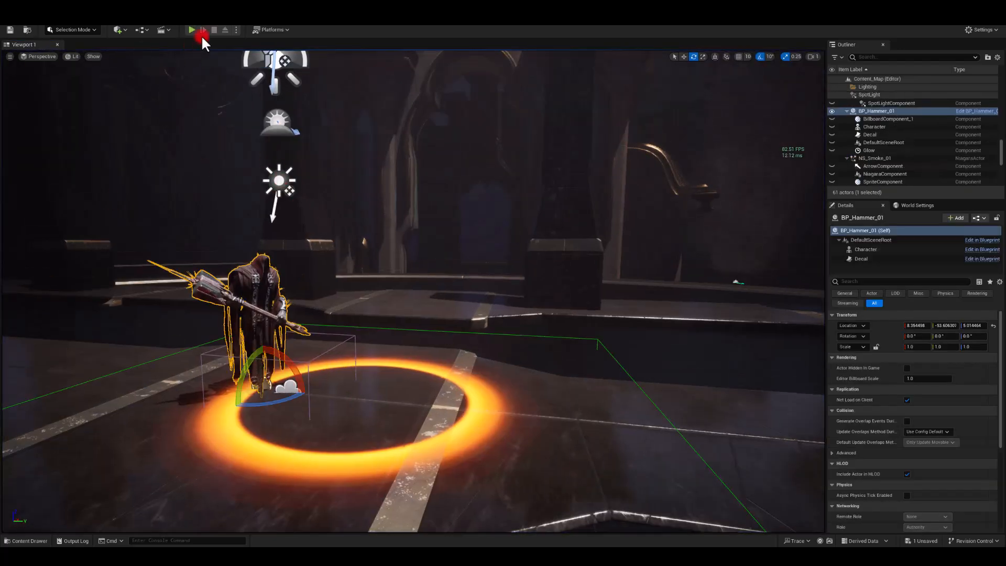
{"action": "left_click", "coordinate": [191, 29]}
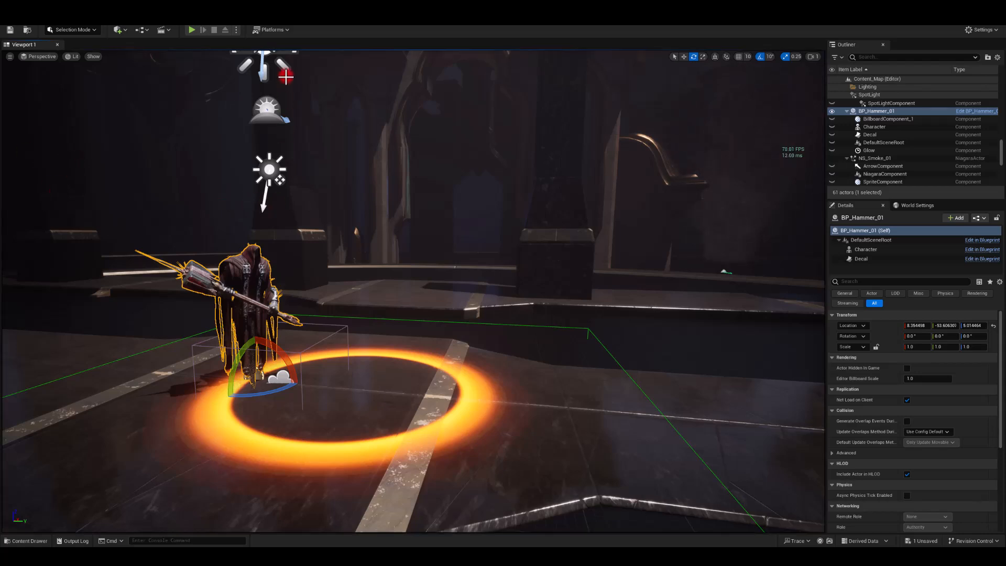
{"action": "mouse_move", "coordinate": [289, 169]}
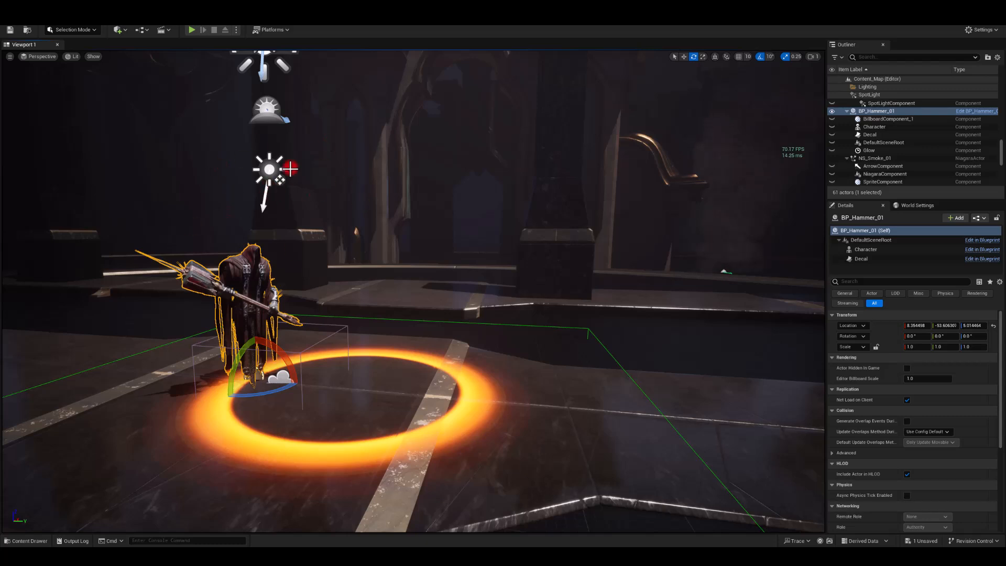
{"action": "mouse_move", "coordinate": [336, 182]}
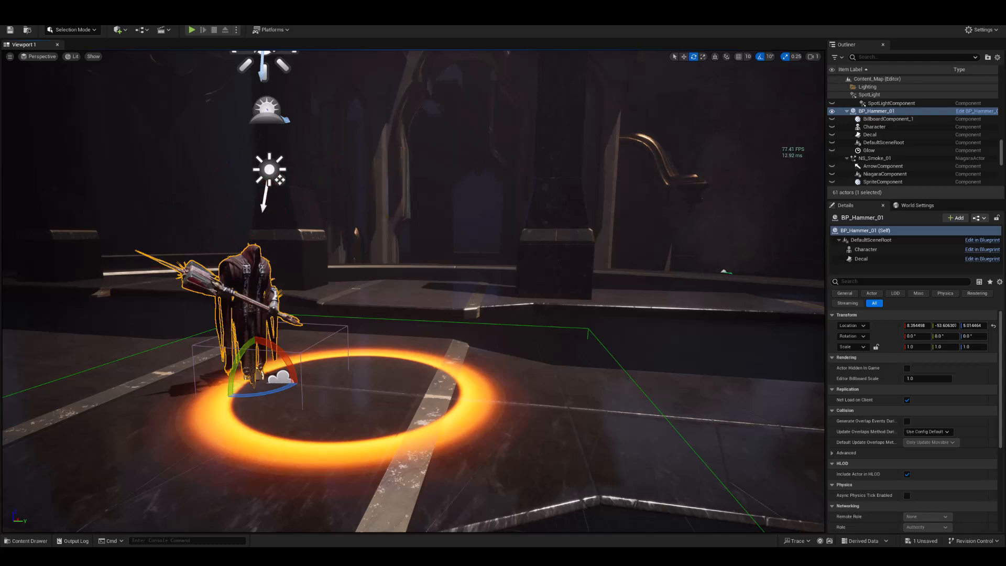
{"action": "left_click", "coordinate": [9, 30]}
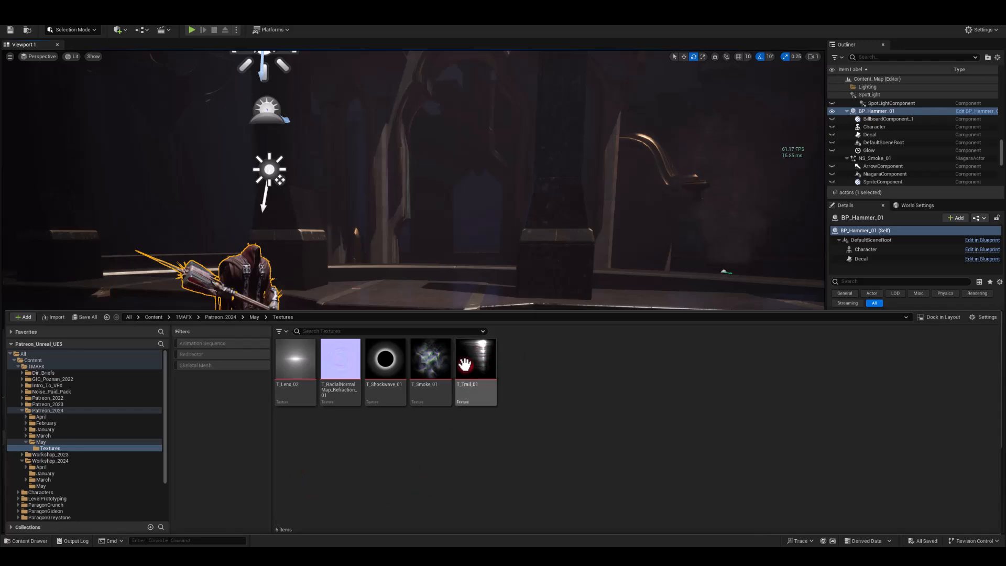
{"action": "mouse_move", "coordinate": [459, 384]}
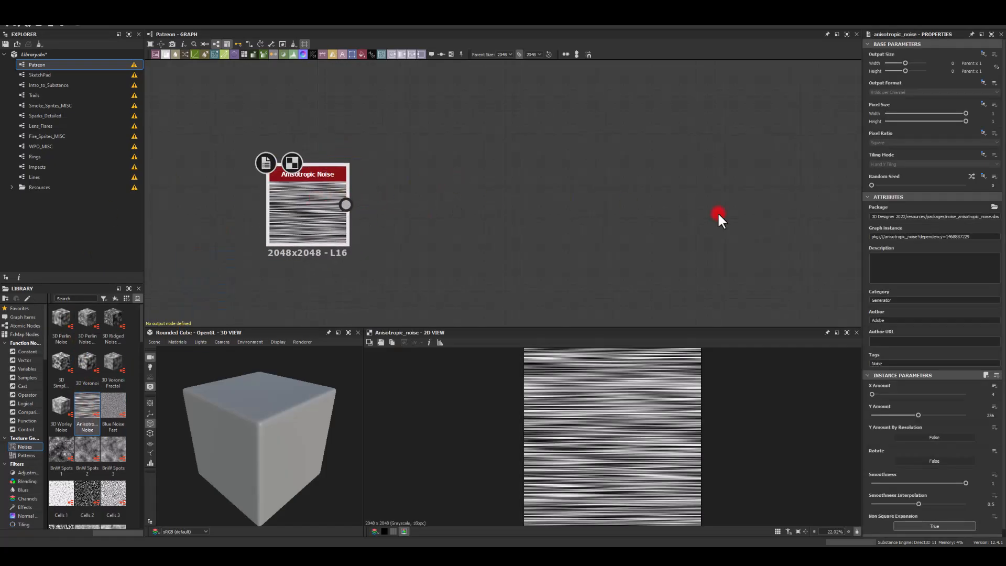
Lower Anisotropic Noise Y Amount to 52 and feed it into Multi Dir. Warp Grayscale
{"action": "left_click_drag", "start_coordinate": [918, 414], "coordinate": [879, 417]}
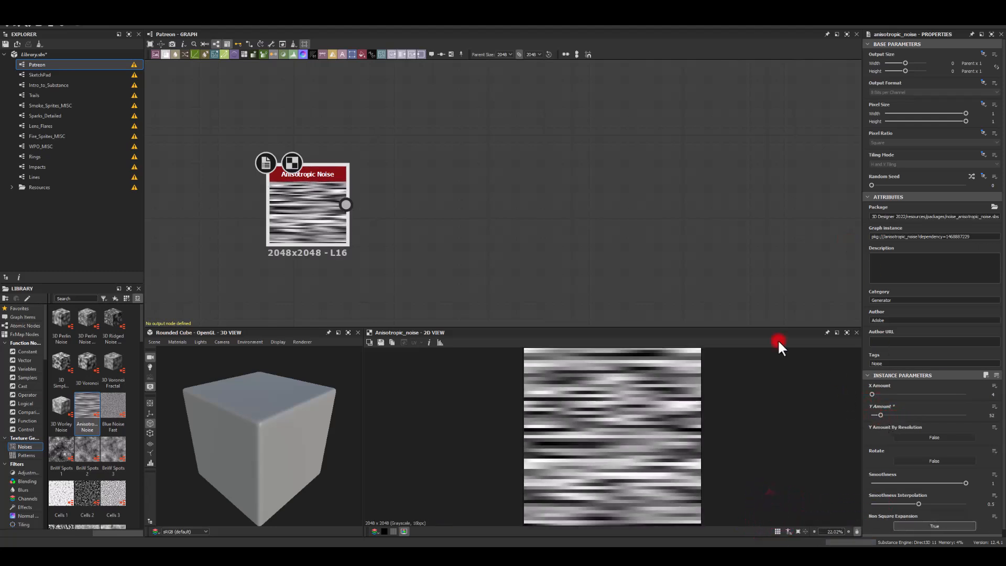
{"action": "left_click_drag", "start_coordinate": [347, 205], "coordinate": [527, 157]}
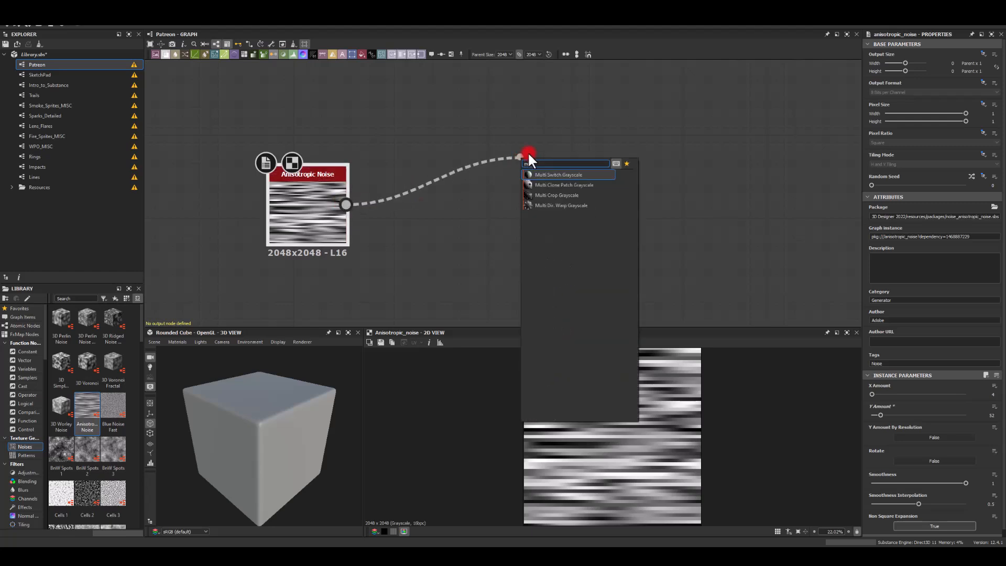
{"action": "left_click", "coordinate": [561, 206]}
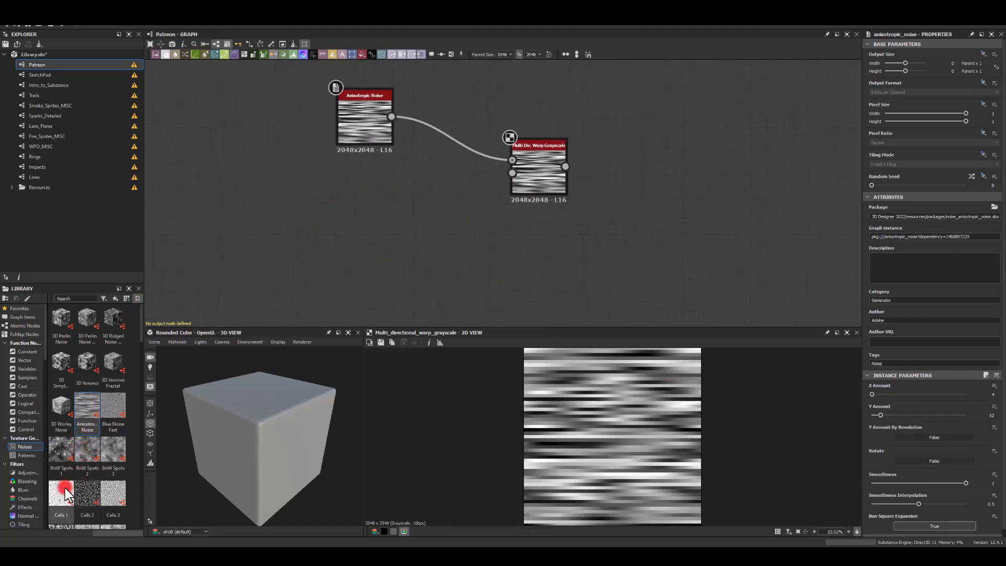
{"action": "mouse_move", "coordinate": [88, 496]}
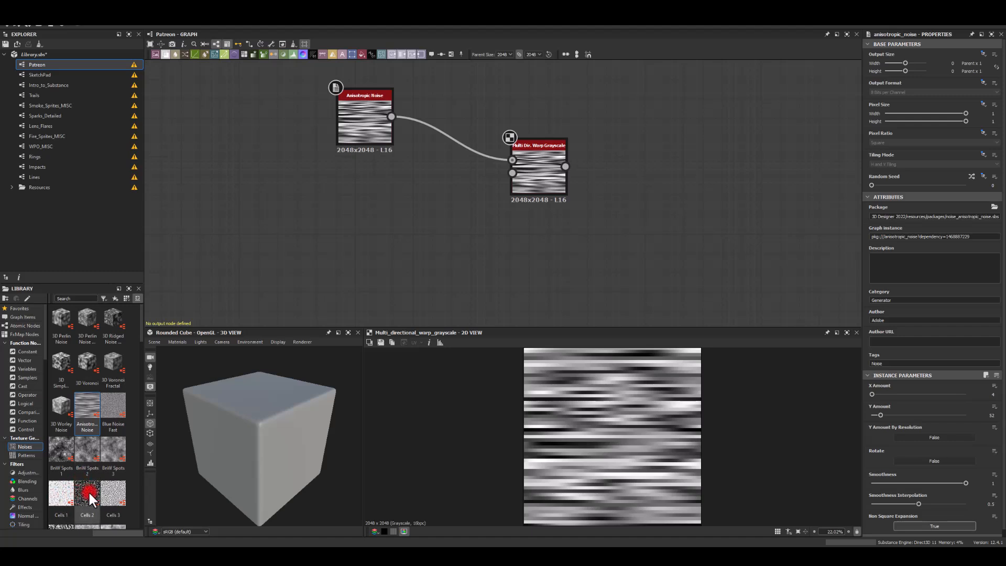
Tune the Blur HQ intensity on the Cells 4 warp map to about 6.8
{"action": "scroll", "scroll_direction": "down", "scroll_amount": 3}
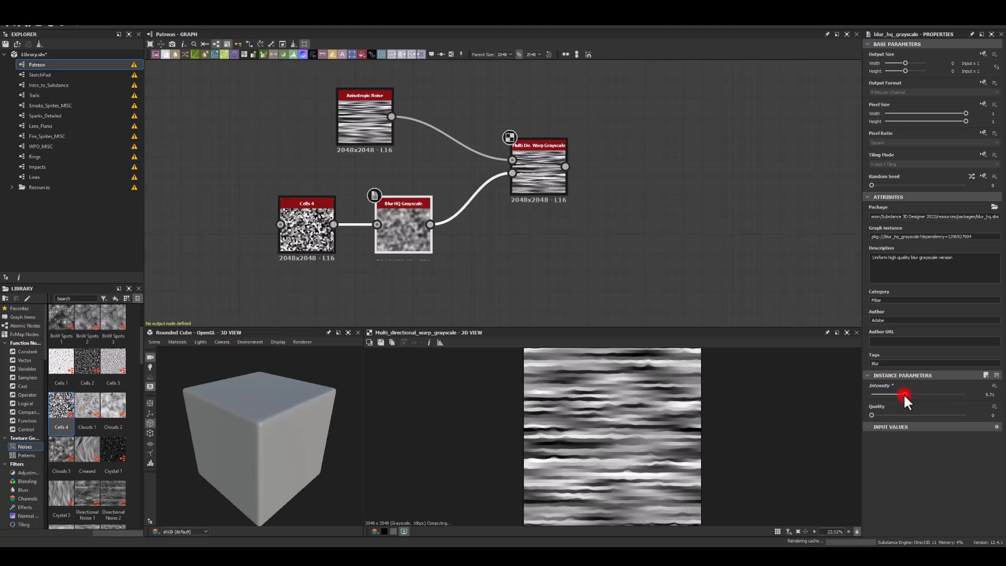
{"action": "left_click_drag", "start_coordinate": [903, 394], "coordinate": [916, 391]}
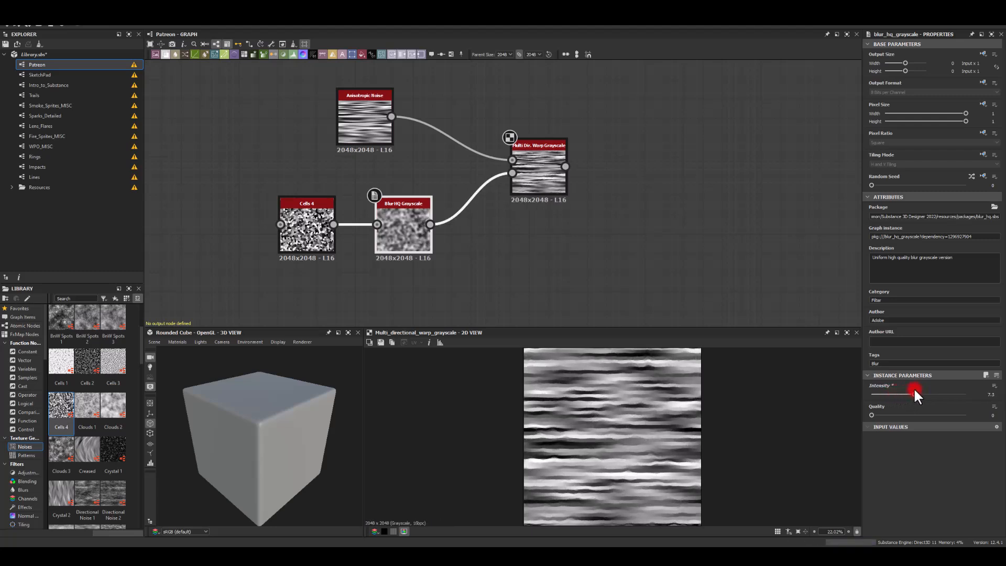
{"action": "left_click_drag", "start_coordinate": [915, 394], "coordinate": [902, 394]}
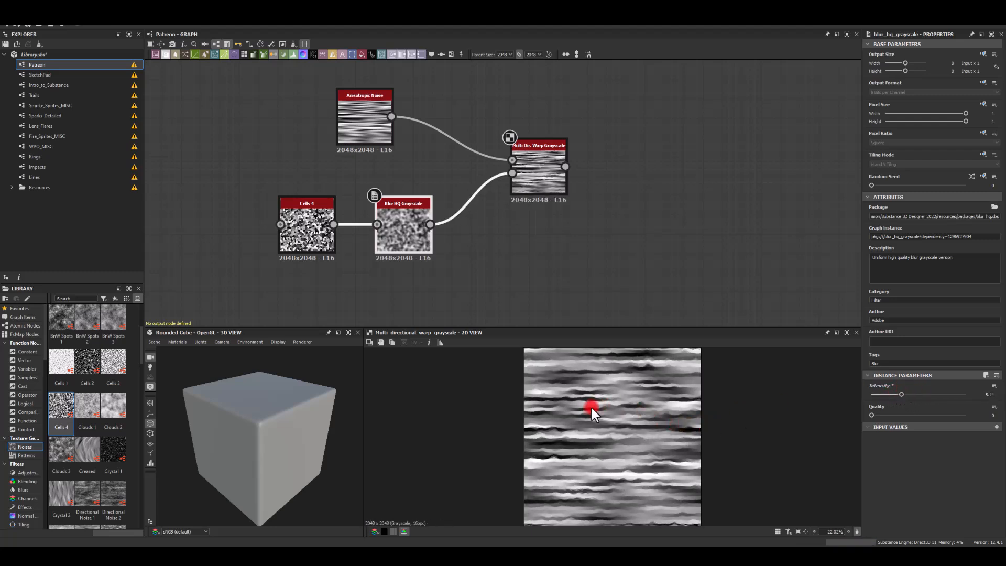
{"action": "left_click_drag", "start_coordinate": [901, 394], "coordinate": [948, 390]}
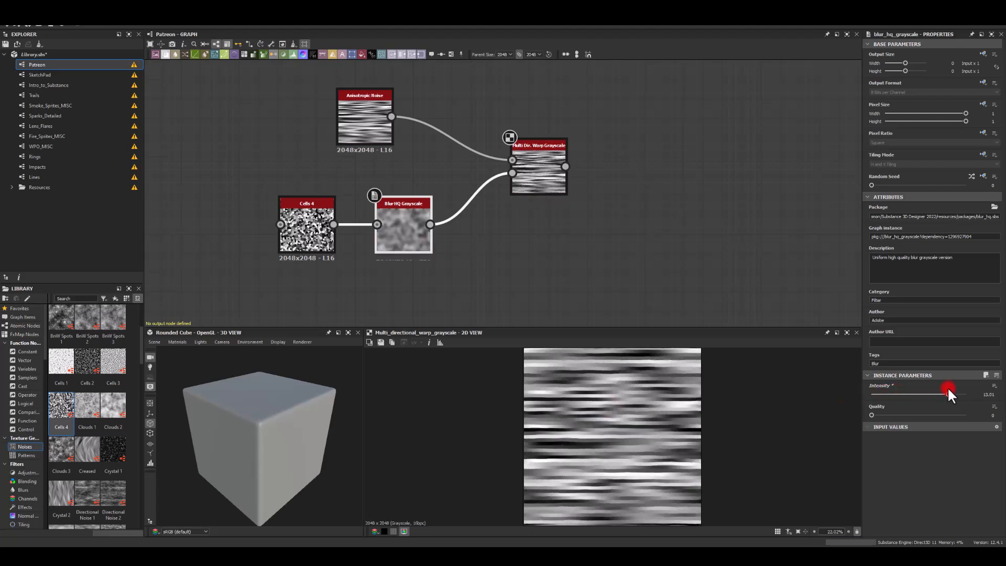
{"action": "left_click_drag", "start_coordinate": [949, 392], "coordinate": [966, 393]}
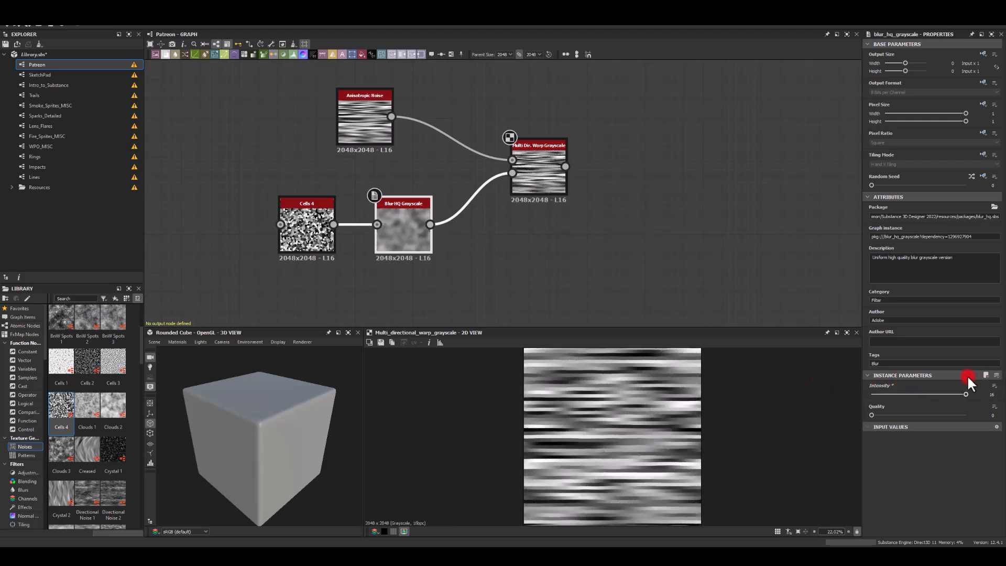
{"action": "left_click_drag", "start_coordinate": [967, 394], "coordinate": [929, 393]}
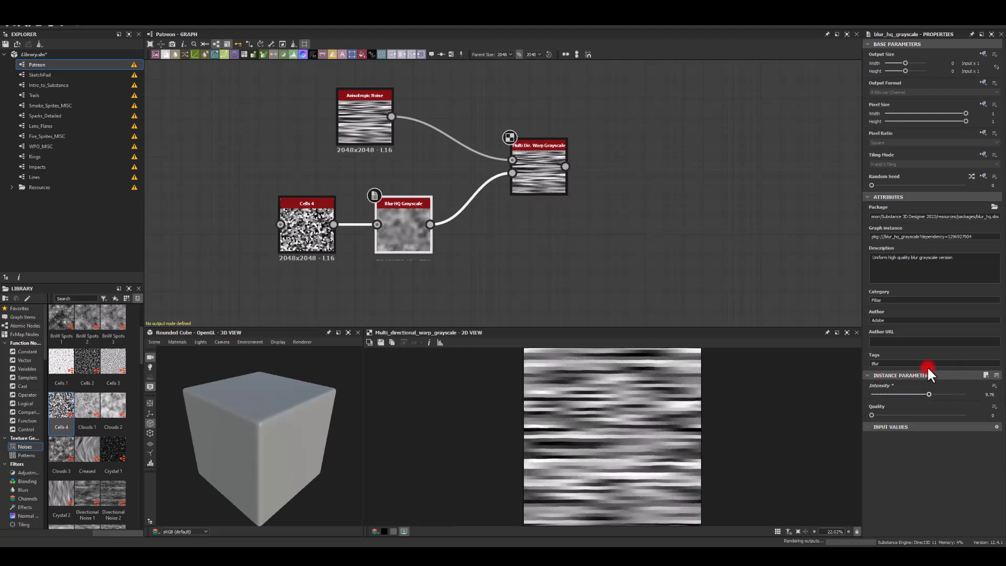
{"action": "left_click_drag", "start_coordinate": [929, 394], "coordinate": [910, 394]}
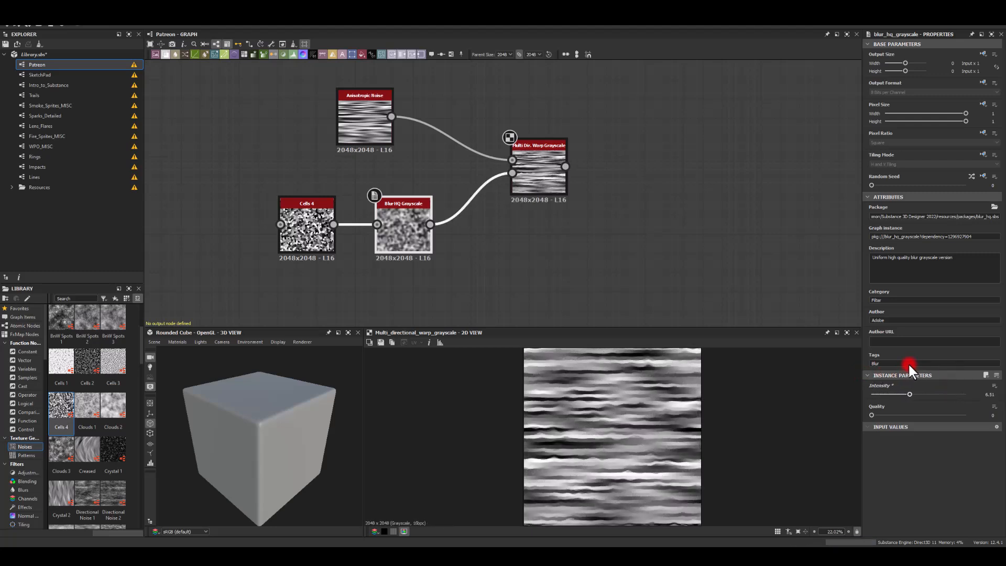
{"action": "left_click_drag", "start_coordinate": [909, 394], "coordinate": [913, 393]}
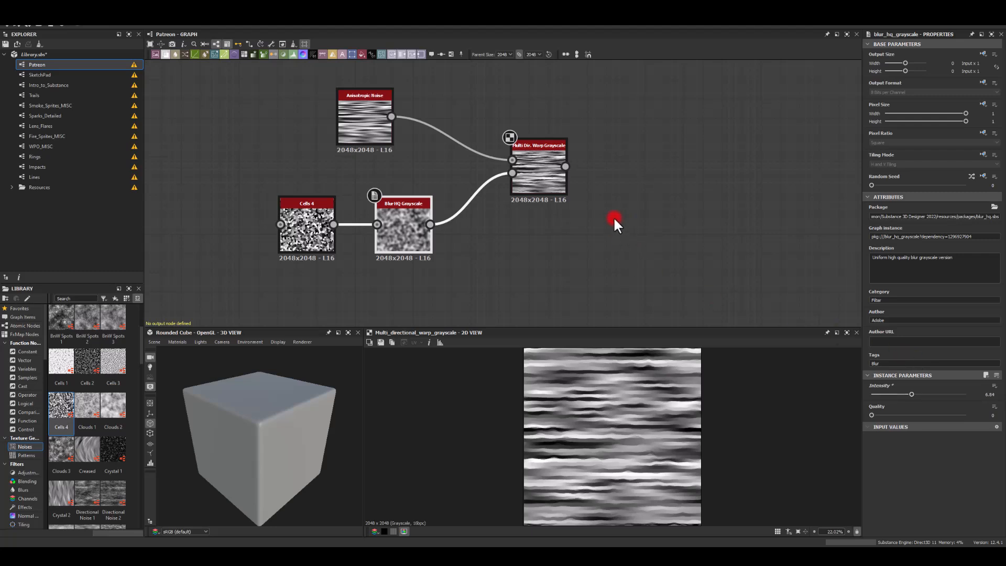
{"action": "left_click_drag", "start_coordinate": [615, 225], "coordinate": [564, 215]}
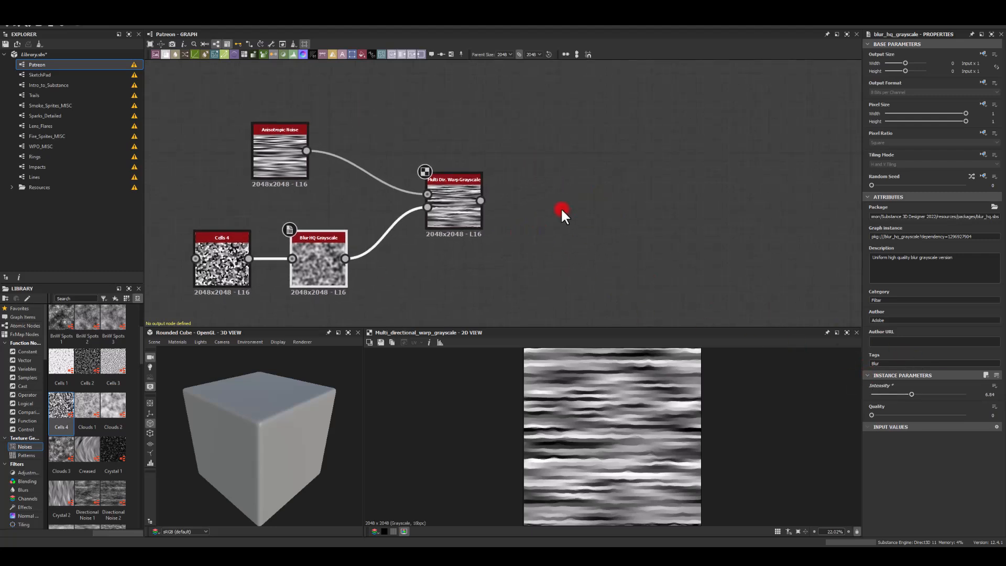
{"action": "mouse_move", "coordinate": [547, 158]}
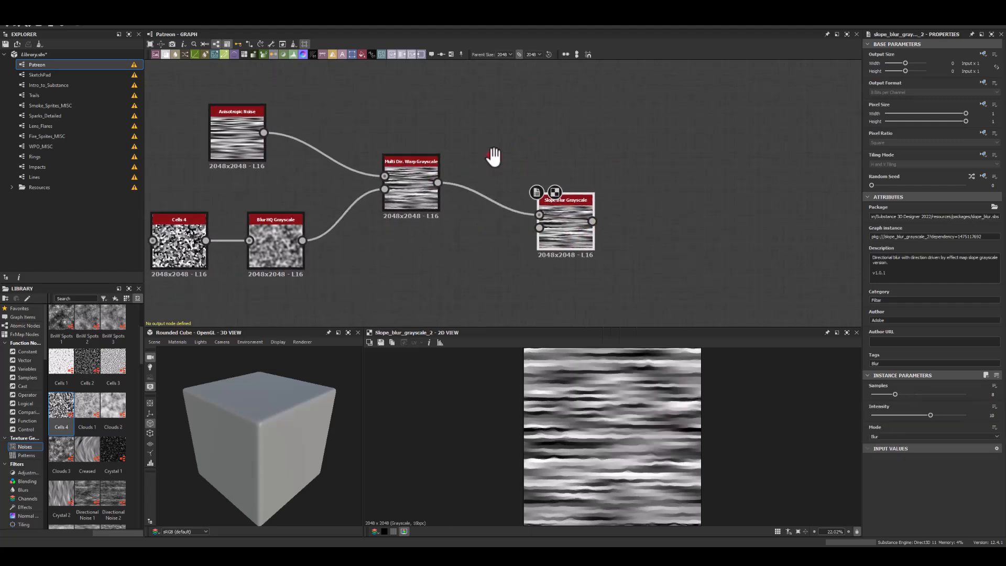
Feed Perlin Noise into the Slope Blur slope input, with intensity about 2.3
{"action": "type", "text": "perm"}
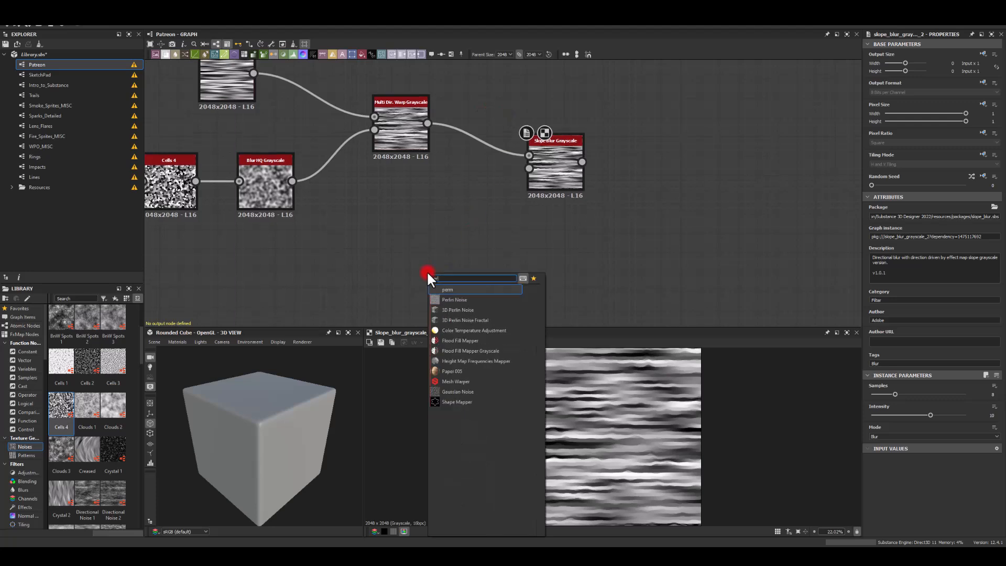
{"action": "left_click", "coordinate": [454, 299]}
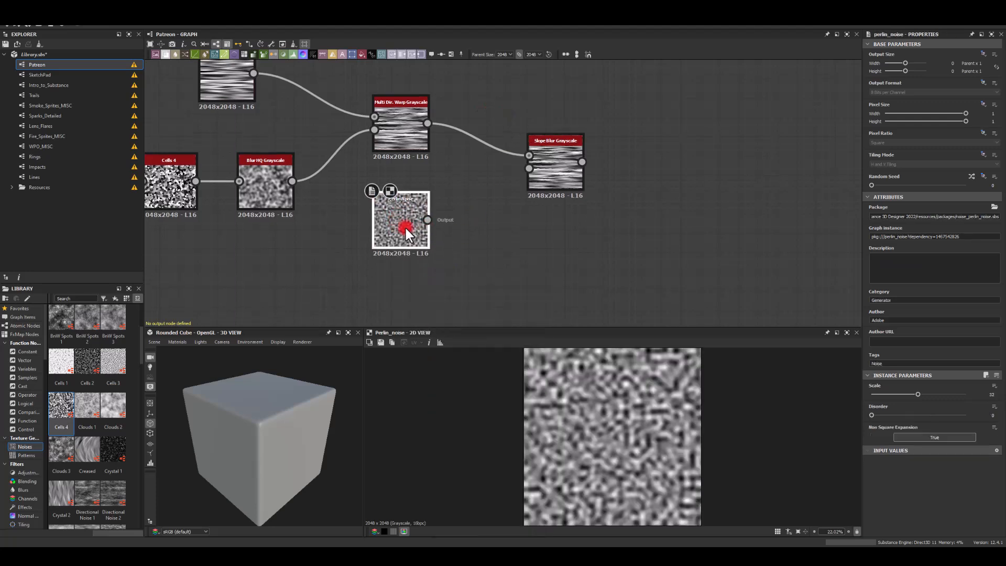
{"action": "left_click_drag", "start_coordinate": [918, 394], "coordinate": [880, 395]}
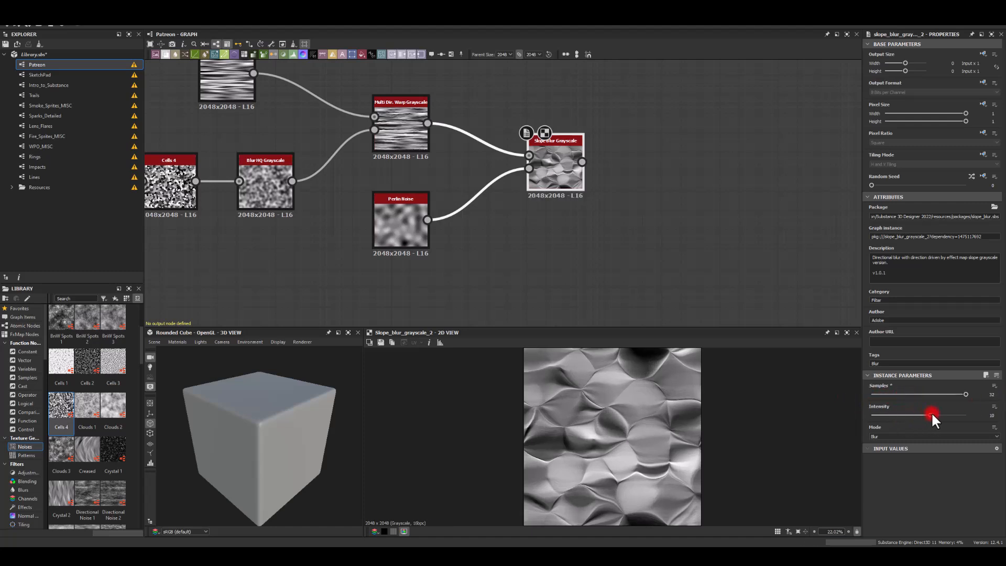
{"action": "left_click_drag", "start_coordinate": [934, 415], "coordinate": [878, 415]}
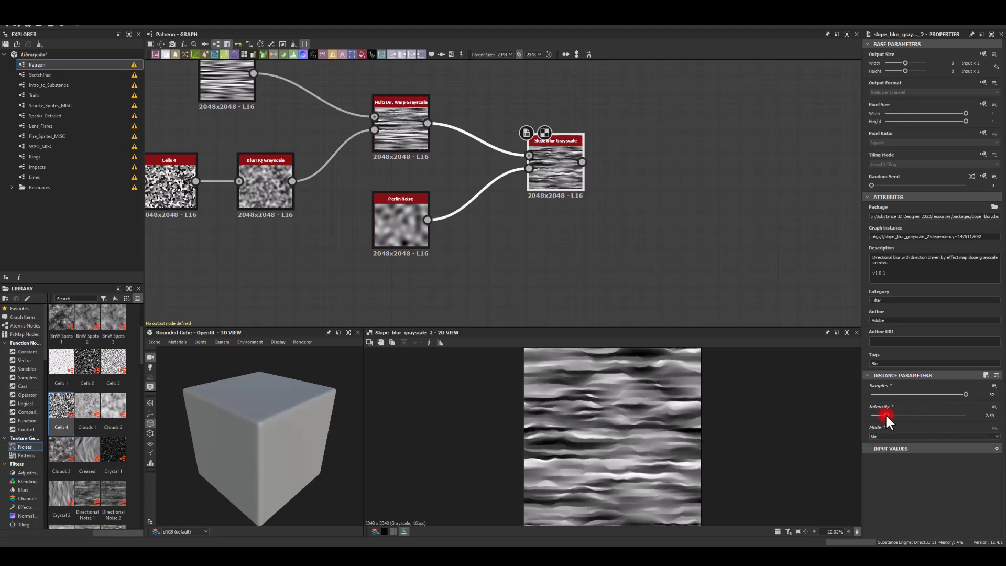
{"action": "left_click_drag", "start_coordinate": [895, 416], "coordinate": [884, 417]}
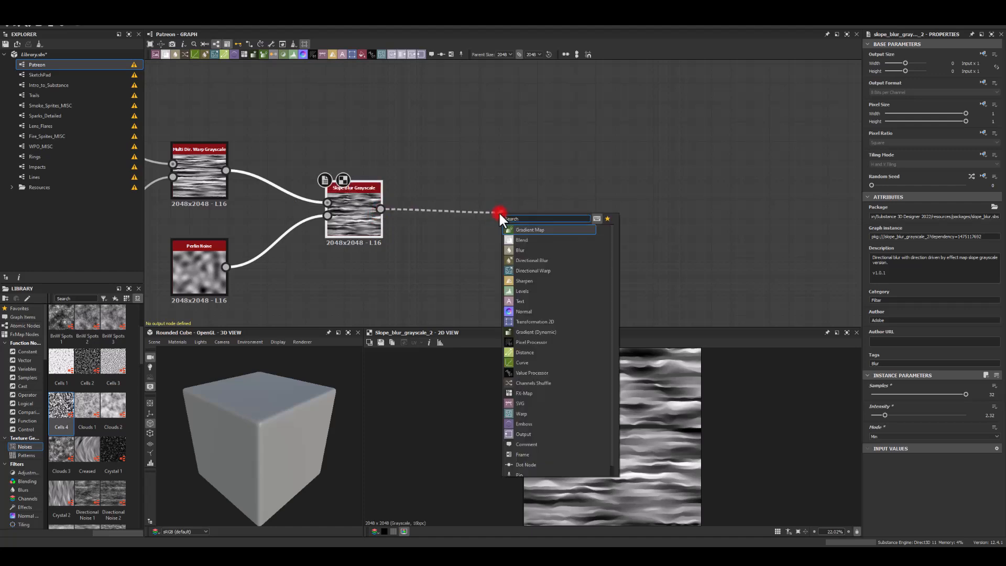
Add a Directional Blur after the Slope Blur and place it beside it
{"action": "left_click", "coordinate": [531, 260]}
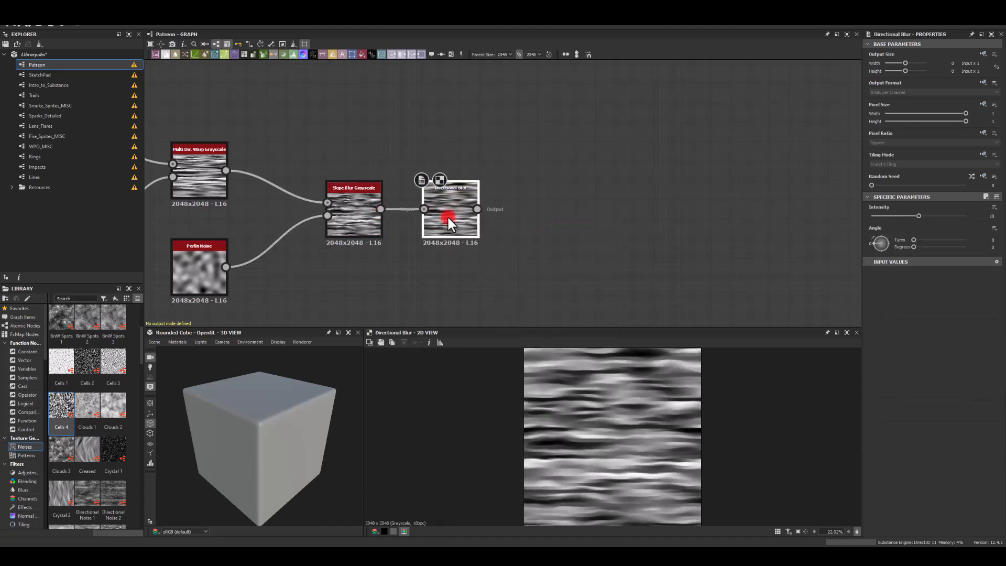
{"action": "left_click_drag", "start_coordinate": [918, 216], "coordinate": [965, 215]}
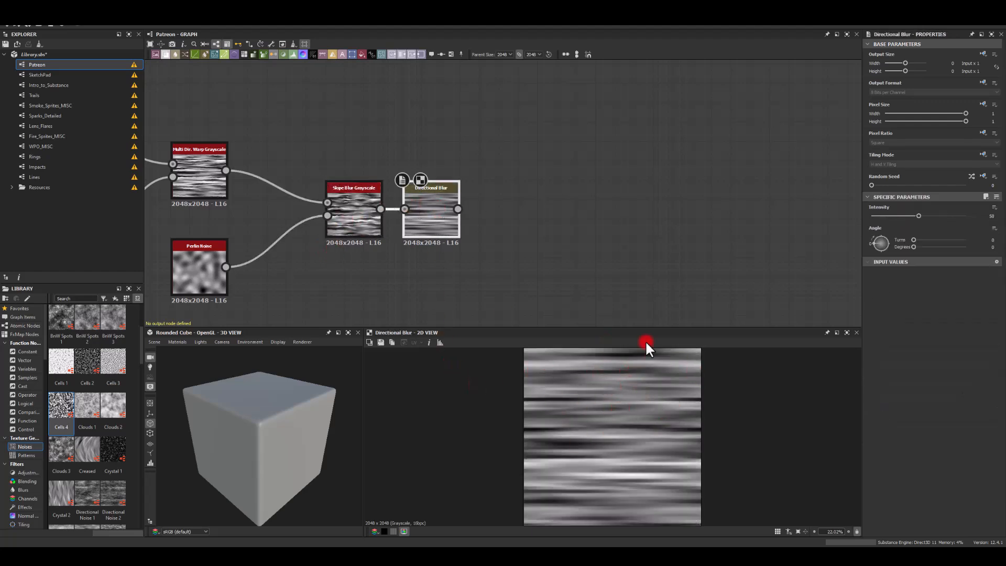
{"action": "mouse_move", "coordinate": [583, 163]}
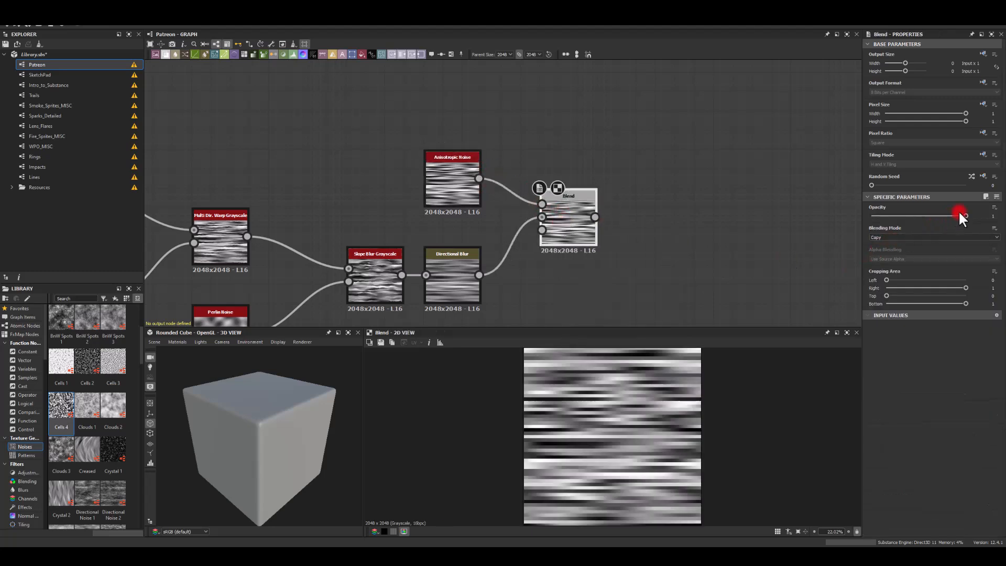
Try Max (Lighten) at about 0.36 opacity, then return the Blend to Copy at opacity 1
{"action": "left_click_drag", "start_coordinate": [964, 215], "coordinate": [914, 215]}
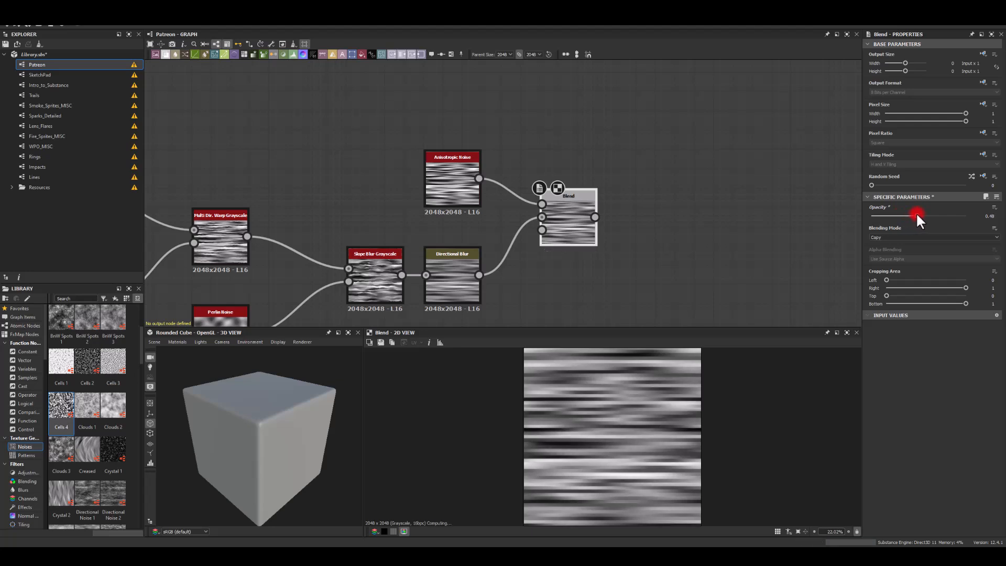
{"action": "left_click_drag", "start_coordinate": [916, 213], "coordinate": [907, 214]}
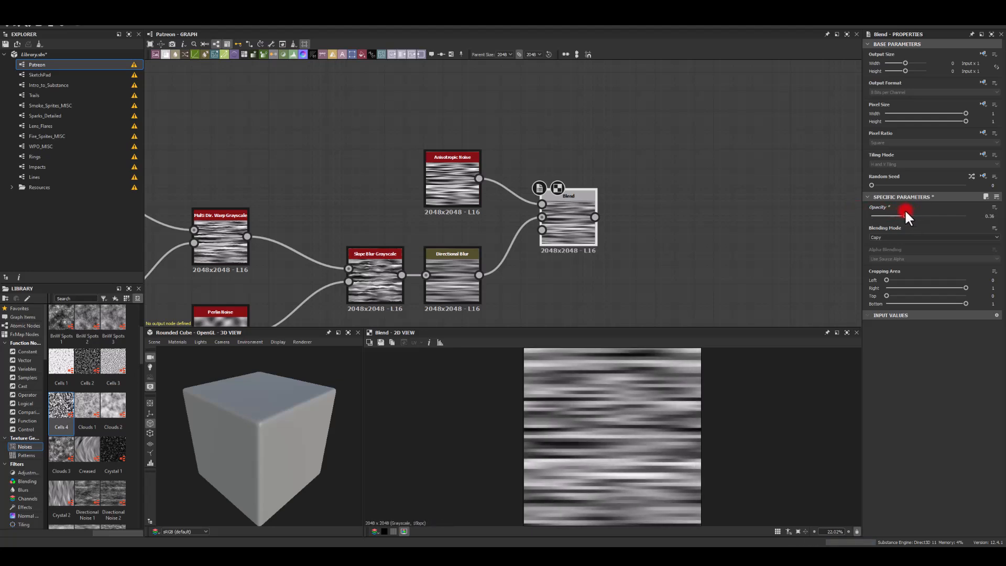
{"action": "left_click", "coordinate": [931, 237]}
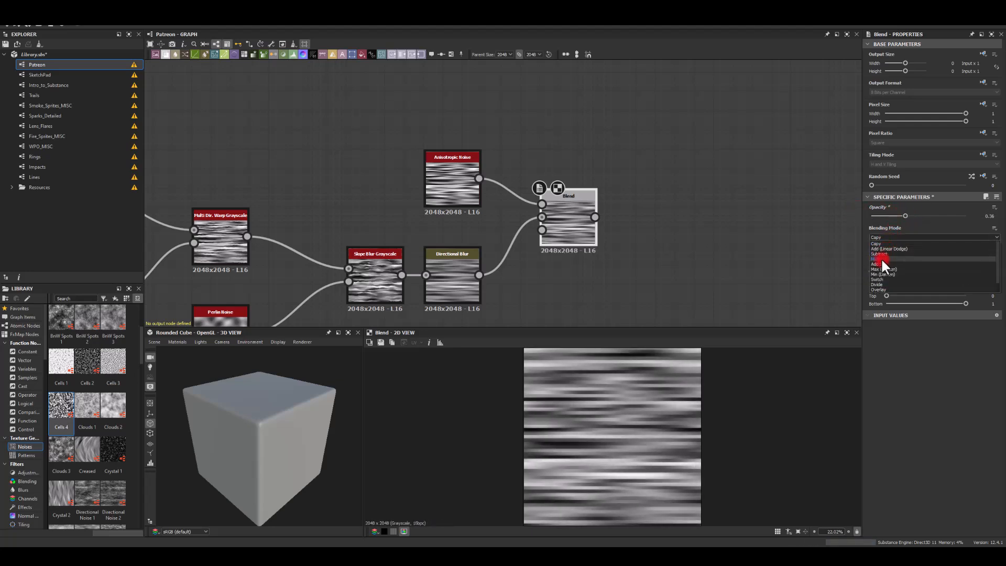
{"action": "left_click", "coordinate": [884, 263]}
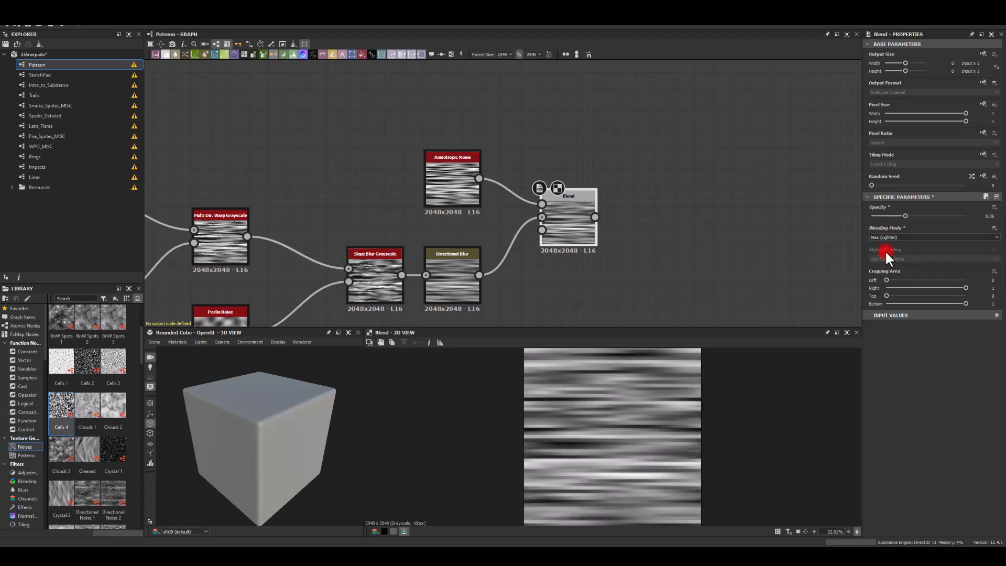
{"action": "left_click", "coordinate": [930, 237]}
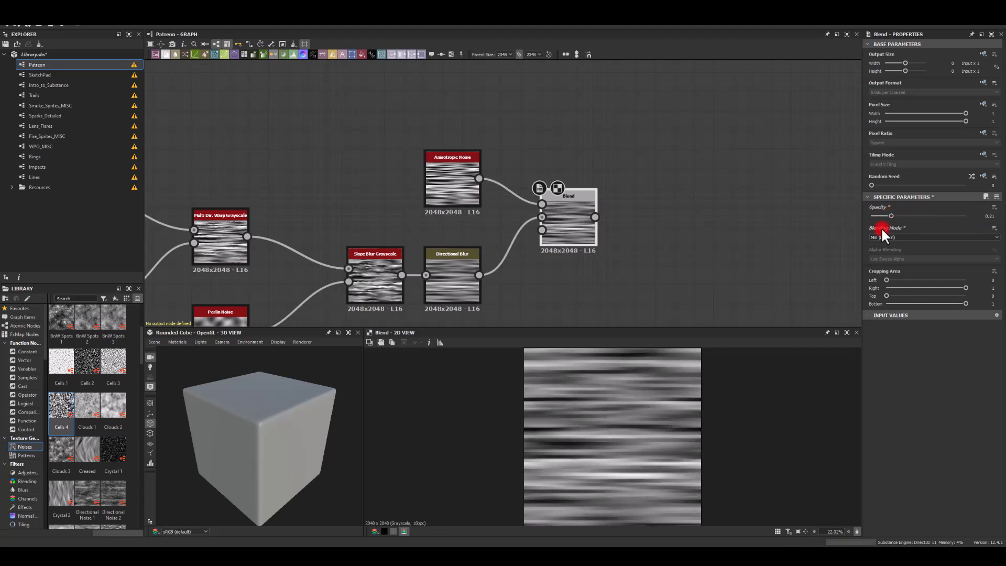
{"action": "left_click_drag", "start_coordinate": [891, 215], "coordinate": [966, 216]}
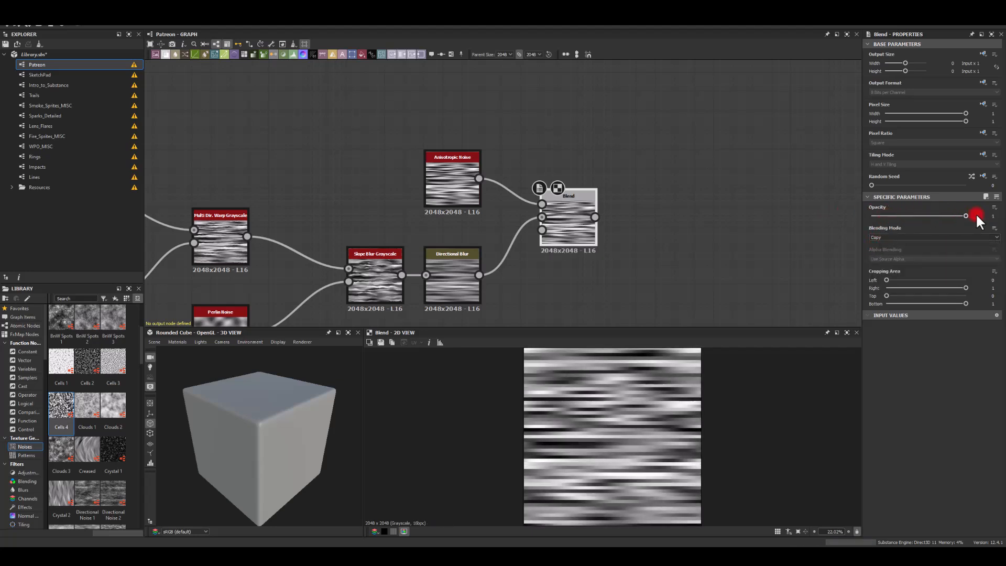
{"action": "left_click_drag", "start_coordinate": [966, 215], "coordinate": [907, 215]}
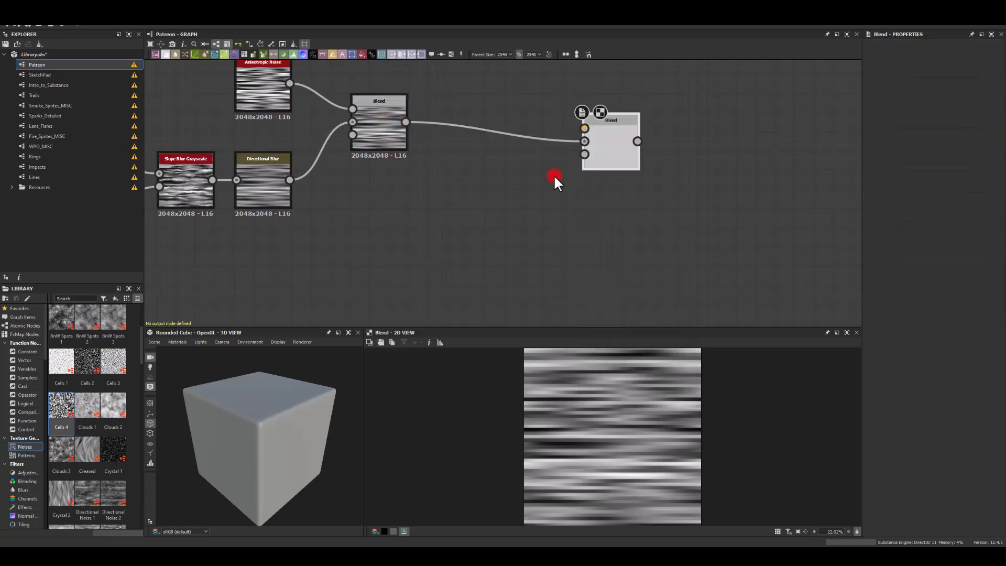
Add a second Blend fed by the streaks and move the Gradient Linear 2 node aside
{"action": "left_click", "coordinate": [378, 122]}
{"action": "type", "text": "bl"}
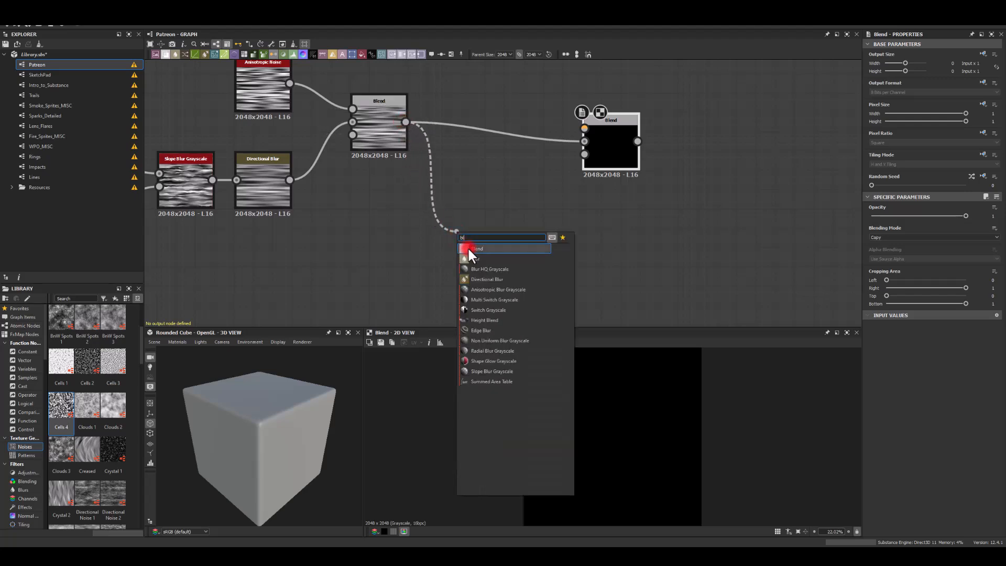
{"action": "left_click", "coordinate": [476, 248]}
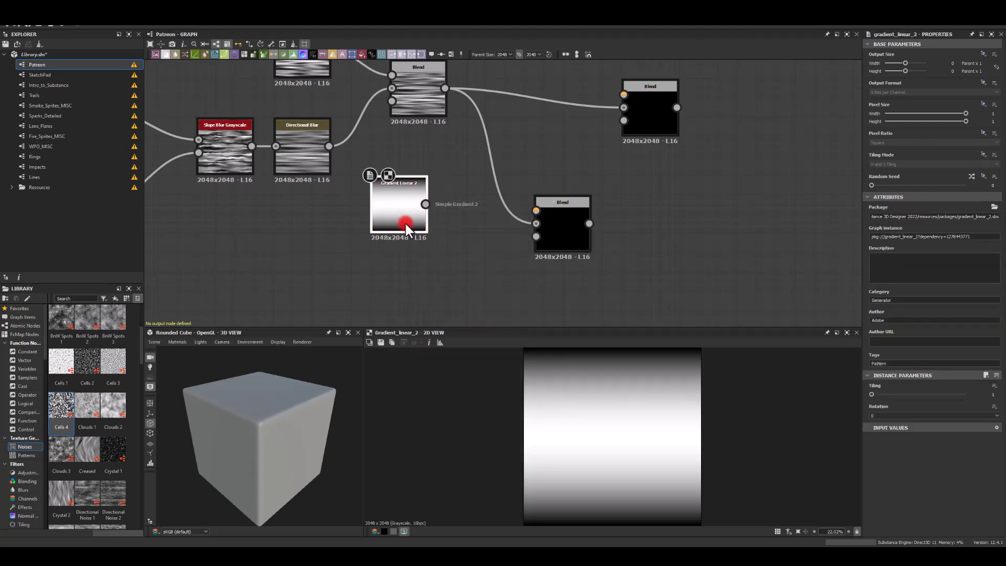
{"action": "left_click_drag", "start_coordinate": [426, 204], "coordinate": [443, 283]}
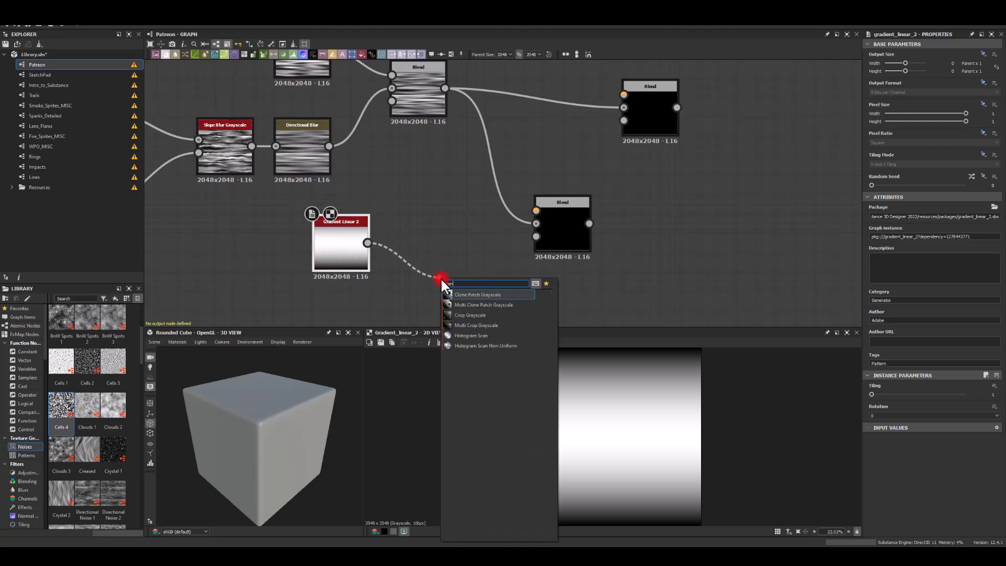
Mask with a Histogram Scan of the gradient, lowering Position and adjusting Contrast
{"action": "left_click", "coordinate": [472, 336]}
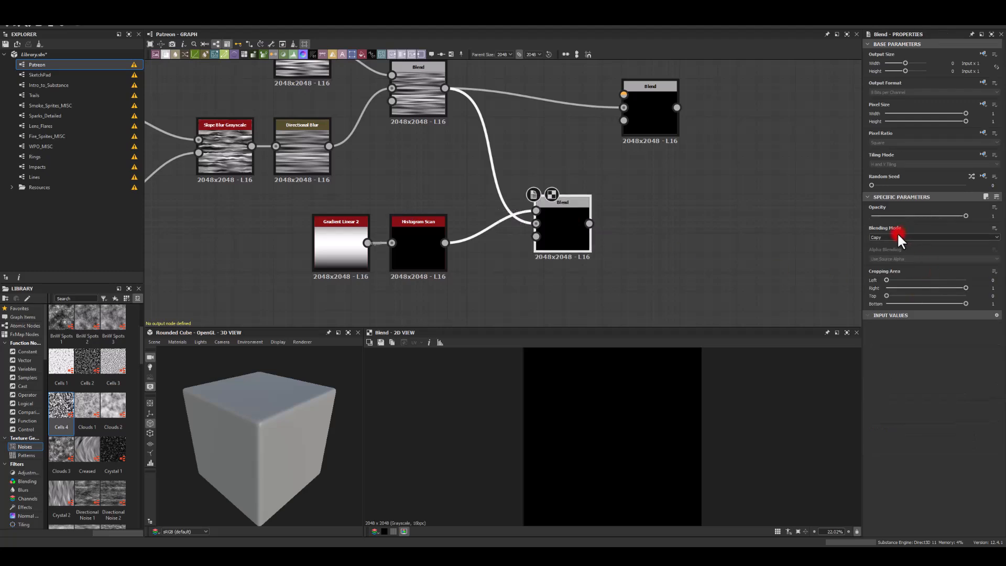
{"action": "left_click", "coordinate": [934, 237]}
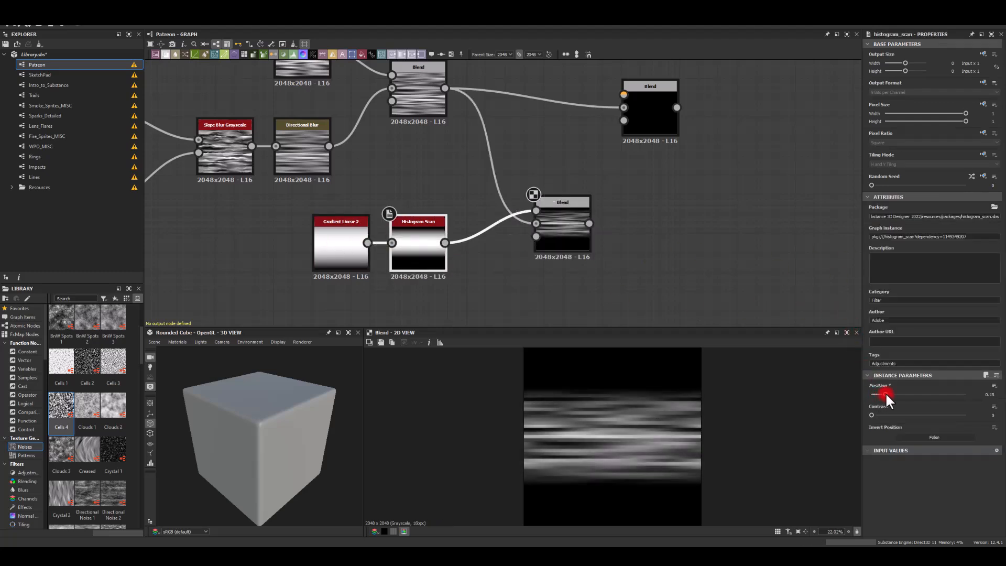
{"action": "left_click_drag", "start_coordinate": [886, 394], "coordinate": [876, 394]}
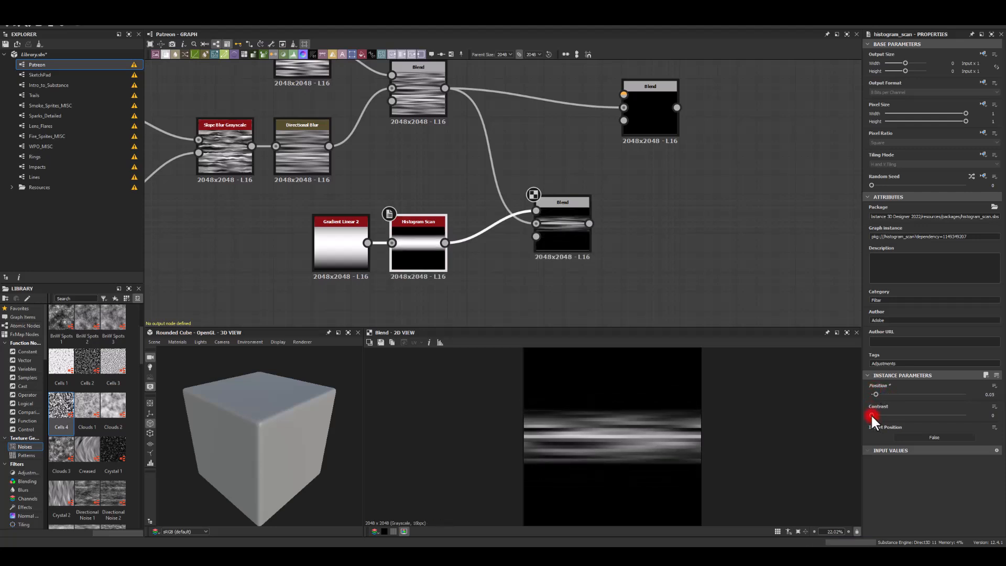
{"action": "left_click_drag", "start_coordinate": [873, 415], "coordinate": [880, 415]}
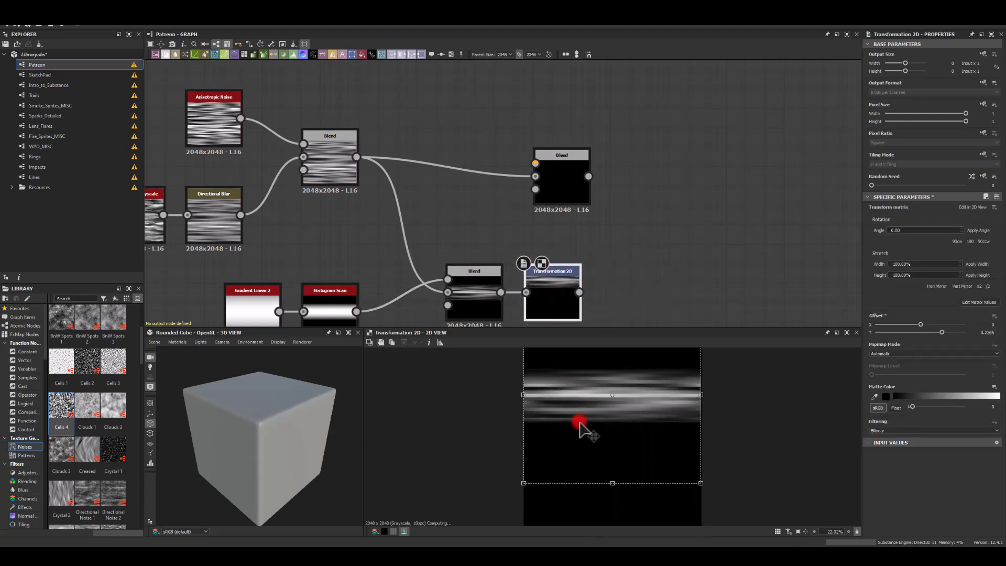
Offset the band toward the texture bottom and add it over the streaks at opacity 0.58
{"action": "left_click_drag", "start_coordinate": [580, 423], "coordinate": [579, 403]}
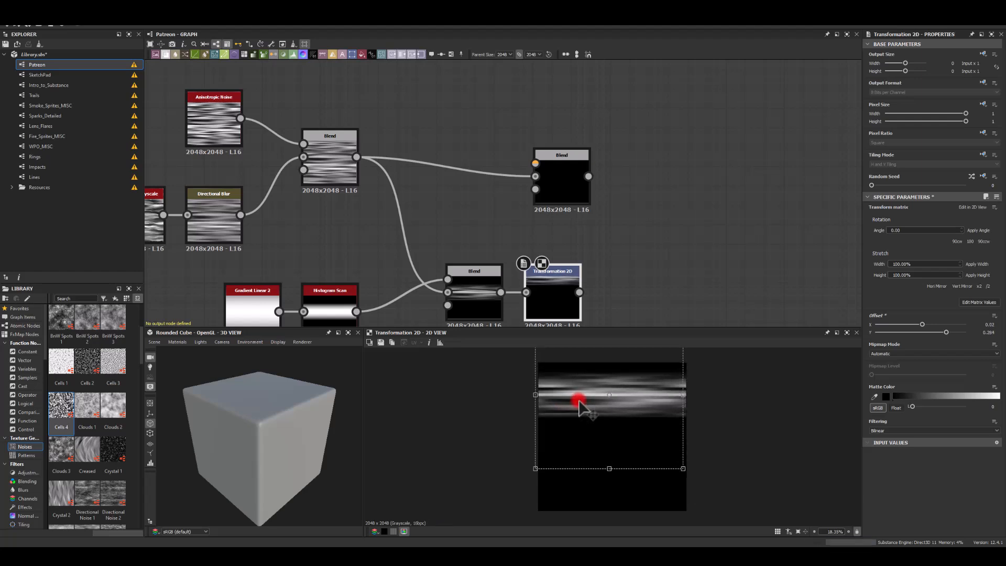
{"action": "left_click_drag", "start_coordinate": [577, 401], "coordinate": [609, 449]}
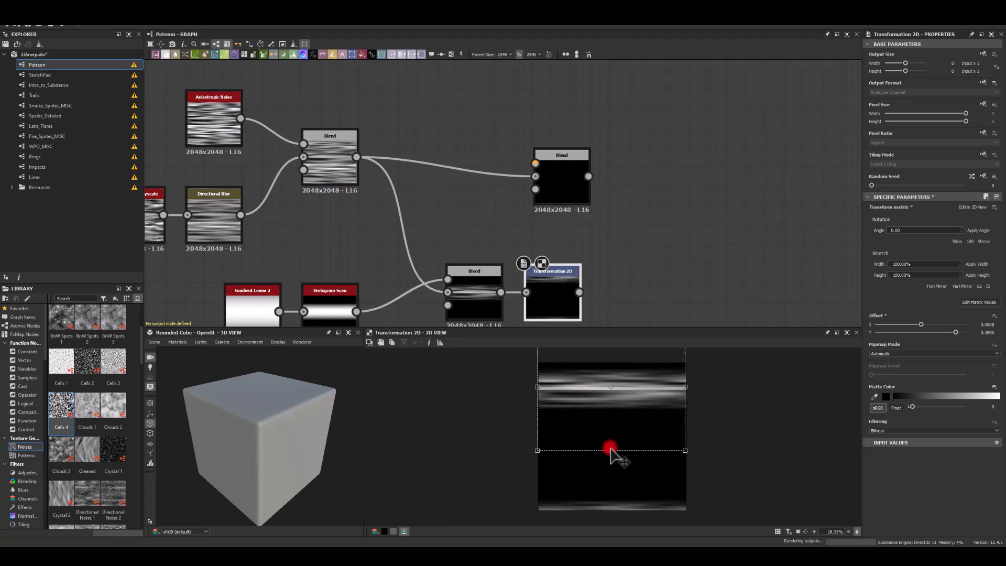
{"action": "left_click_drag", "start_coordinate": [609, 450], "coordinate": [591, 385]}
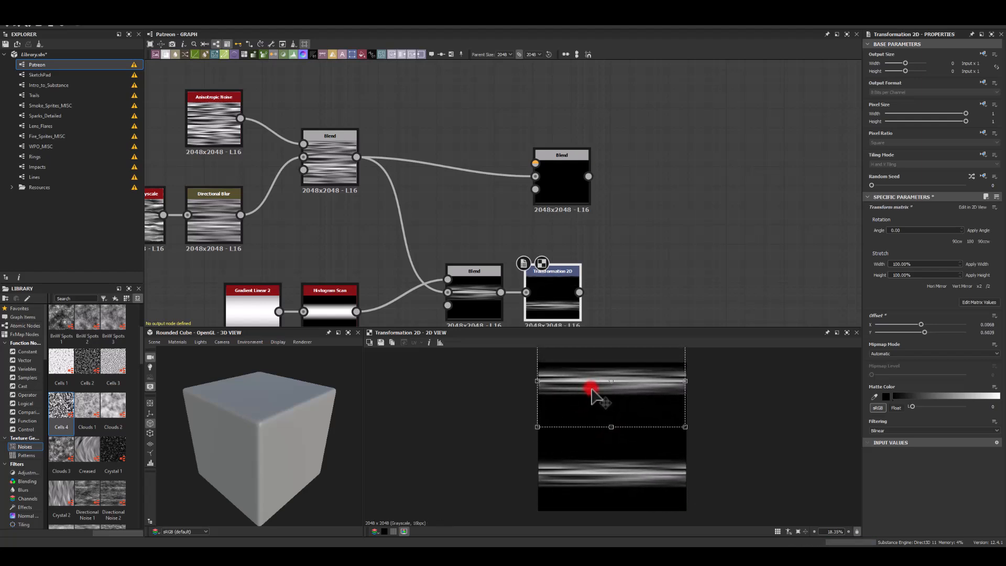
{"action": "left_click_drag", "start_coordinate": [590, 388], "coordinate": [635, 389]}
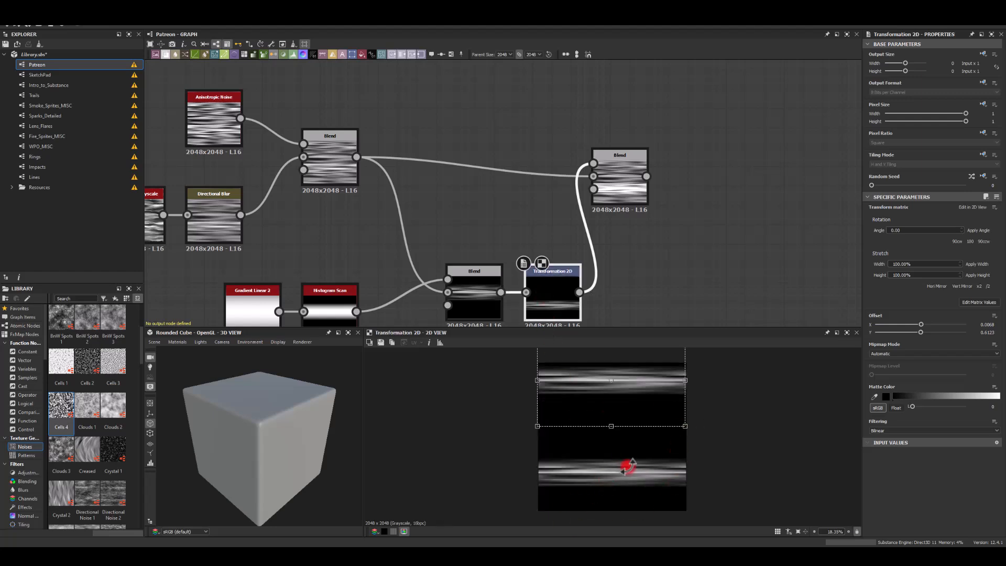
{"action": "left_click", "coordinate": [931, 164]}
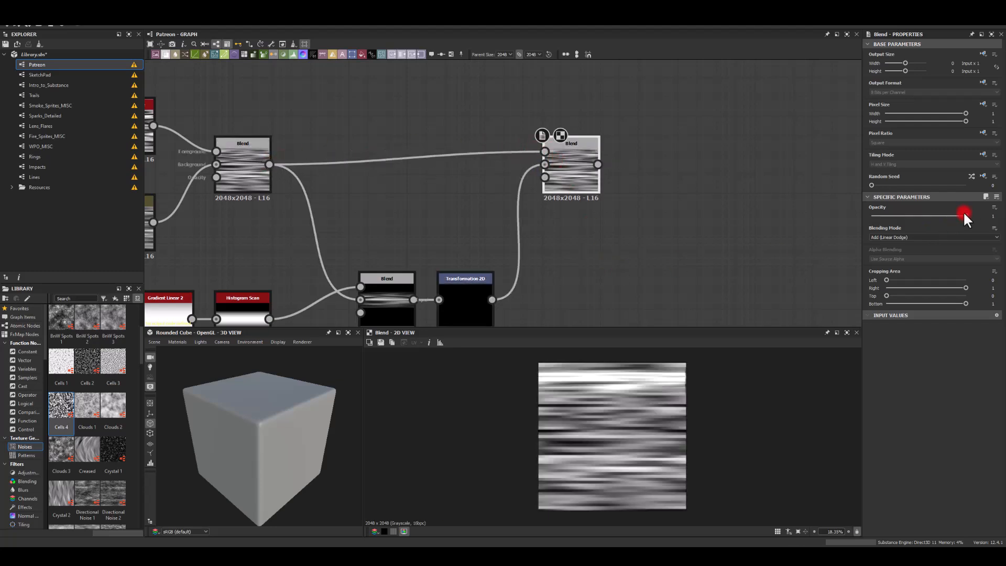
{"action": "left_click_drag", "start_coordinate": [964, 215], "coordinate": [926, 215]}
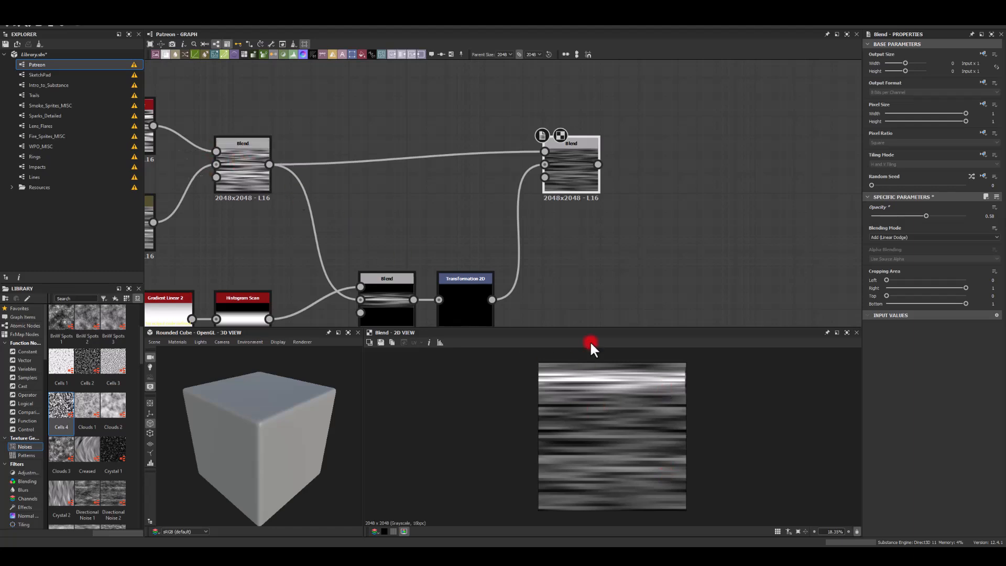
{"action": "mouse_move", "coordinate": [623, 405]}
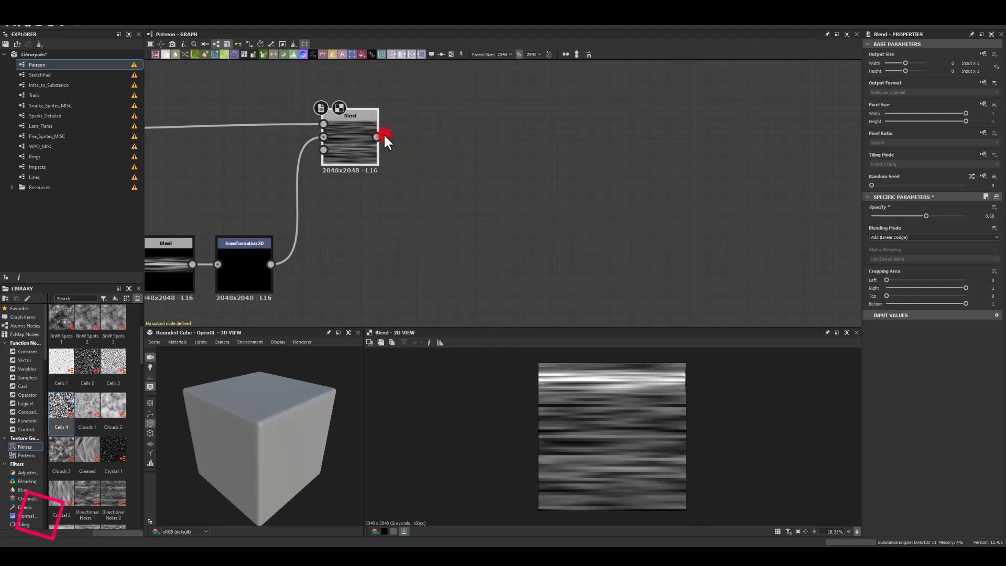
Add a Blend after the combined streaks and a Gradient Linear 1 node
{"action": "left_click_drag", "start_coordinate": [377, 137], "coordinate": [497, 157]}
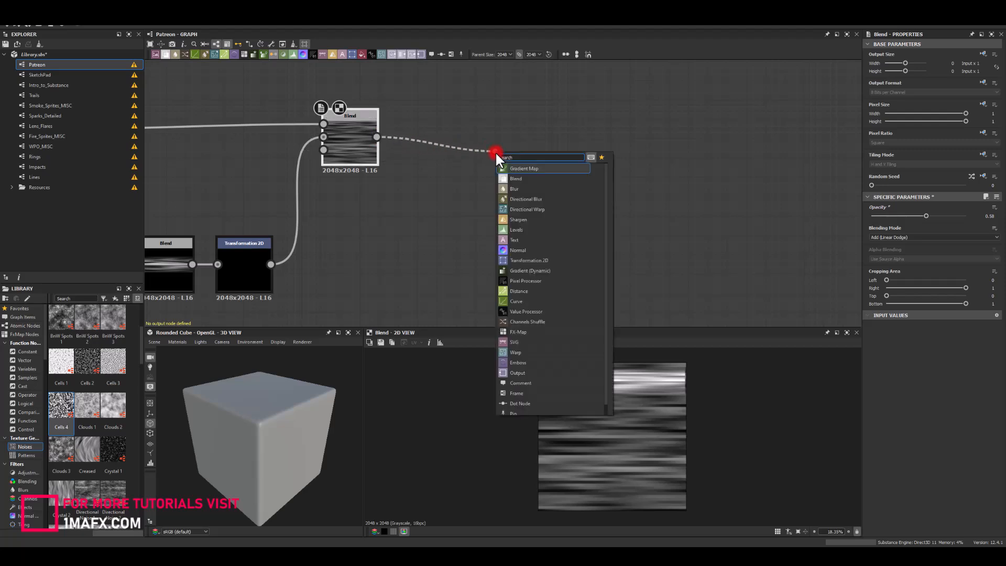
{"action": "left_click", "coordinate": [516, 178]}
{"action": "type", "text": "grad"}
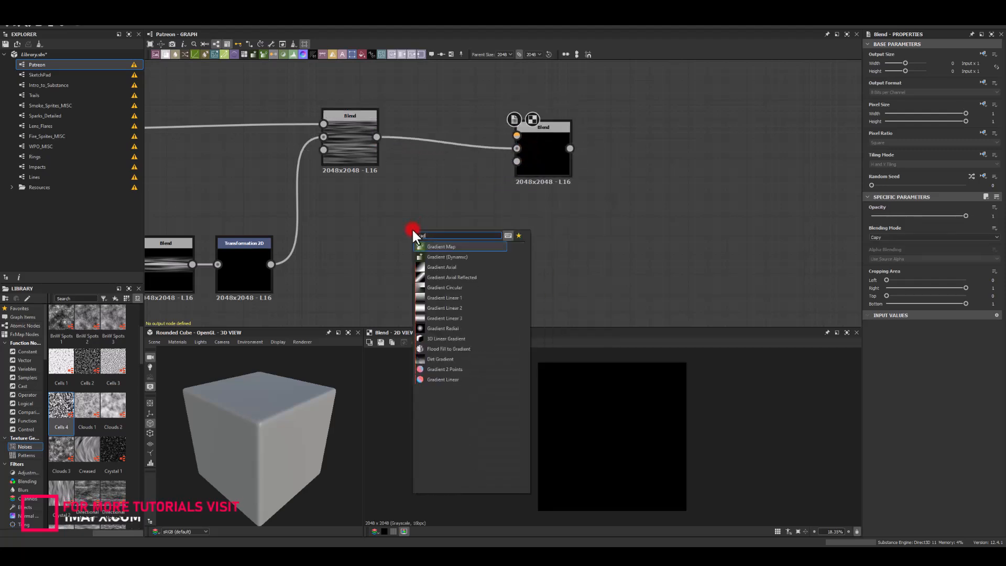
{"action": "left_click", "coordinate": [443, 380]}
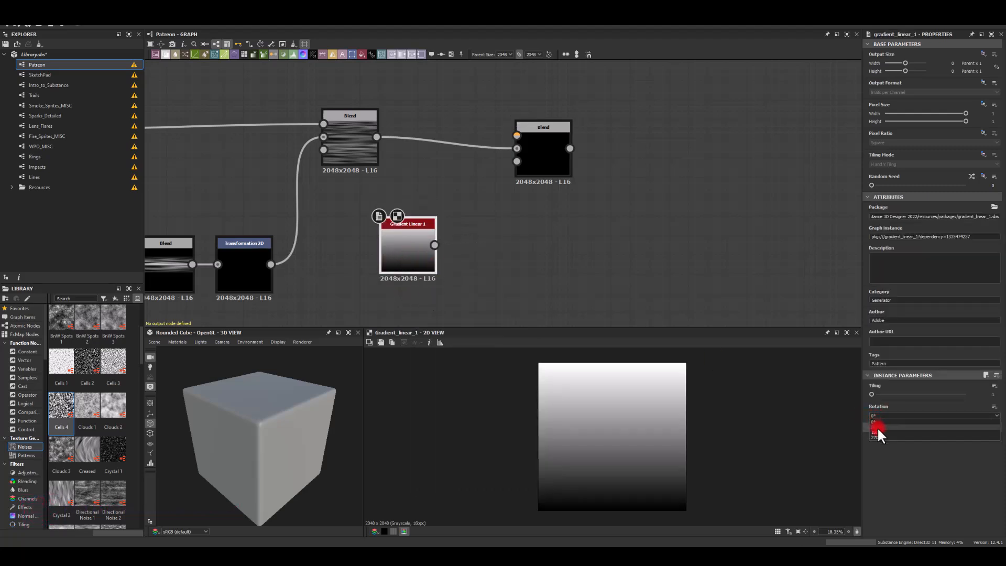
Rotate the gradient 90°, set the Blend to Multiply and change its Tiling Mode
{"action": "left_click", "coordinate": [879, 432]}
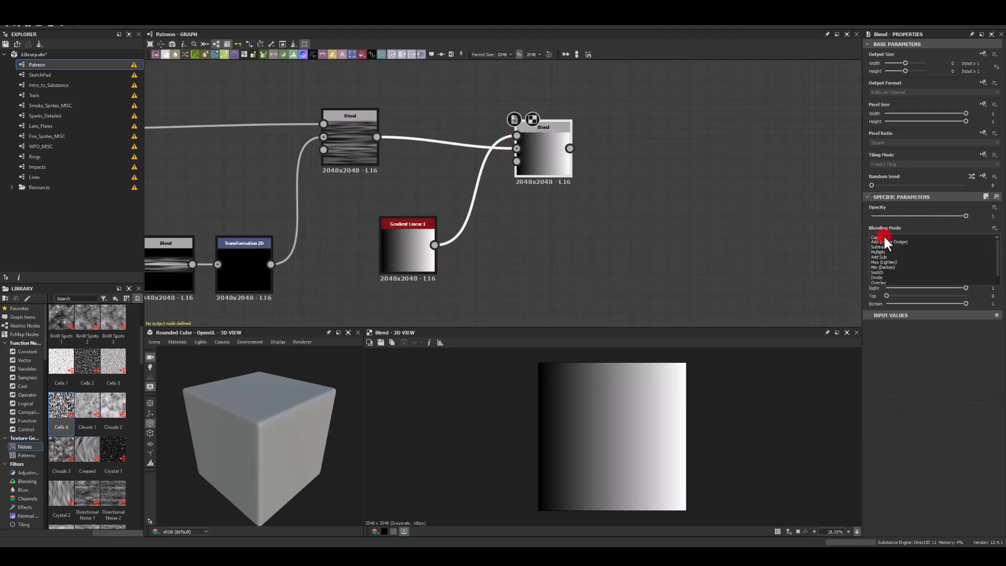
{"action": "left_click", "coordinate": [879, 252]}
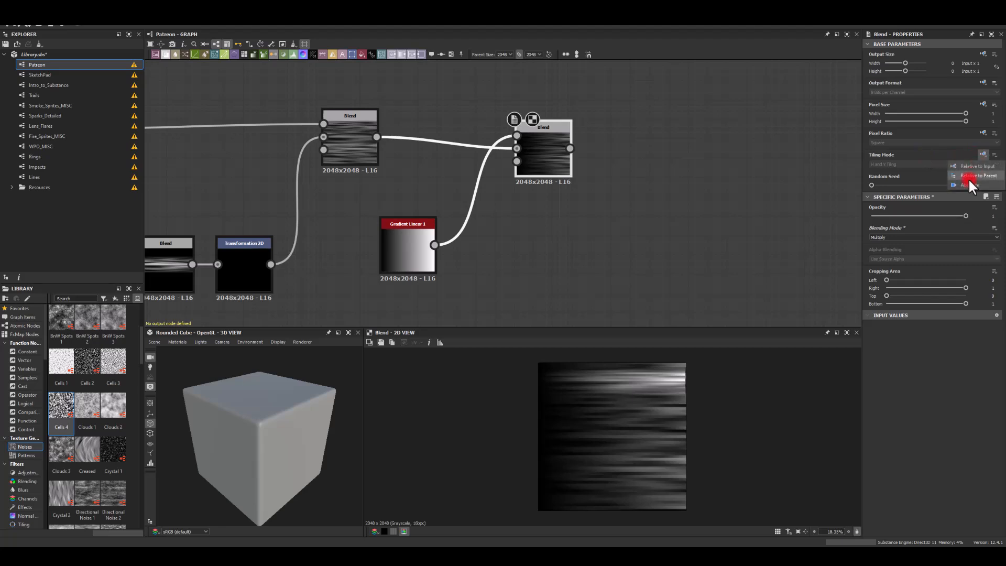
{"action": "left_click", "coordinate": [972, 185]}
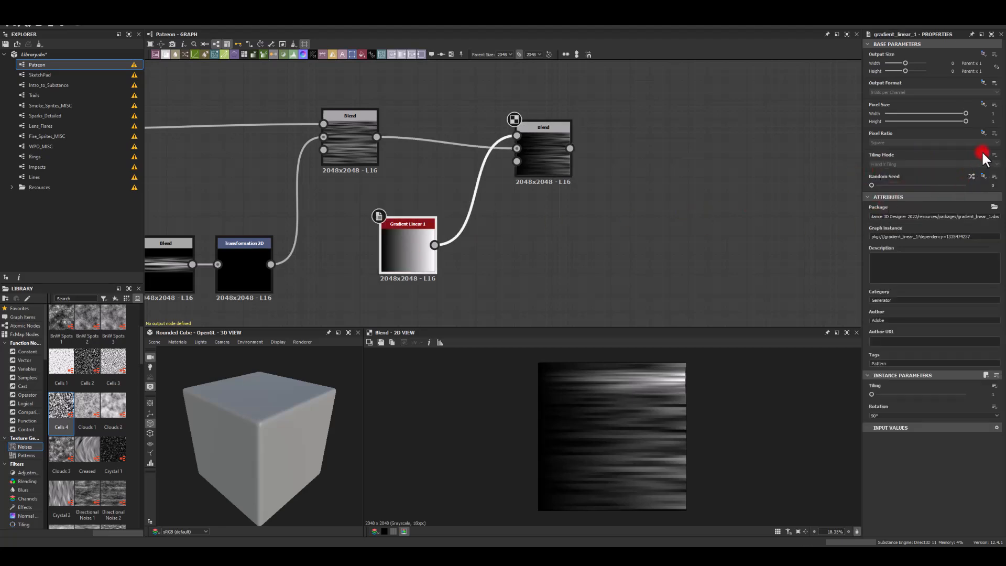
{"action": "left_click", "coordinate": [930, 164]}
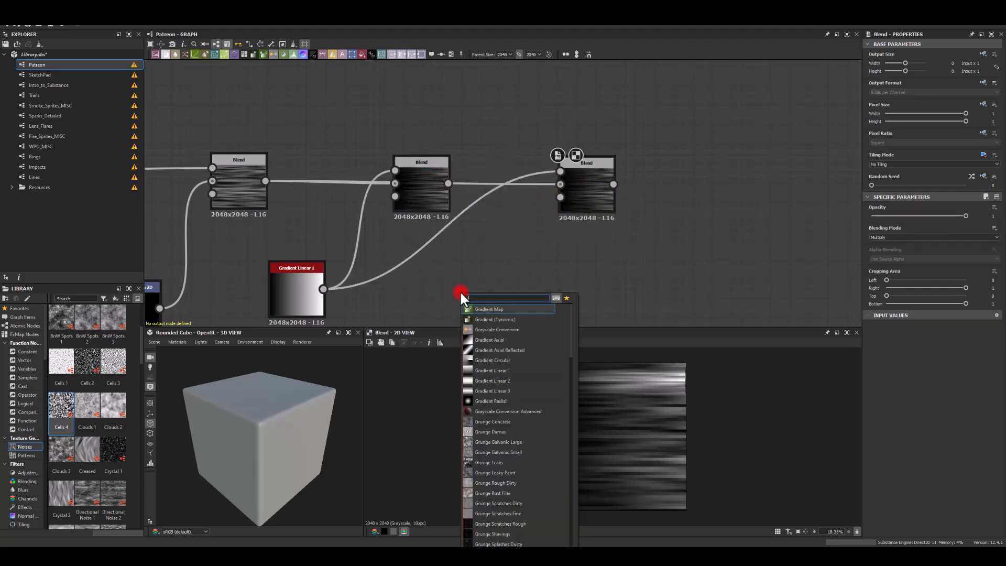
Connect a Gradient Axial to the last Blend and reposition its points to shape the fade
{"action": "type", "text": "grad"}
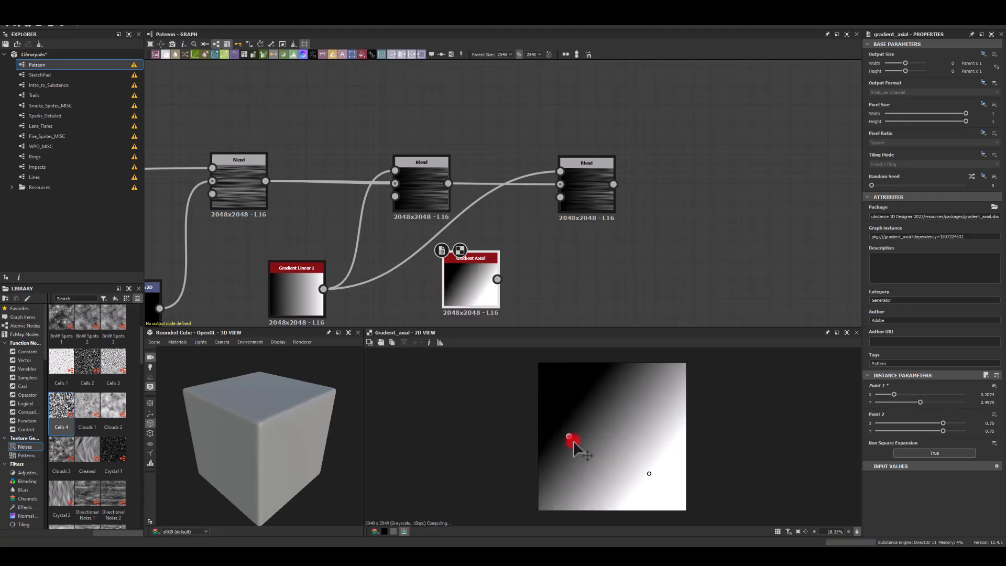
{"action": "left_click_drag", "start_coordinate": [570, 438], "coordinate": [548, 503]}
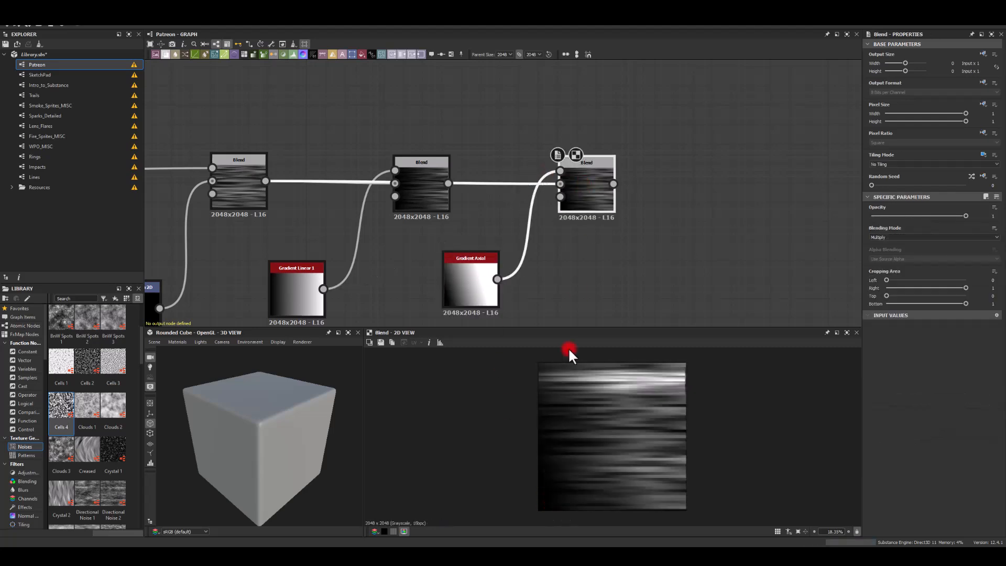
{"action": "left_click", "coordinate": [469, 258]}
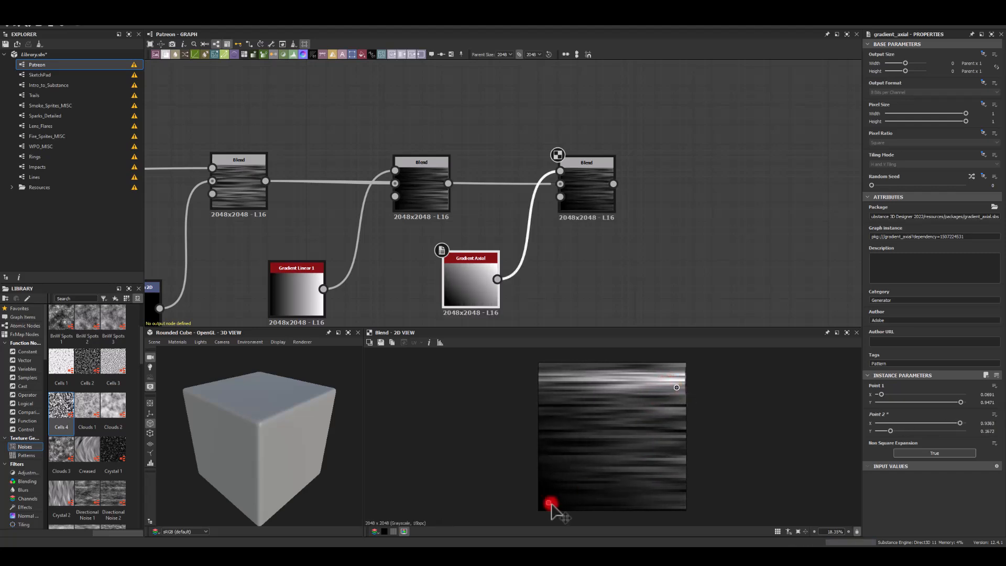
{"action": "left_click_drag", "start_coordinate": [547, 502], "coordinate": [561, 438]}
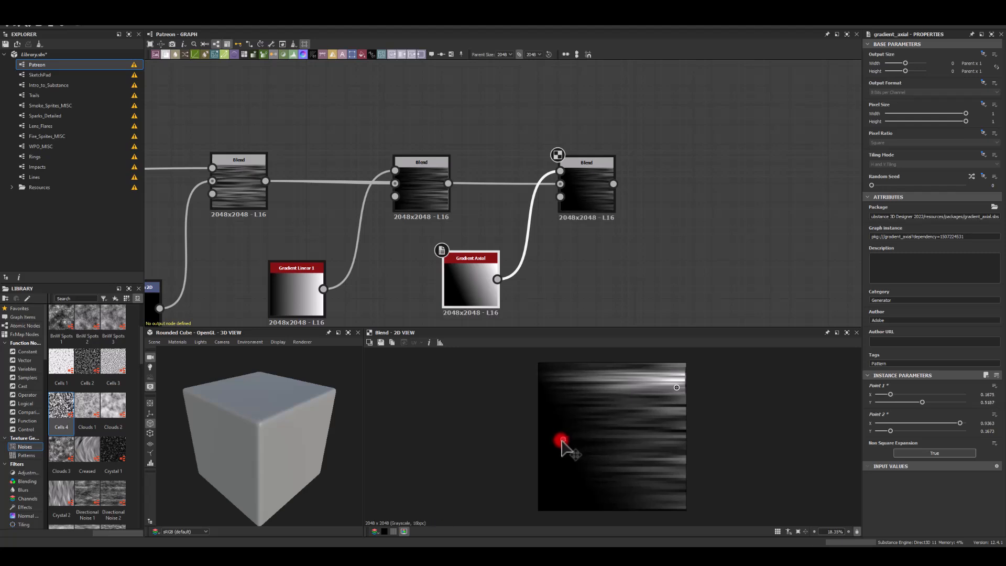
{"action": "left_click_drag", "start_coordinate": [563, 440], "coordinate": [586, 447]}
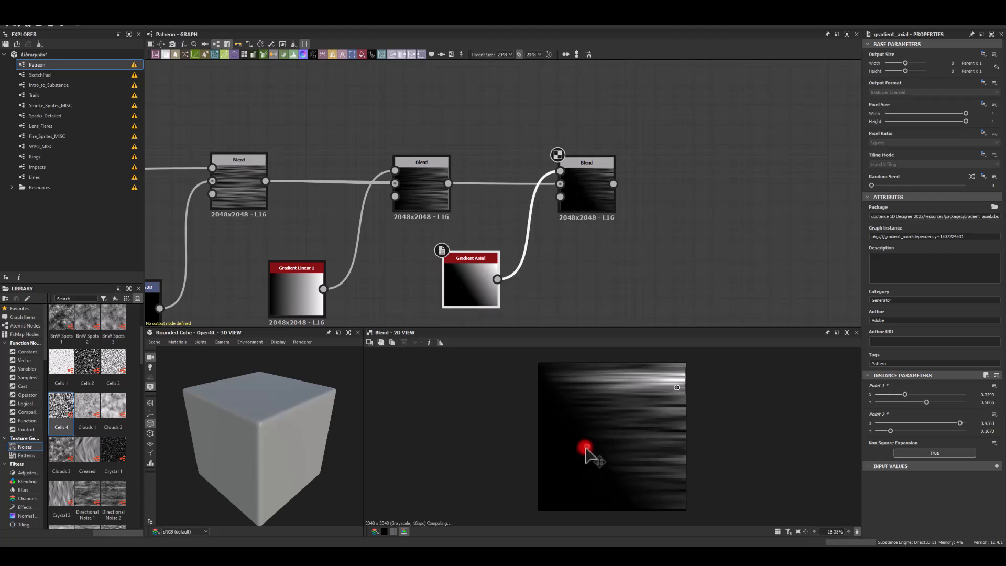
{"action": "left_click_drag", "start_coordinate": [588, 446], "coordinate": [579, 449]}
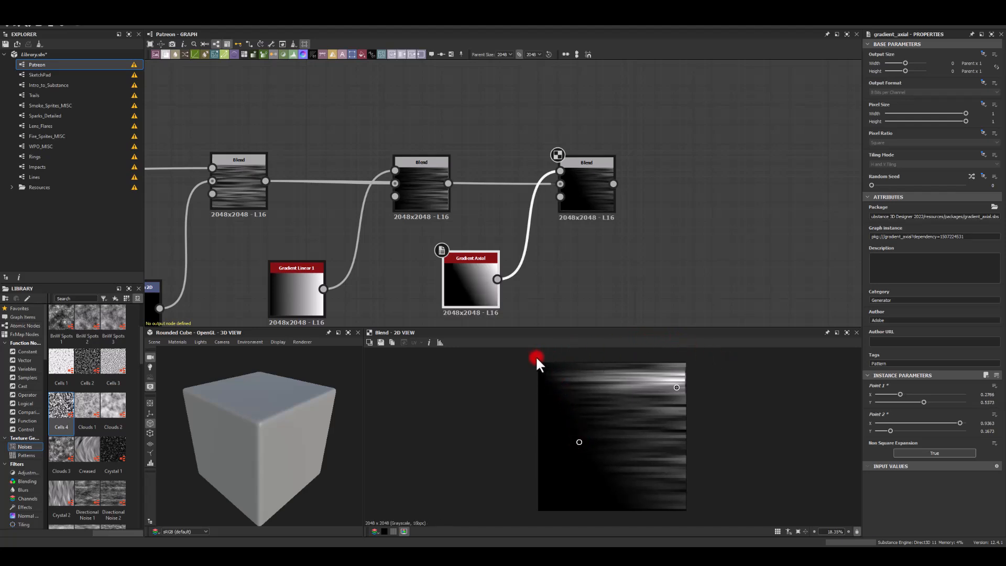
{"action": "mouse_move", "coordinate": [505, 369]}
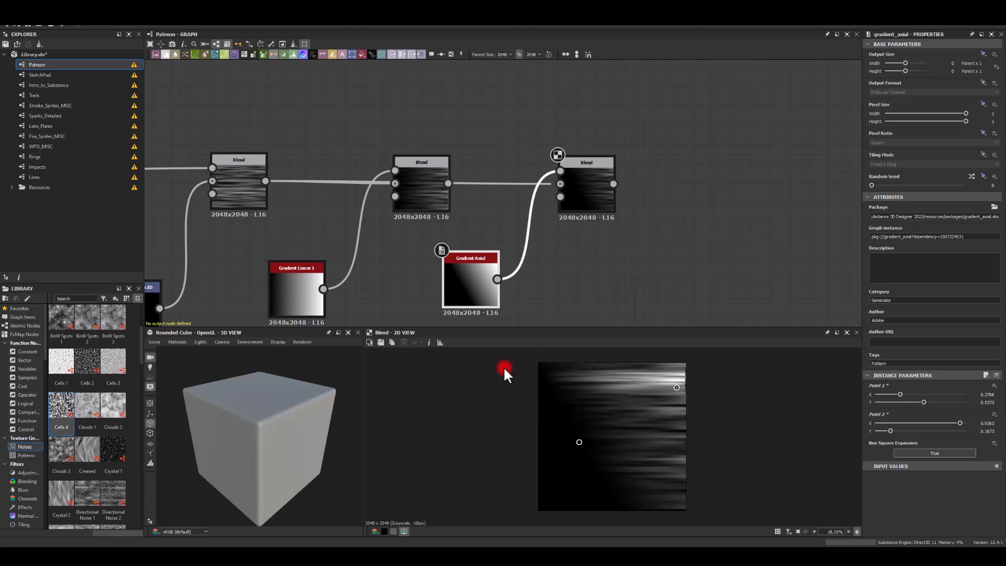
{"action": "mouse_move", "coordinate": [528, 356]}
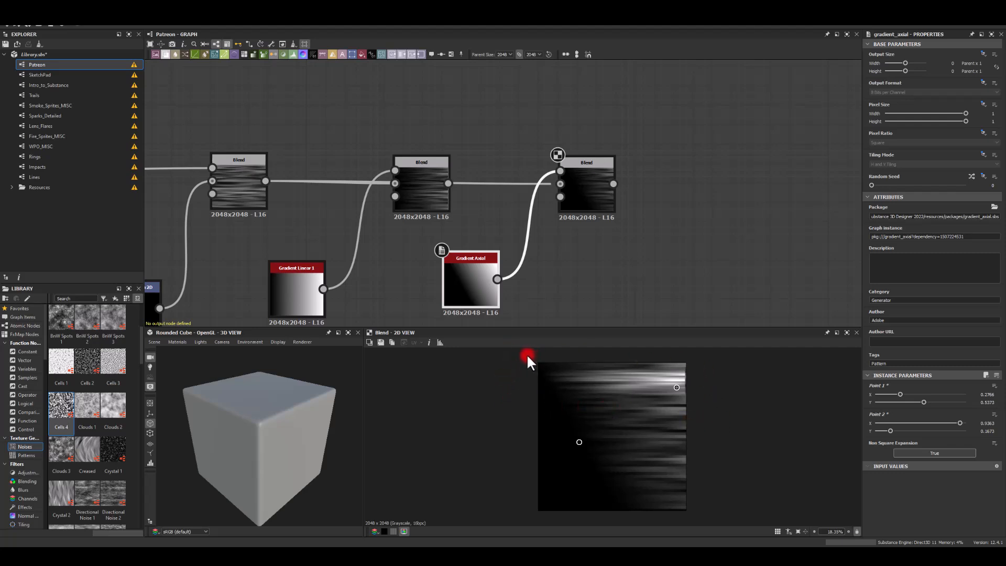
{"action": "mouse_move", "coordinate": [535, 377]}
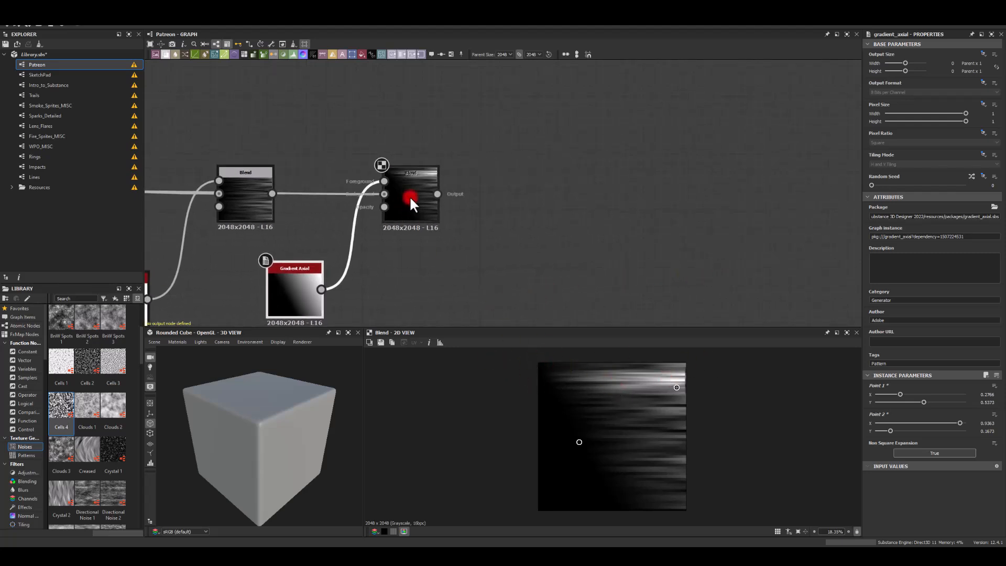
Add a Gradient Axial through an Add (Linear Dodge) blend, with its points at the top edge
{"action": "left_click_drag", "start_coordinate": [411, 193], "coordinate": [472, 194]}
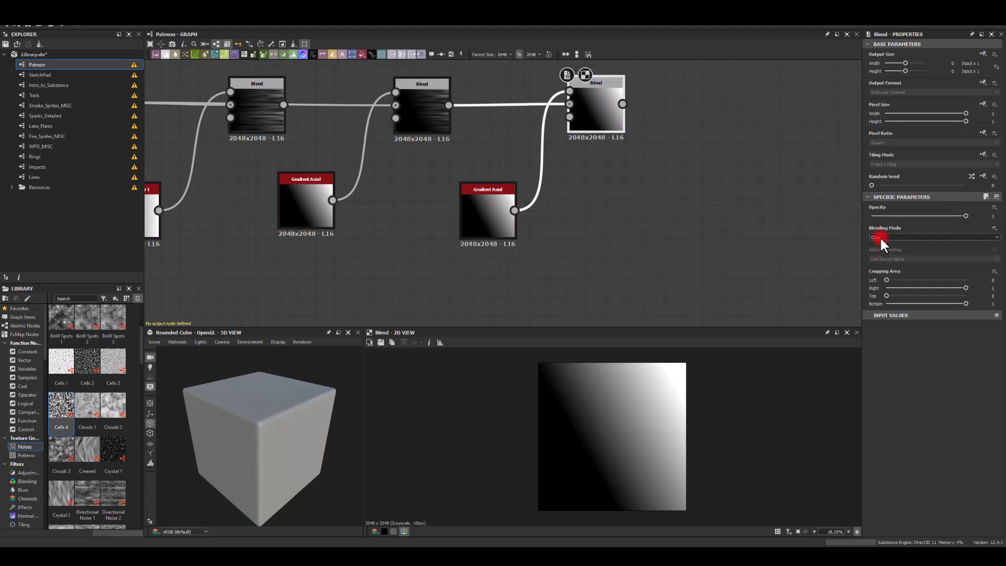
{"action": "left_click", "coordinate": [931, 237]}
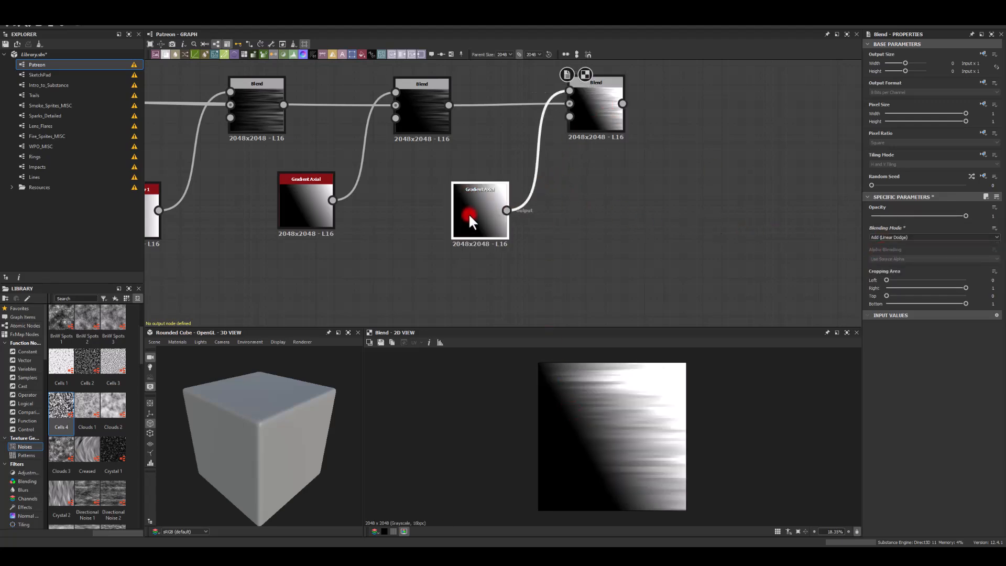
{"action": "left_click", "coordinate": [480, 212]}
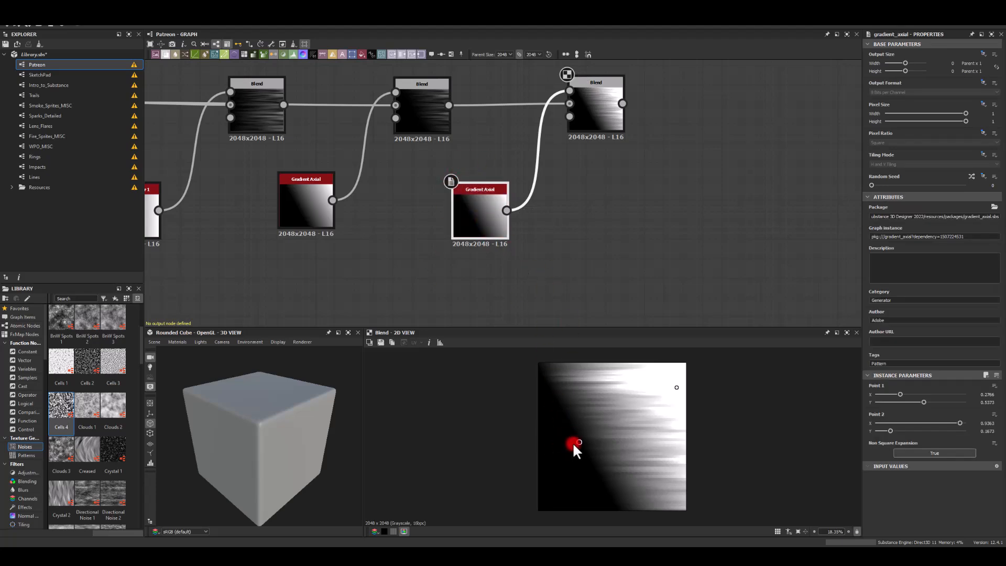
{"action": "left_click_drag", "start_coordinate": [574, 445], "coordinate": [674, 401]}
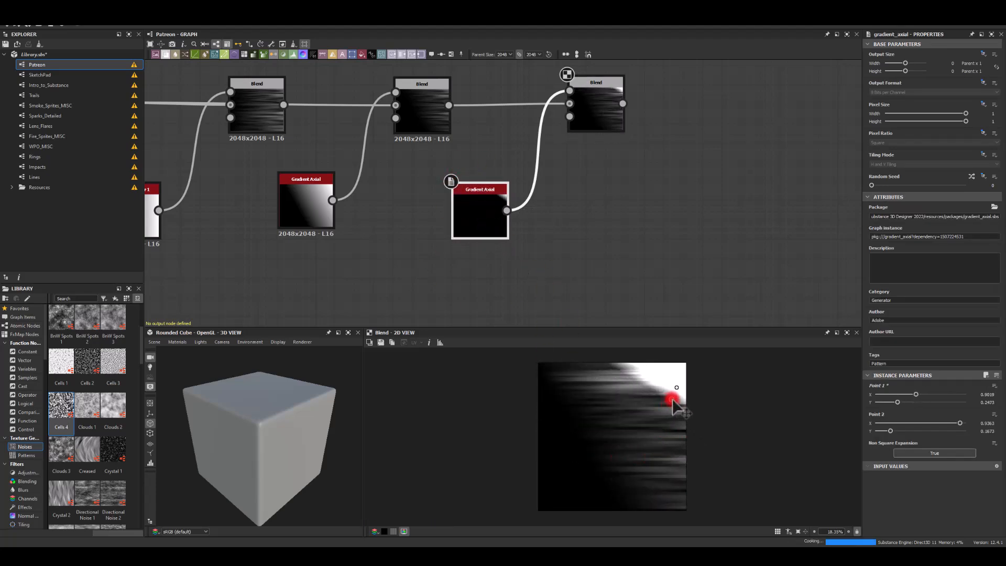
{"action": "left_click_drag", "start_coordinate": [671, 403], "coordinate": [673, 392]}
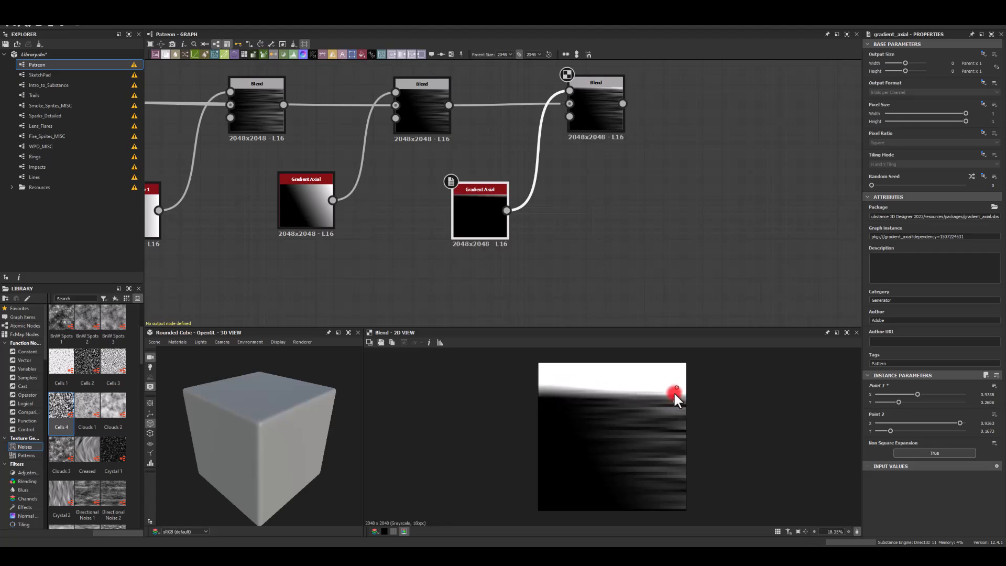
{"action": "left_click_drag", "start_coordinate": [674, 393], "coordinate": [676, 358]}
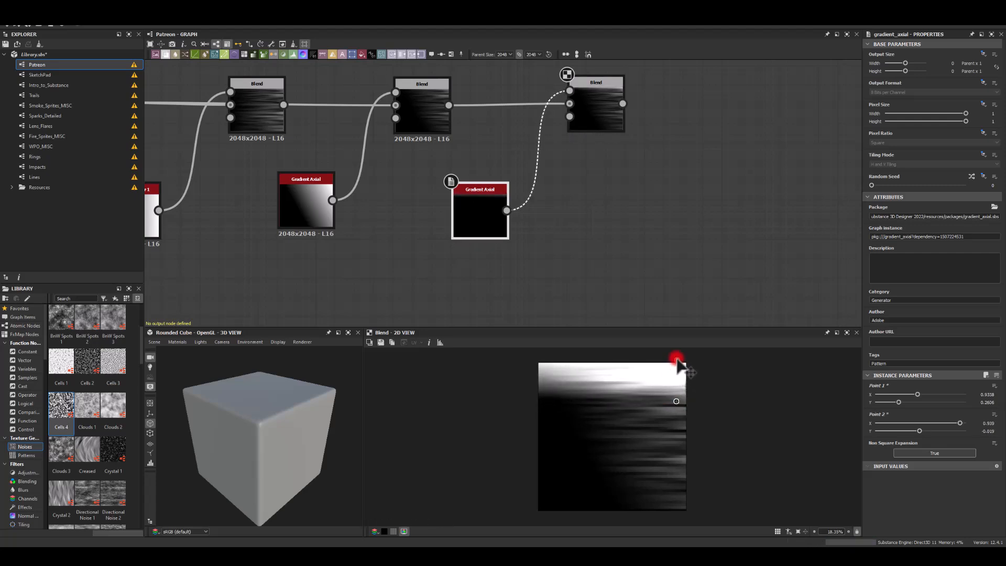
{"action": "left_click_drag", "start_coordinate": [677, 360], "coordinate": [674, 401]}
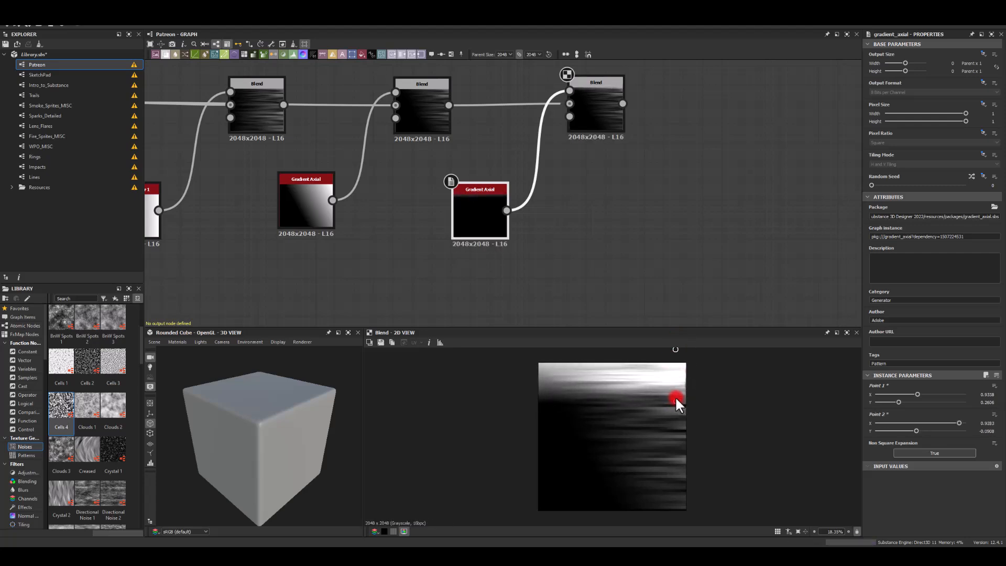
Turn the blend's opacity down to zero
{"action": "left_click_drag", "start_coordinate": [671, 398], "coordinate": [674, 384]}
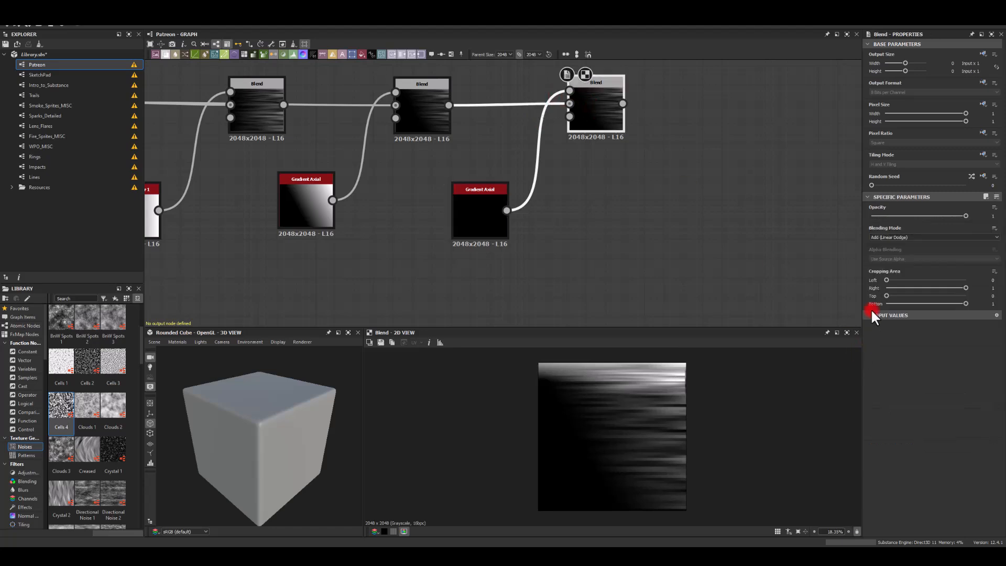
{"action": "left_click_drag", "start_coordinate": [966, 215], "coordinate": [956, 215]}
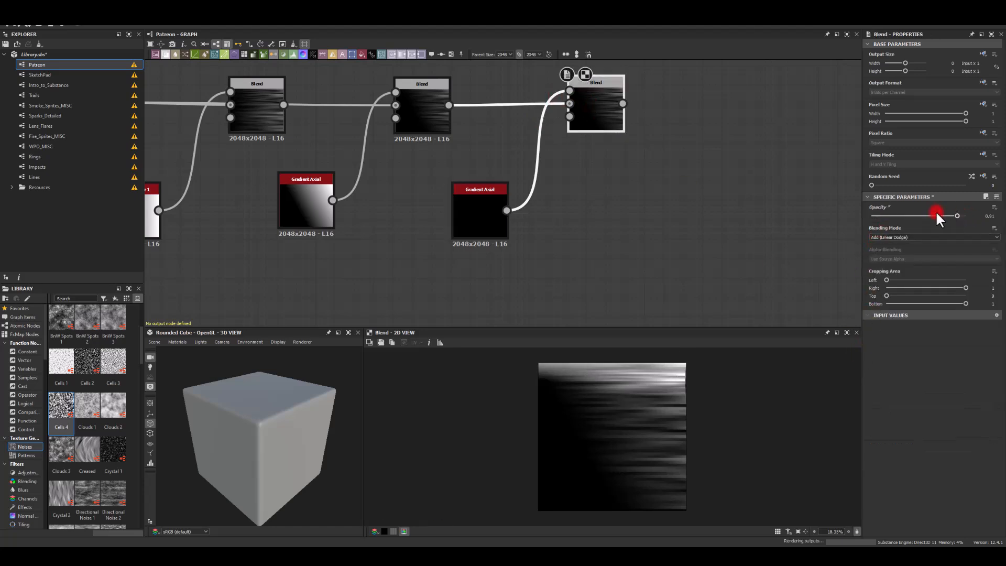
{"action": "left_click_drag", "start_coordinate": [956, 216], "coordinate": [884, 215]}
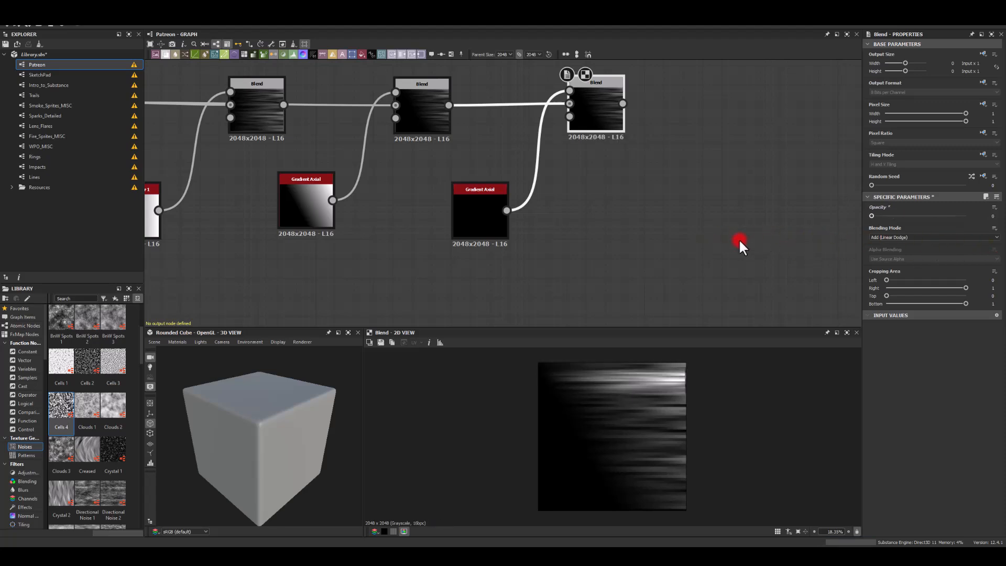
{"action": "mouse_move", "coordinate": [776, 240]}
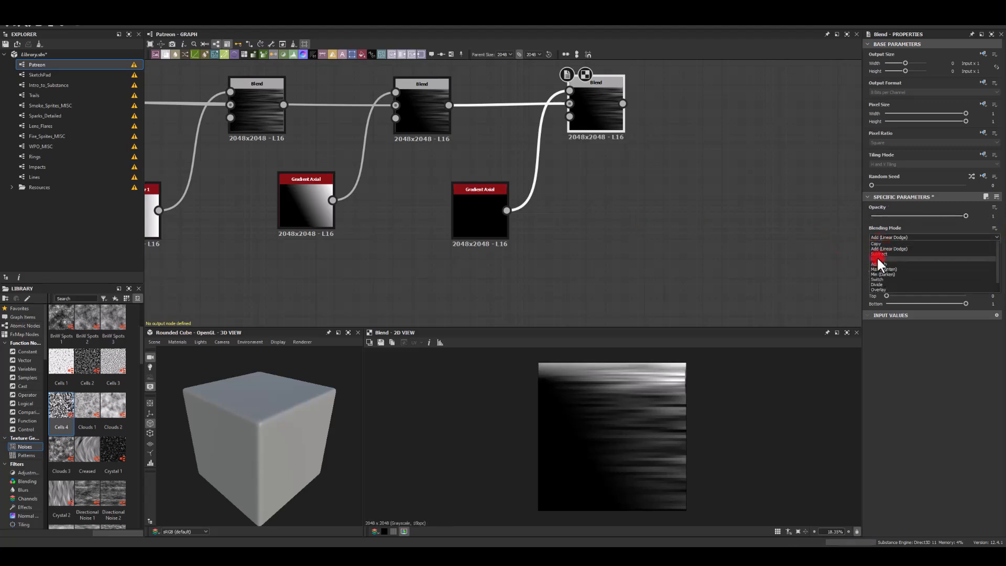
Switch the blend to Subtract and reposition the axial gradient's first point near the top edge
{"action": "left_click", "coordinate": [881, 254]}
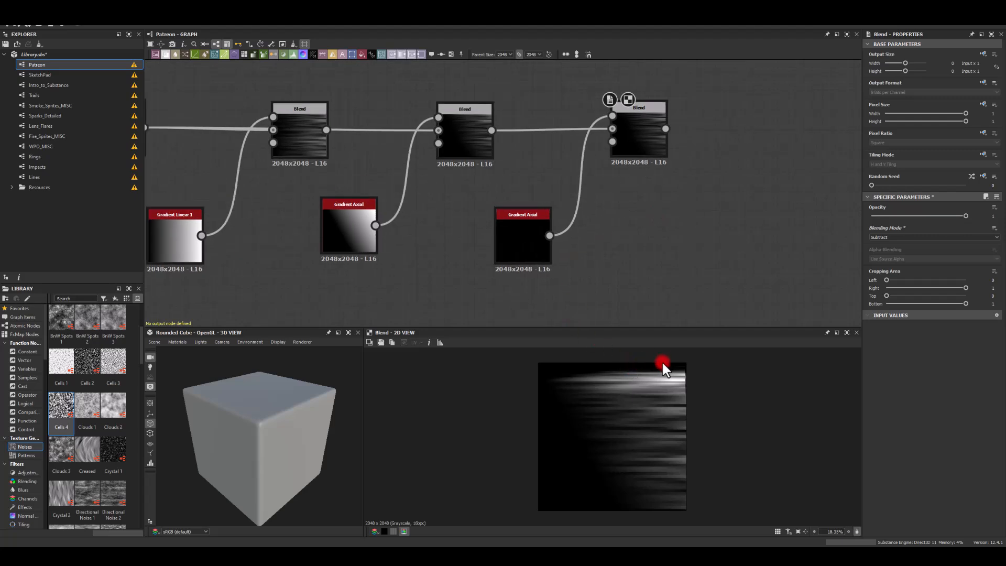
{"action": "mouse_move", "coordinate": [672, 360]}
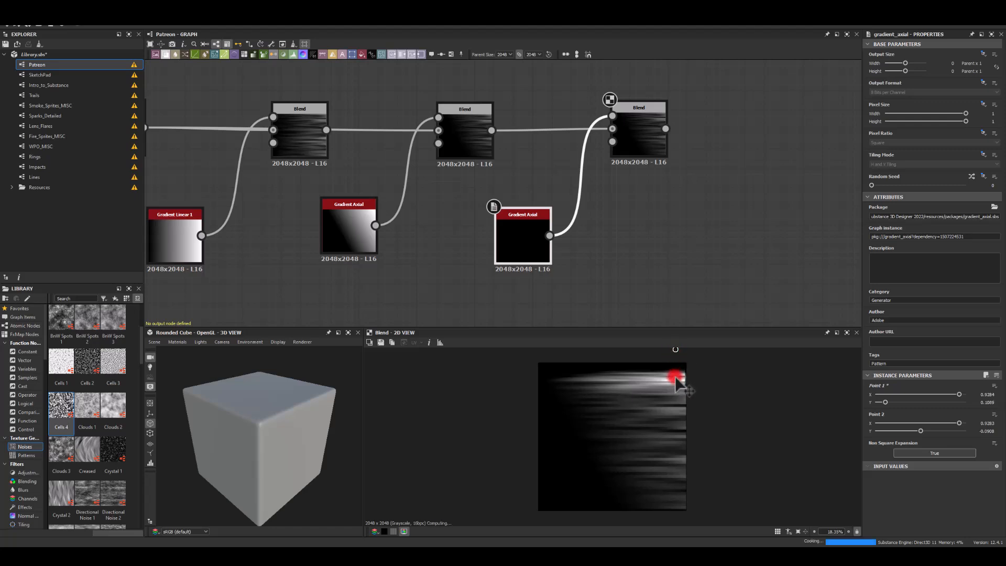
{"action": "left_click_drag", "start_coordinate": [677, 377], "coordinate": [675, 380]}
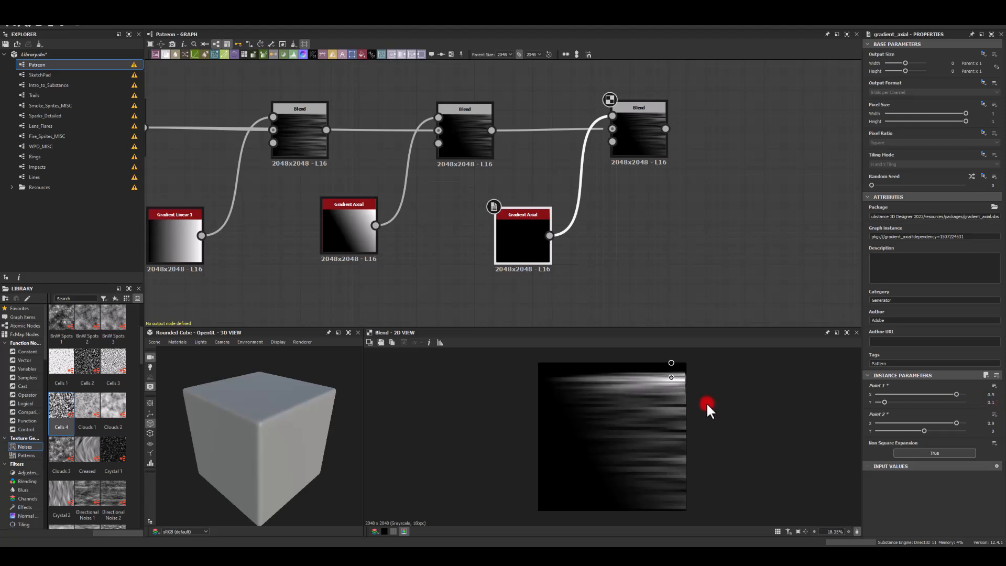
{"action": "mouse_move", "coordinate": [795, 421]}
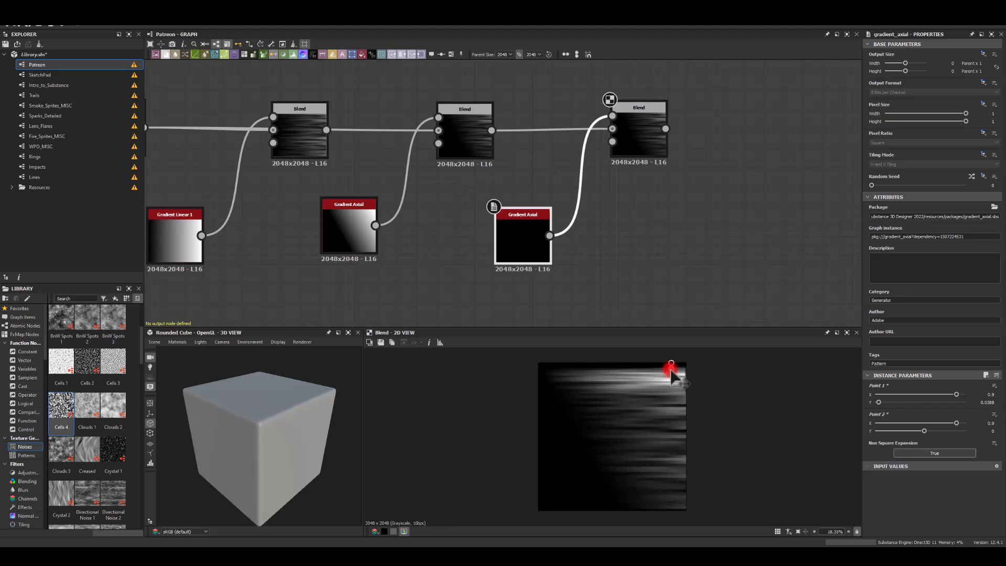
{"action": "left_click_drag", "start_coordinate": [673, 368], "coordinate": [671, 372]}
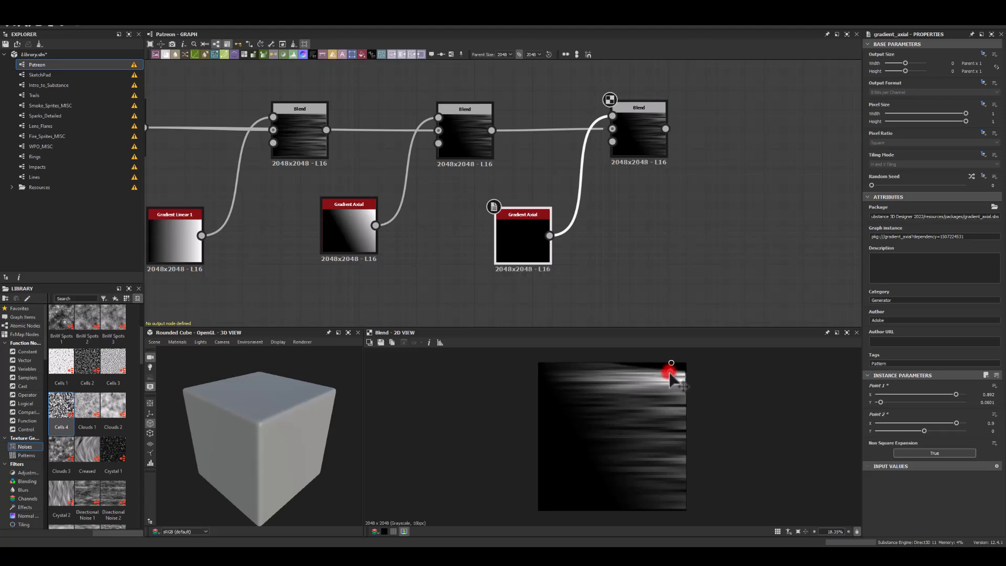
{"action": "left_click_drag", "start_coordinate": [672, 366], "coordinate": [671, 372]}
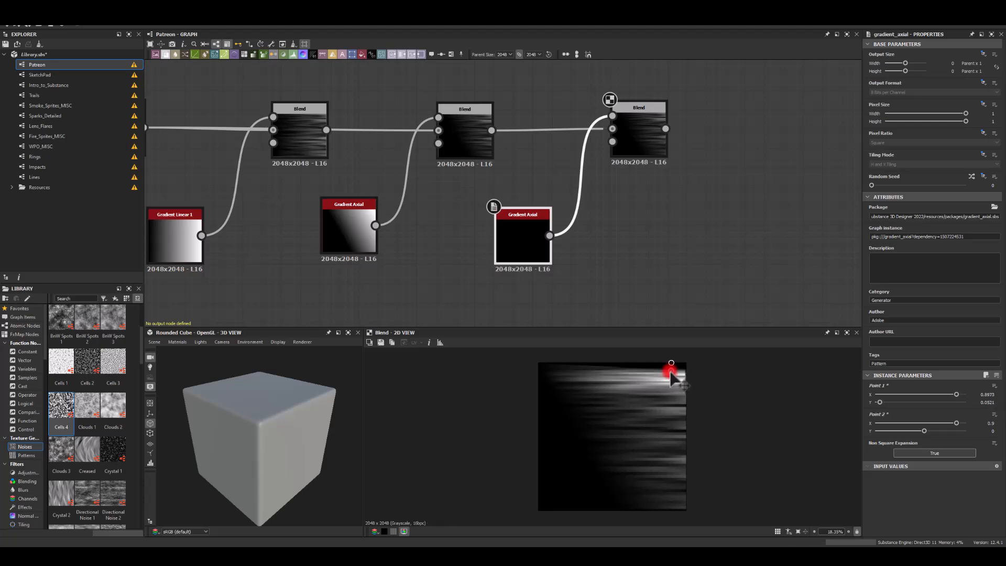
{"action": "left_click_drag", "start_coordinate": [671, 372], "coordinate": [600, 369]}
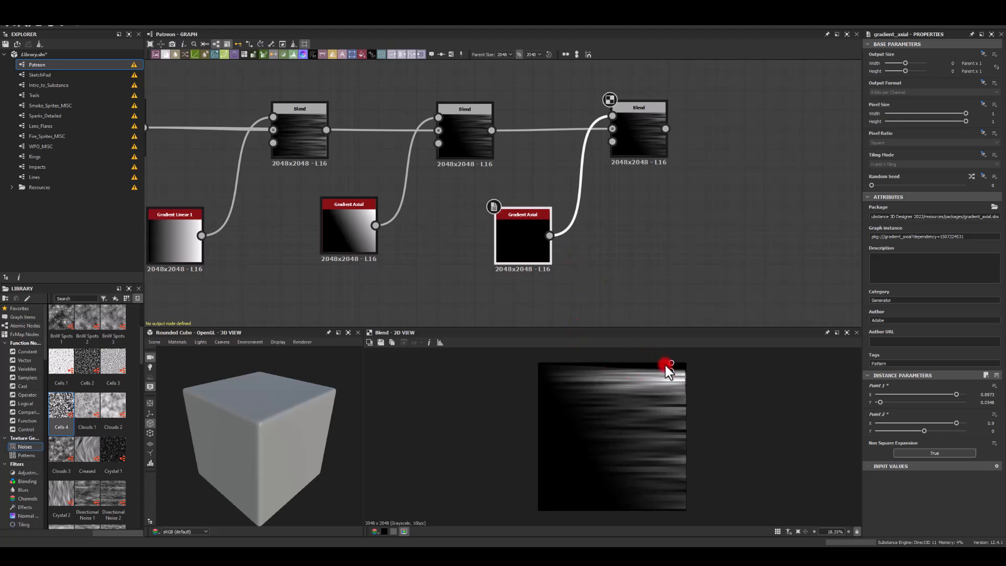
{"action": "left_click_drag", "start_coordinate": [671, 363], "coordinate": [671, 405]}
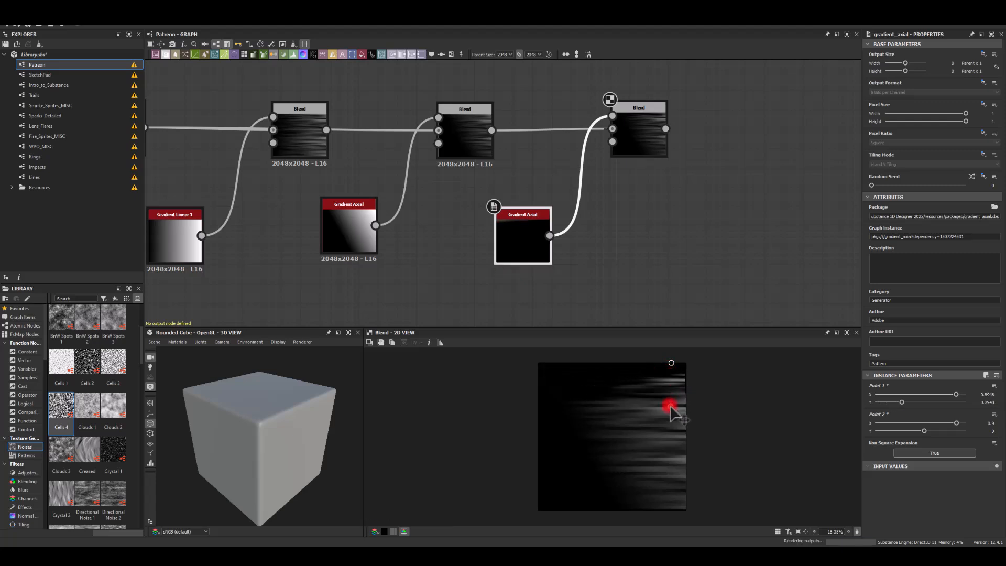
{"action": "left_click_drag", "start_coordinate": [671, 406], "coordinate": [669, 401]}
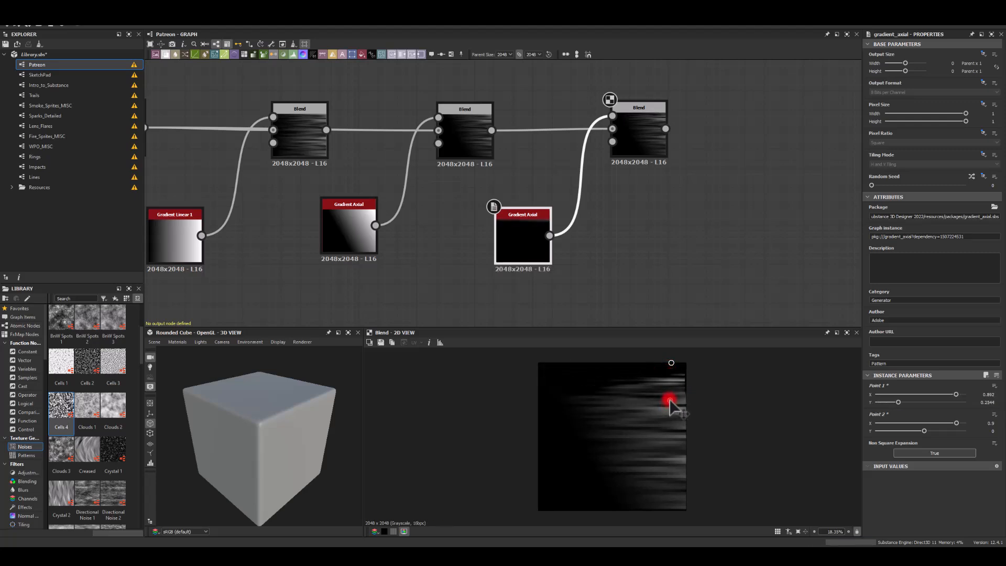
{"action": "left_click_drag", "start_coordinate": [671, 400], "coordinate": [666, 413]}
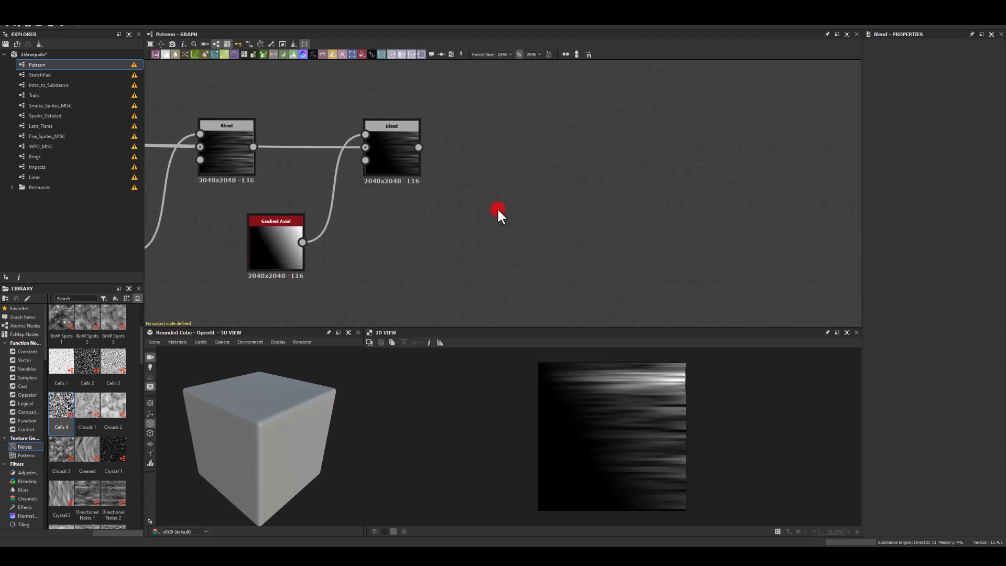
{"action": "mouse_move", "coordinate": [678, 375]}
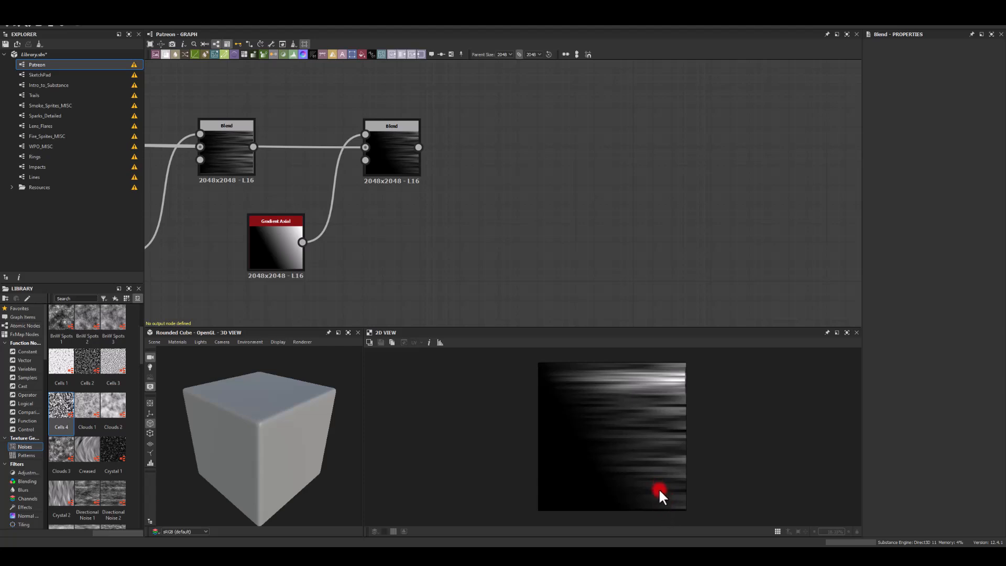
Add a new Blend after the streaks, fed by a linear gradient and set to Multiply
{"action": "left_click_drag", "start_coordinate": [418, 148], "coordinate": [546, 169]}
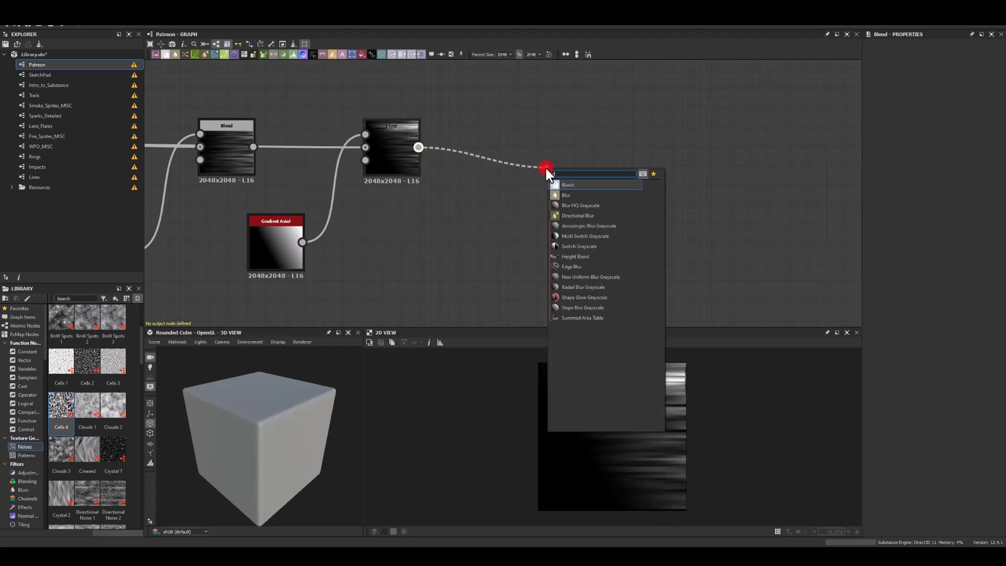
{"action": "left_click", "coordinate": [568, 185]}
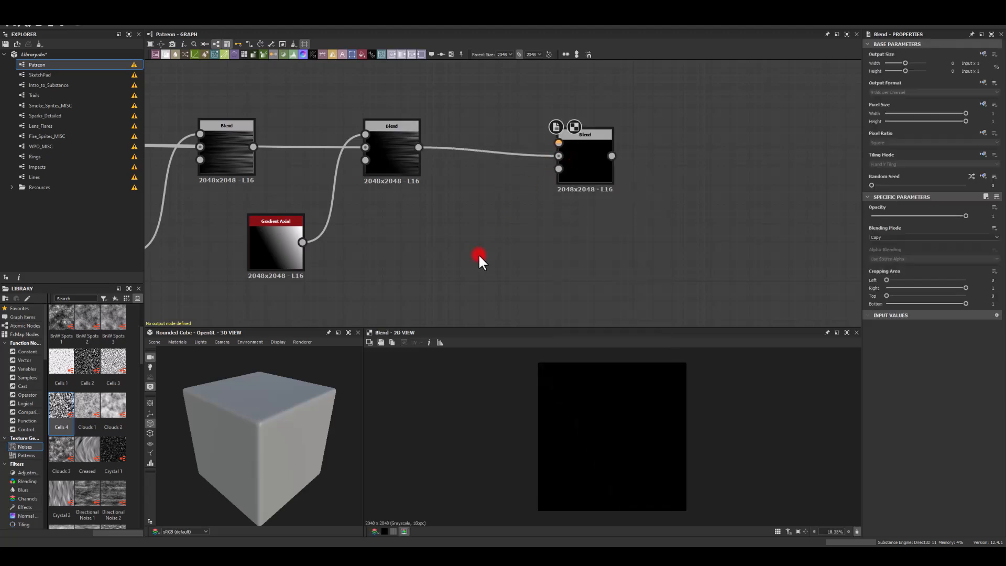
{"action": "type", "text": "grad"}
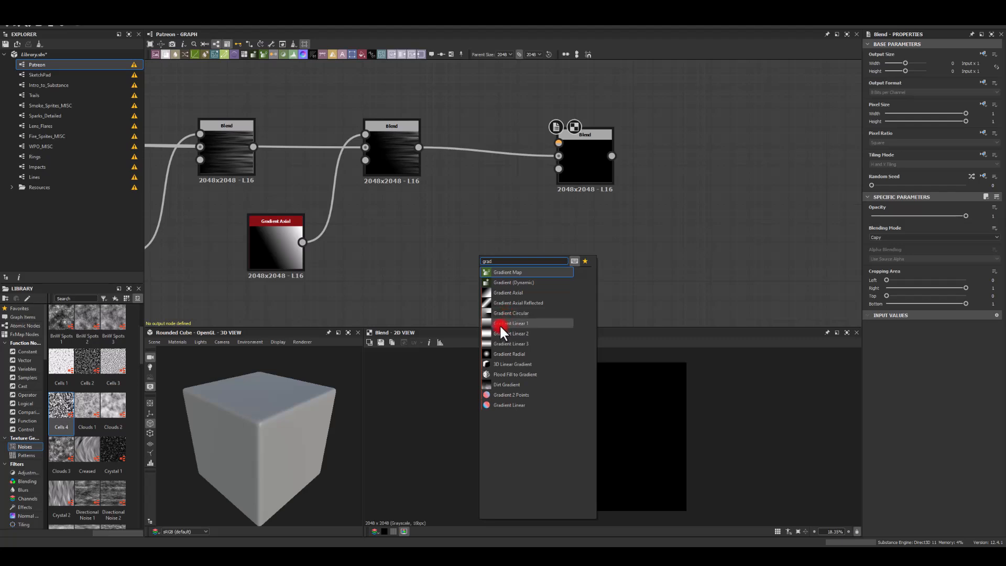
{"action": "left_click", "coordinate": [511, 323]}
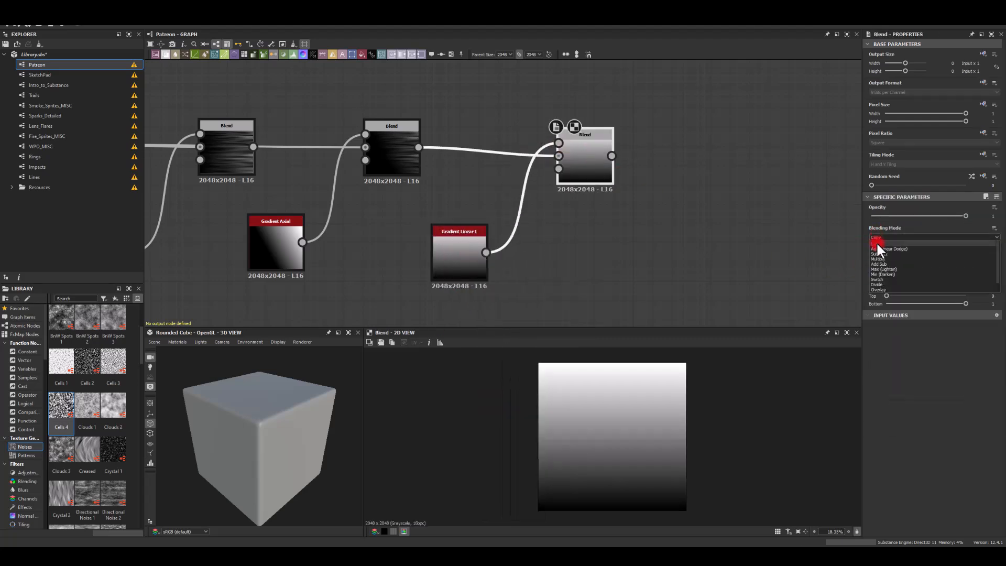
{"action": "left_click", "coordinate": [881, 259]}
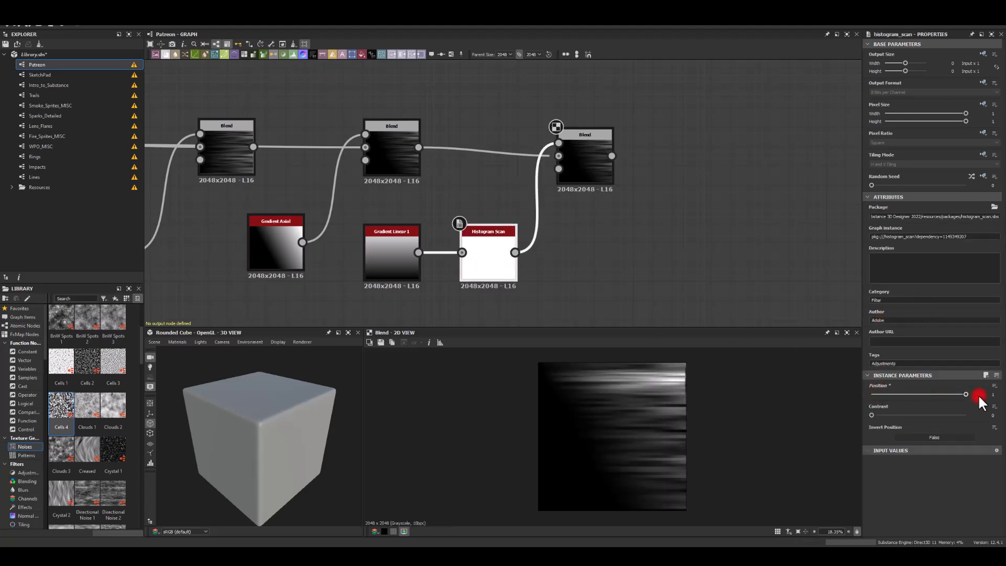
{"action": "left_click_drag", "start_coordinate": [967, 394], "coordinate": [953, 394]}
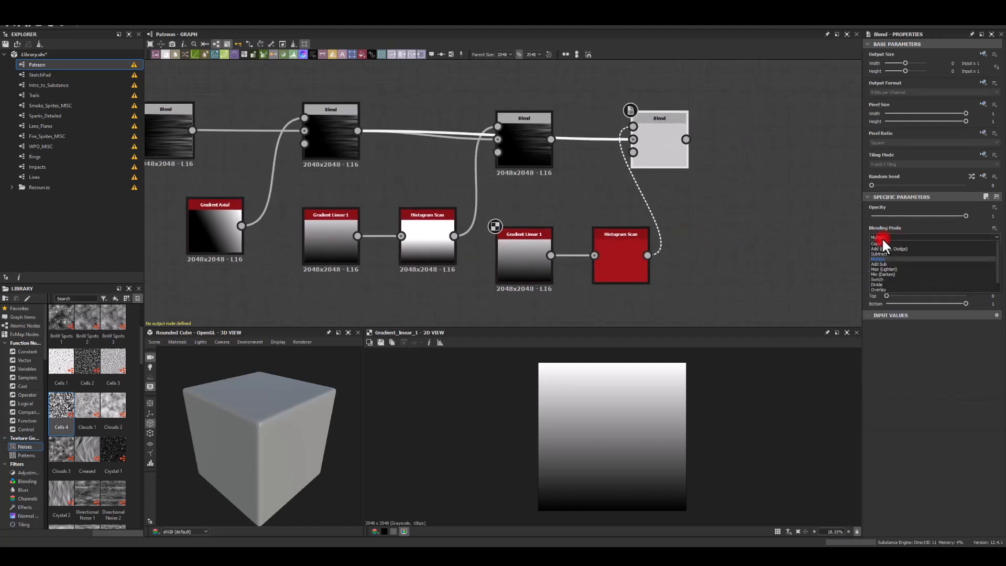
{"action": "left_click", "coordinate": [881, 254]}
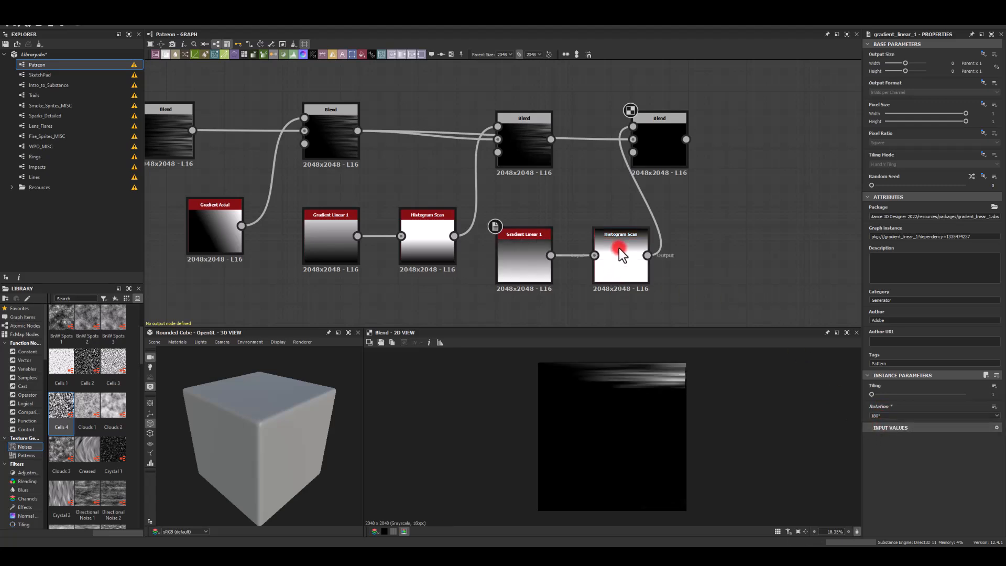
Set the lower Histogram Scan position to about 0.9 and add an Invert Grayscale after it
{"action": "left_click", "coordinate": [621, 254]}
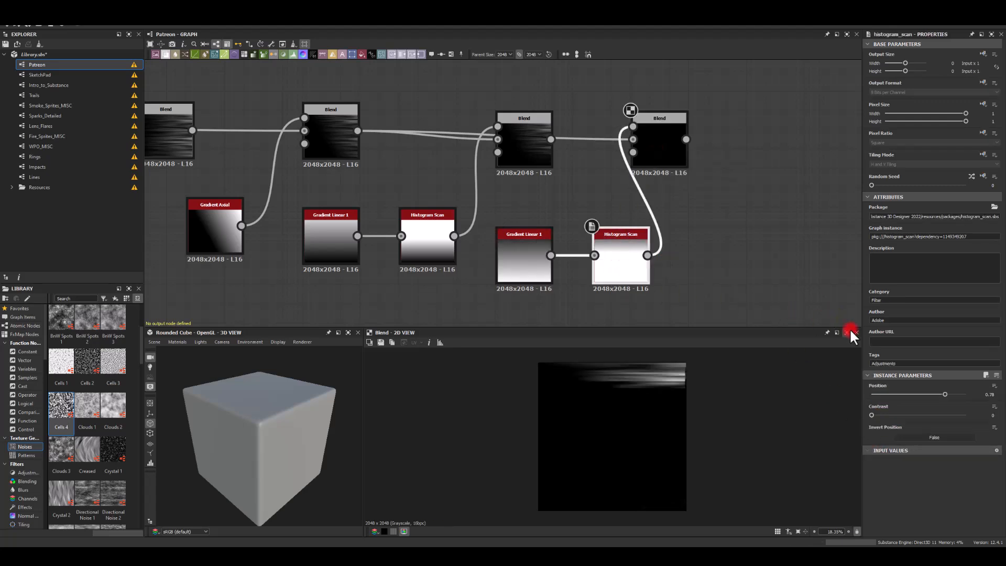
{"action": "left_click_drag", "start_coordinate": [944, 394], "coordinate": [871, 394]}
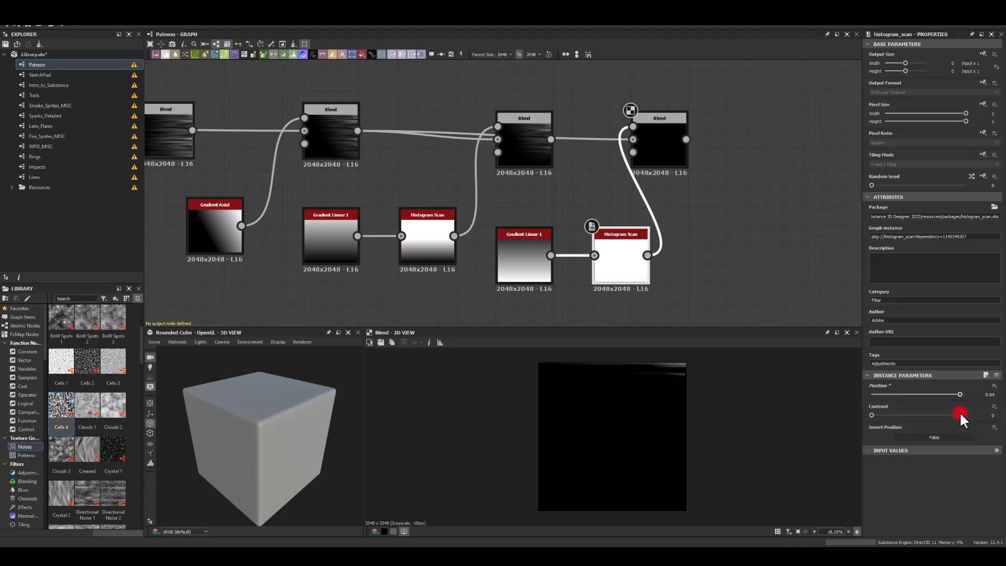
{"action": "left_click_drag", "start_coordinate": [961, 394], "coordinate": [956, 395]}
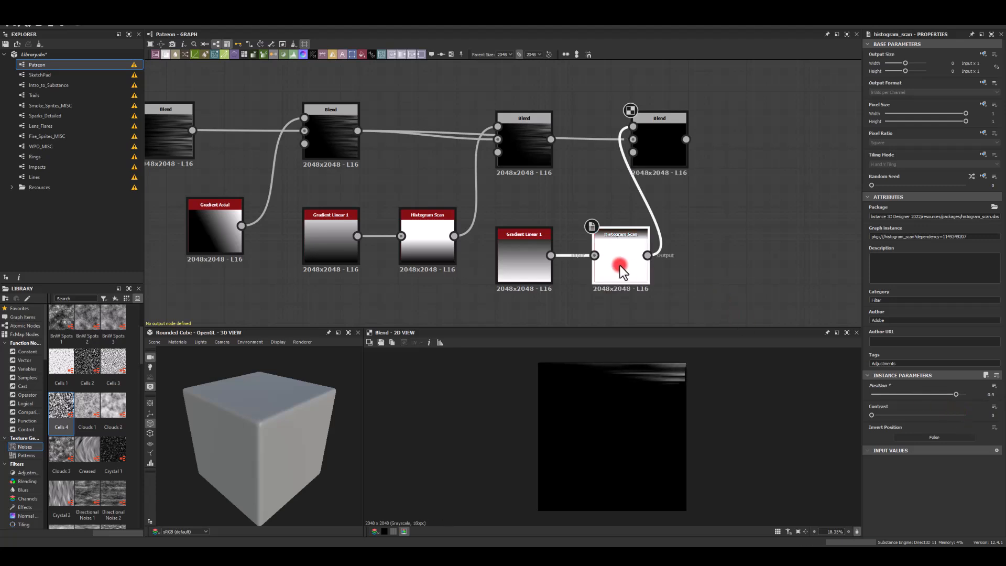
{"action": "left_click_drag", "start_coordinate": [652, 256], "coordinate": [708, 265]}
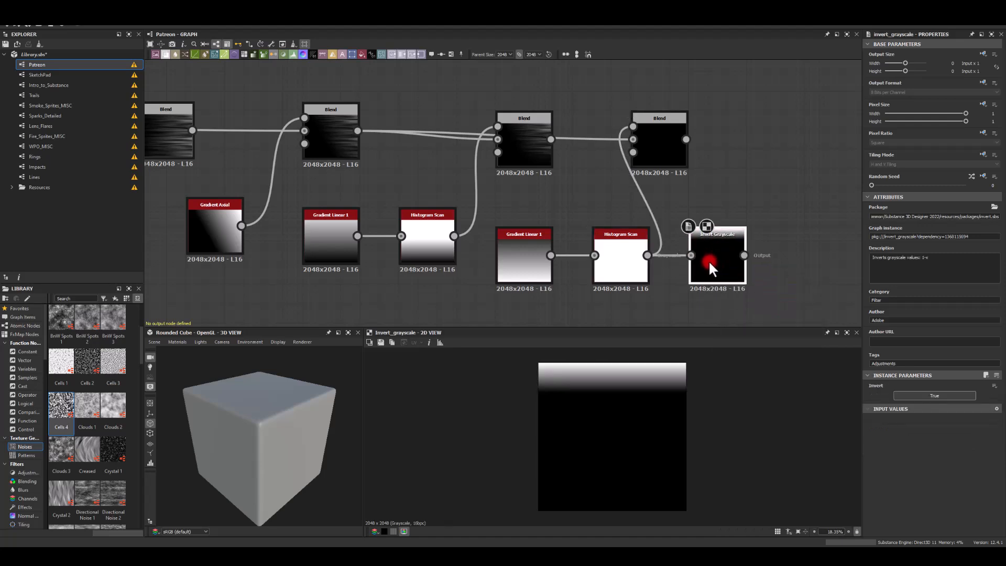
Set the lower Histogram Scan position to 0.58 and switch the final Blend to Subtract
{"action": "left_click", "coordinate": [660, 140]}
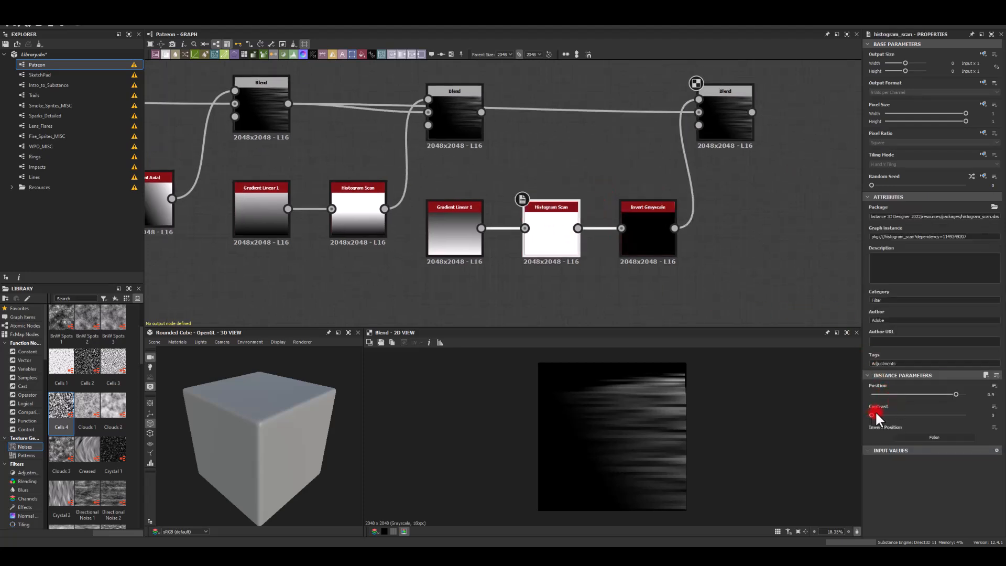
{"action": "left_click_drag", "start_coordinate": [956, 394], "coordinate": [963, 394]}
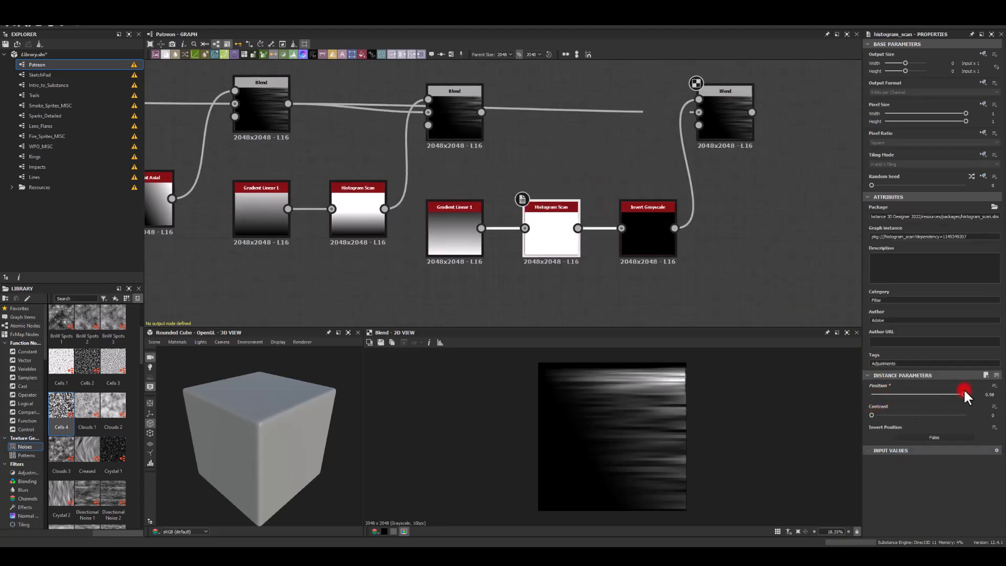
{"action": "left_click_drag", "start_coordinate": [966, 394], "coordinate": [963, 394]}
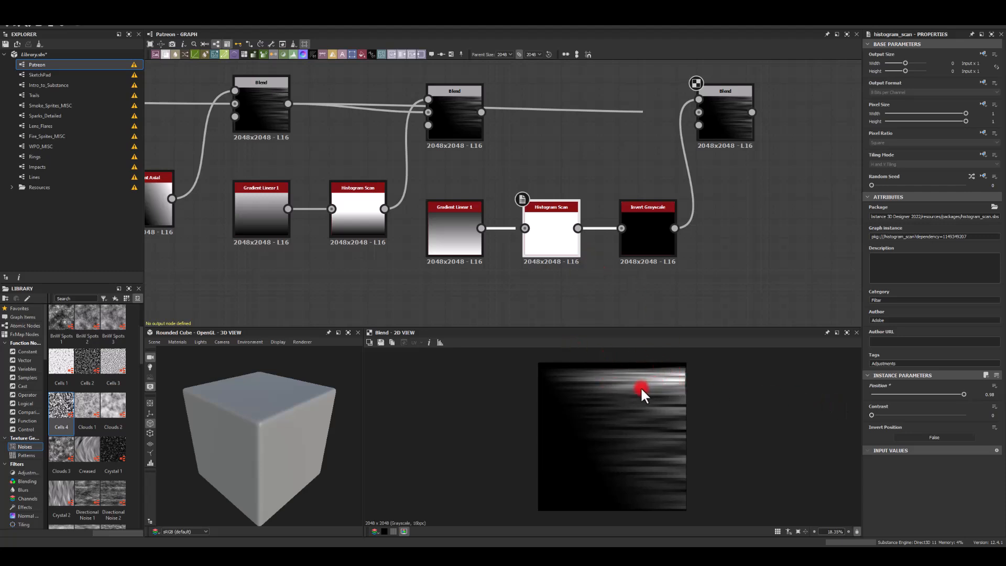
{"action": "left_click", "coordinate": [725, 112]}
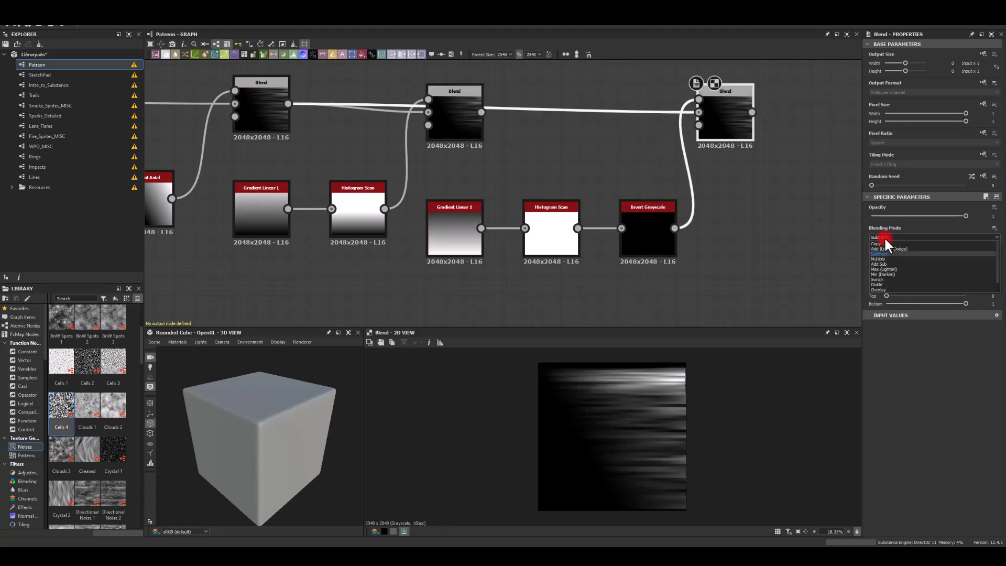
{"action": "left_click", "coordinate": [885, 254]}
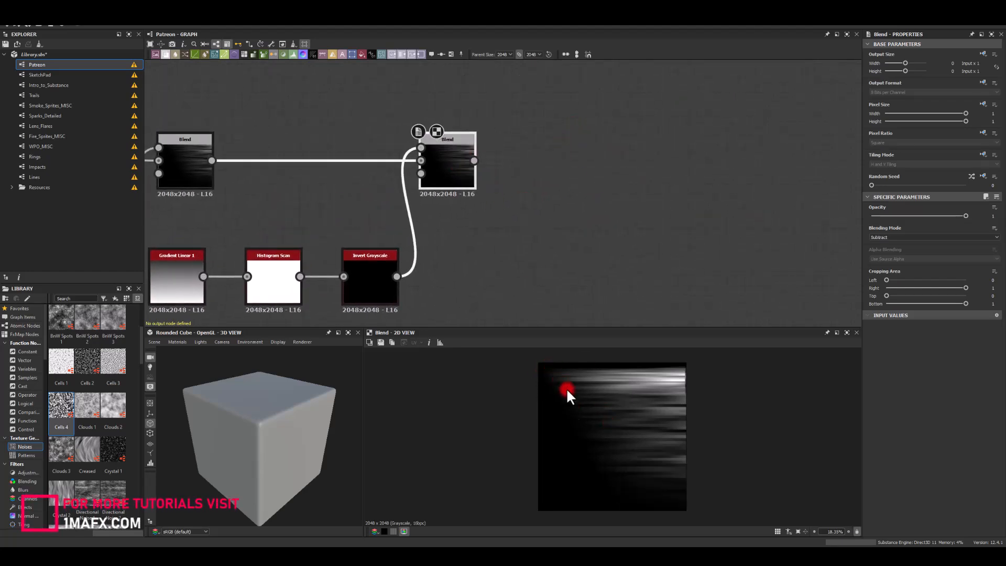
{"action": "mouse_move", "coordinate": [567, 282]}
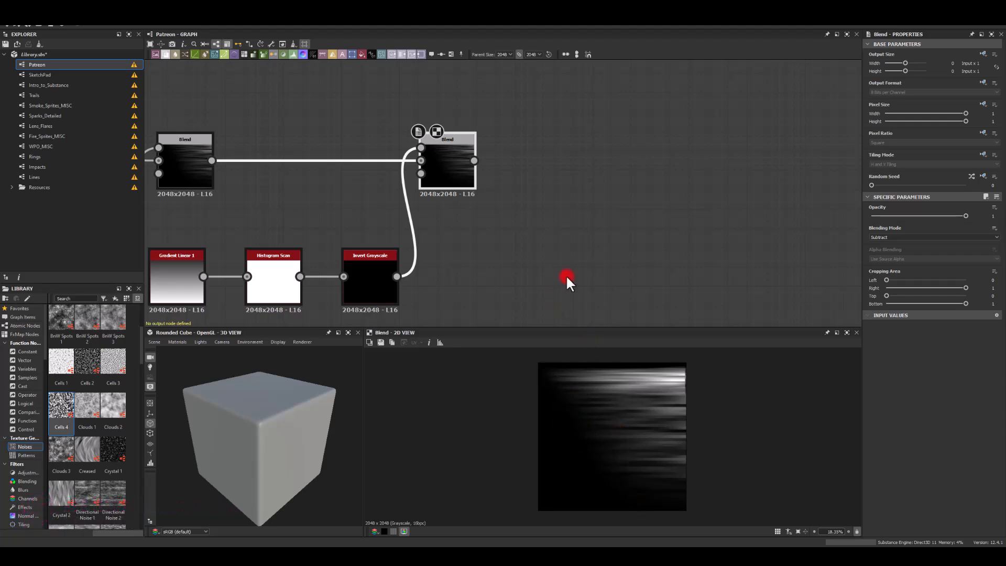
{"action": "mouse_move", "coordinate": [535, 212]}
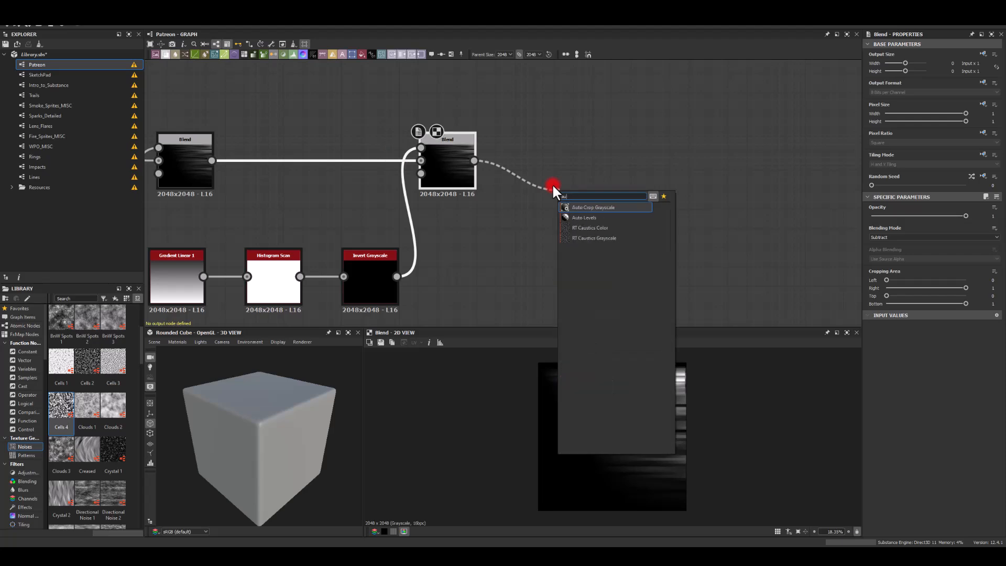
Chain Auto Levels, Histogram Scan and Transformation 2D into a new Blend with Auto Levels
{"action": "left_click", "coordinate": [585, 217]}
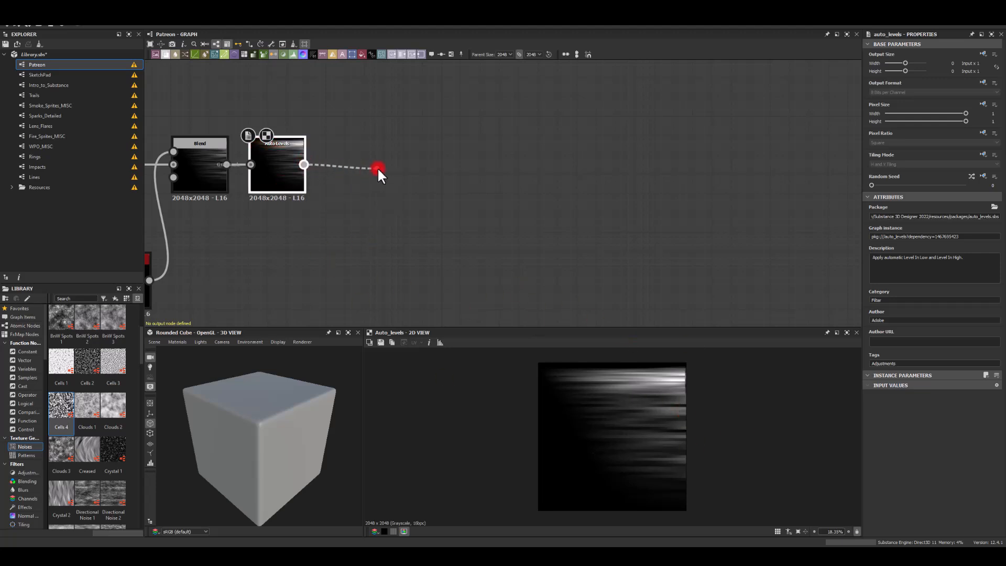
{"action": "type", "text": "scan"}
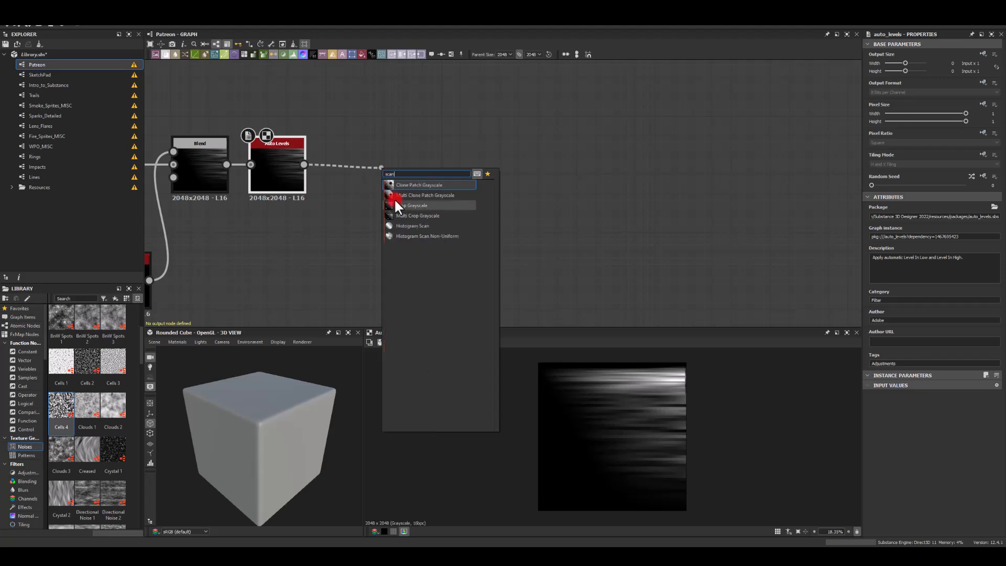
{"action": "left_click", "coordinate": [414, 225]}
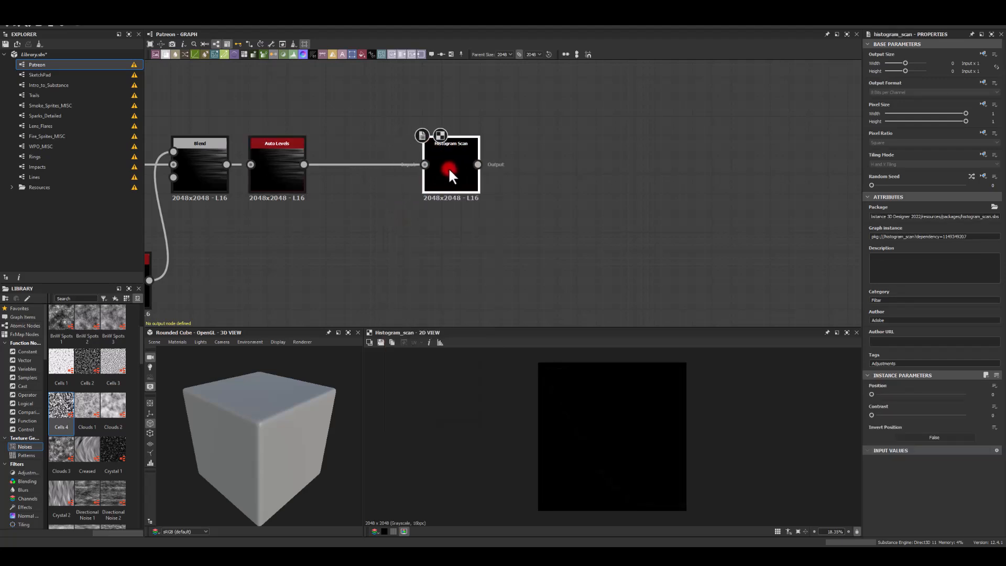
{"action": "left_click_drag", "start_coordinate": [478, 164], "coordinate": [568, 162]}
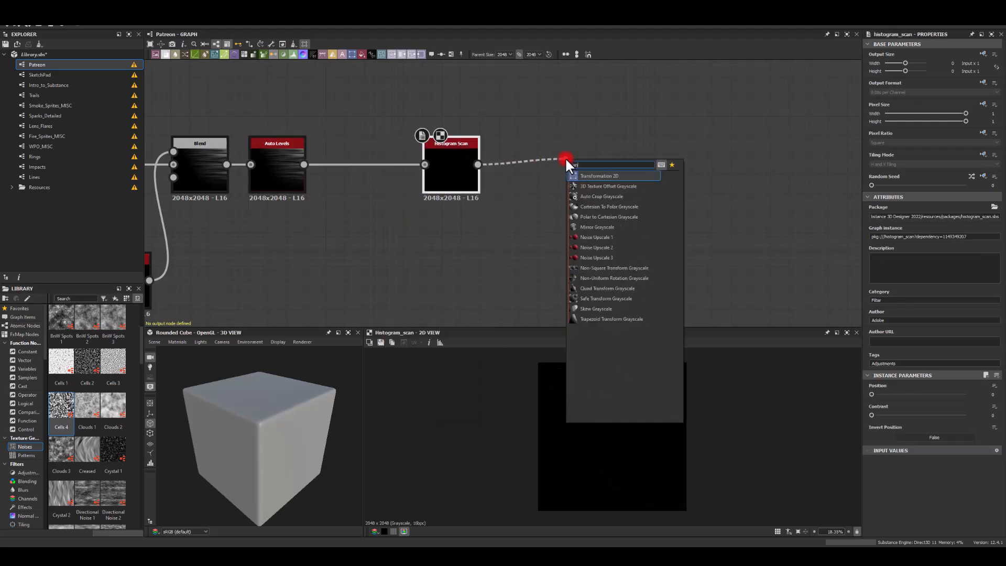
{"action": "left_click", "coordinate": [599, 175]}
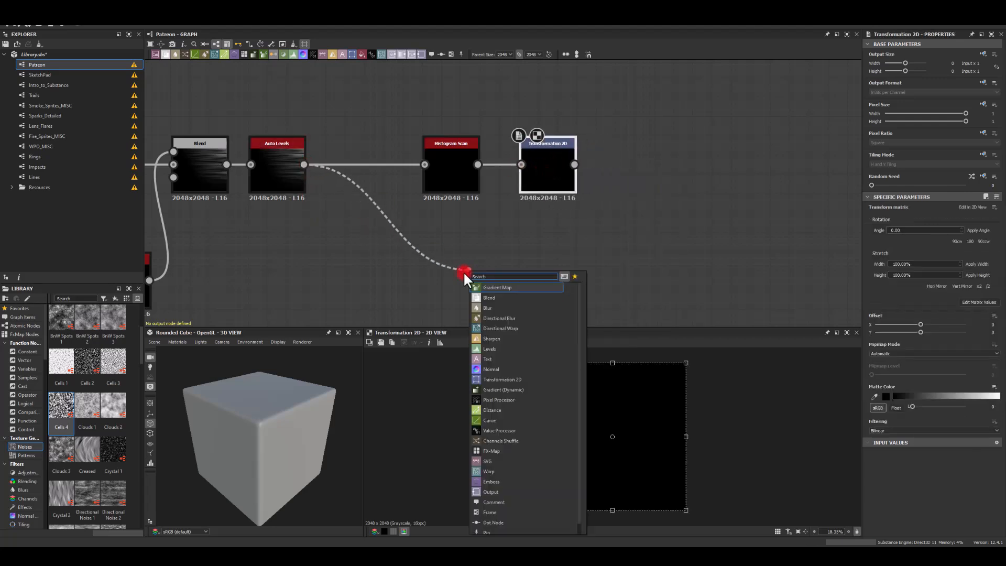
{"action": "left_click", "coordinate": [489, 297]}
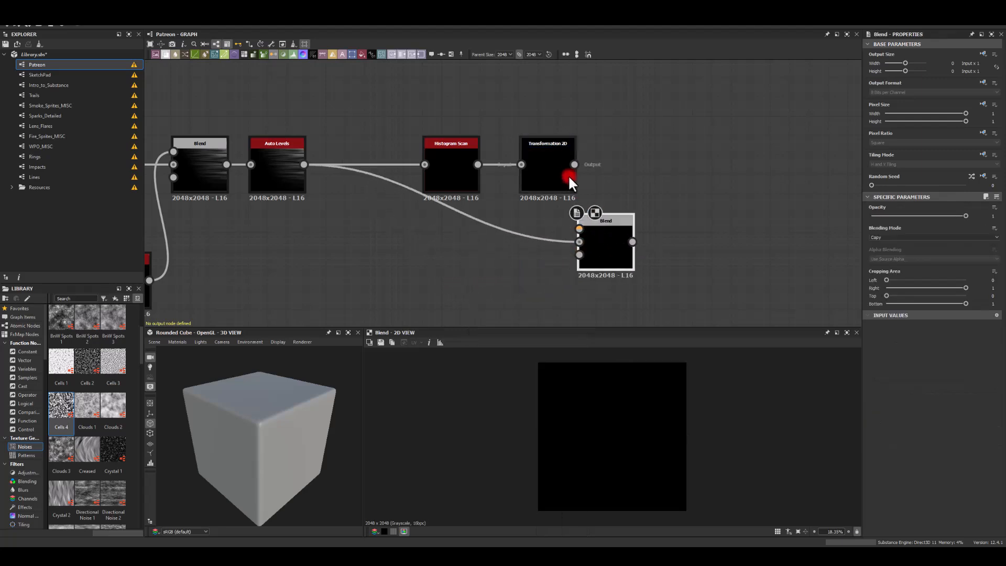
{"action": "left_click_drag", "start_coordinate": [605, 246], "coordinate": [643, 214]}
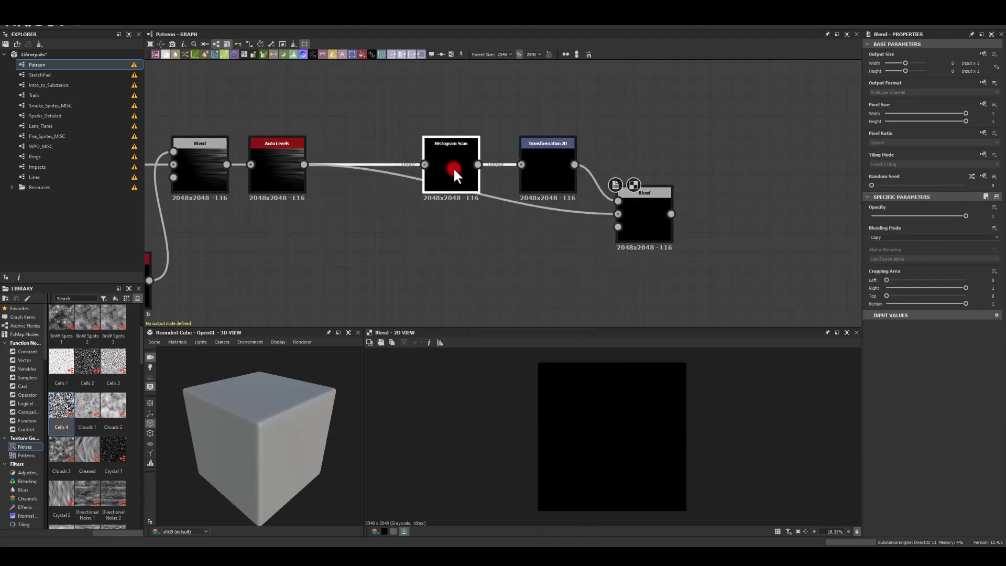
Set the new Histogram Scan position to about 0.4
{"action": "left_click", "coordinate": [451, 165]}
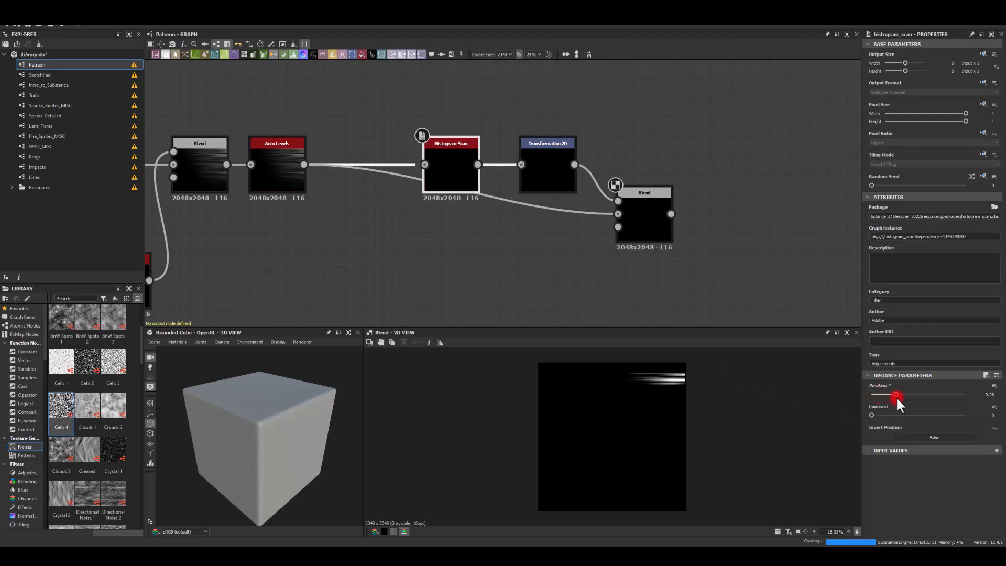
{"action": "left_click_drag", "start_coordinate": [897, 394], "coordinate": [913, 403]}
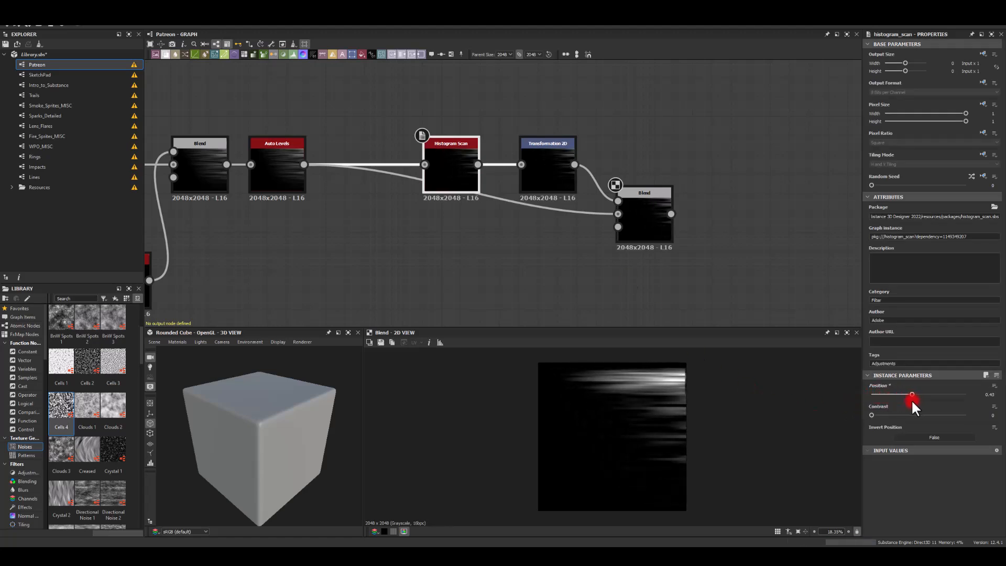
{"action": "left_click_drag", "start_coordinate": [913, 394], "coordinate": [909, 394]}
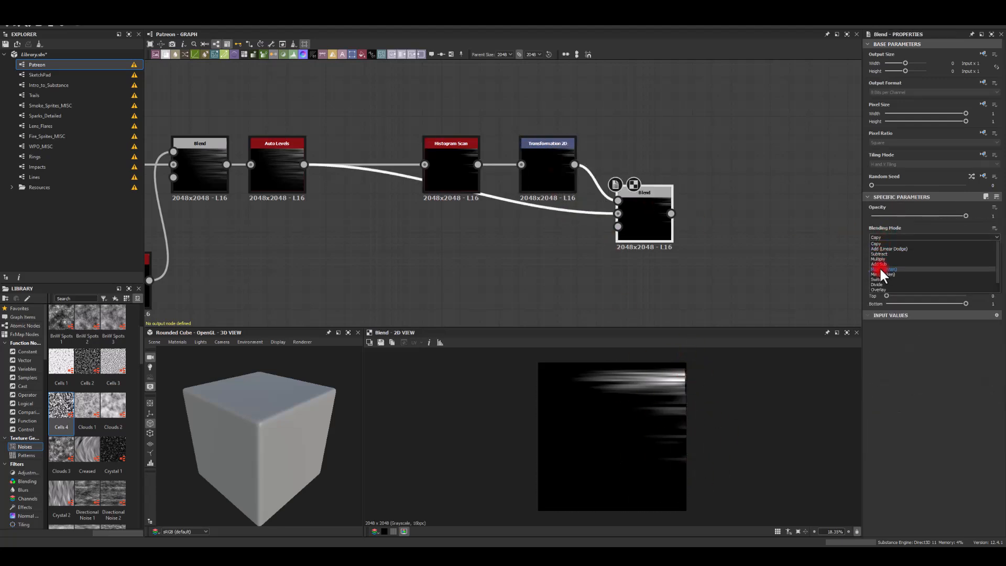
Set the new Blend to Add (Linear Dodge) with opacity about 0.56
{"action": "left_click", "coordinate": [886, 274]}
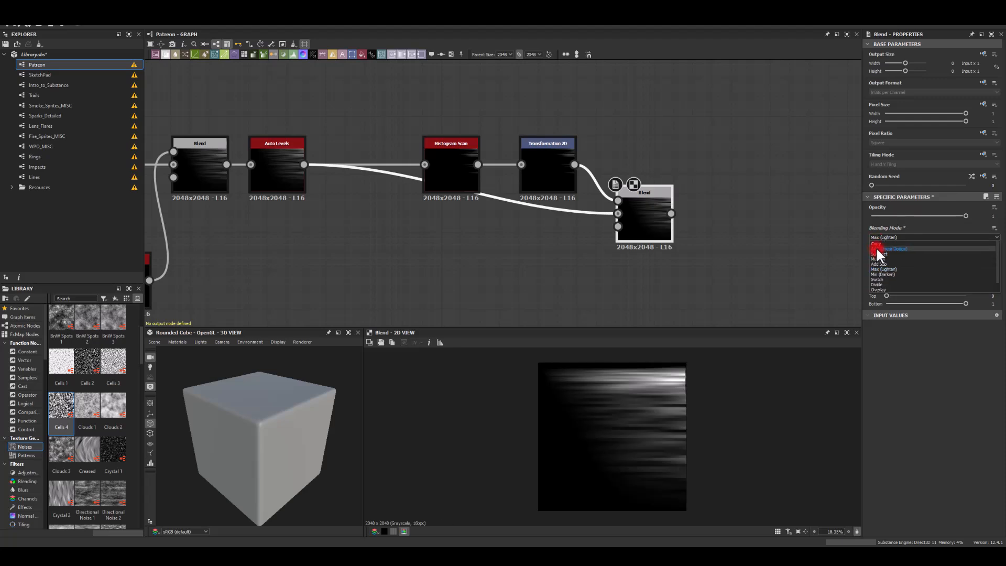
{"action": "left_click", "coordinate": [886, 249]}
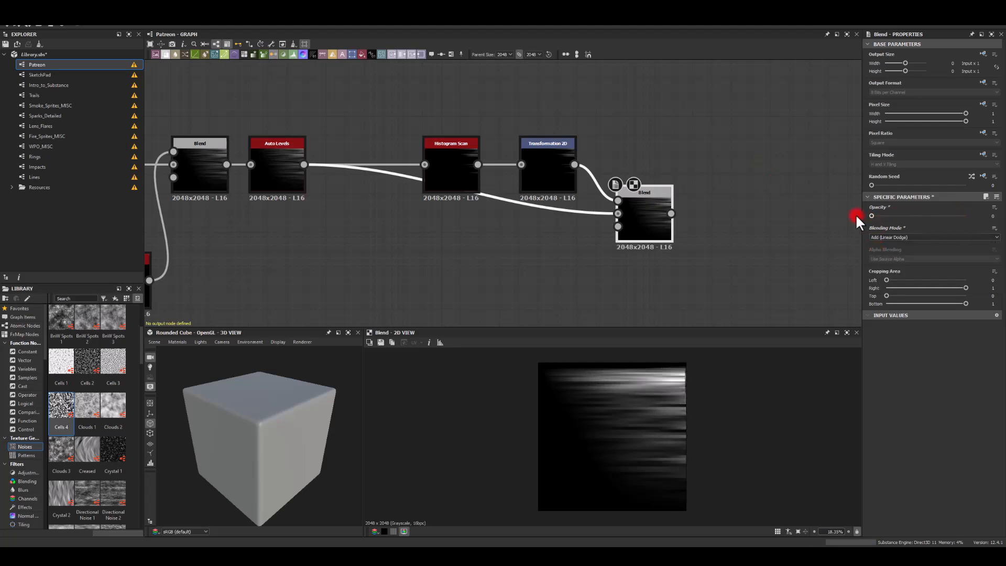
{"action": "left_click_drag", "start_coordinate": [872, 216], "coordinate": [927, 216]}
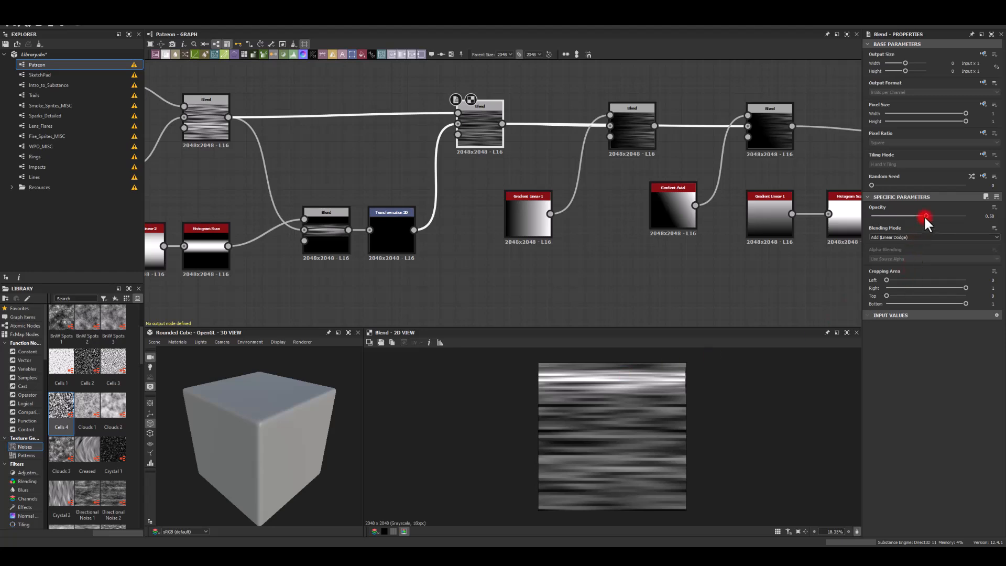
{"action": "left_click_drag", "start_coordinate": [927, 216], "coordinate": [955, 215]}
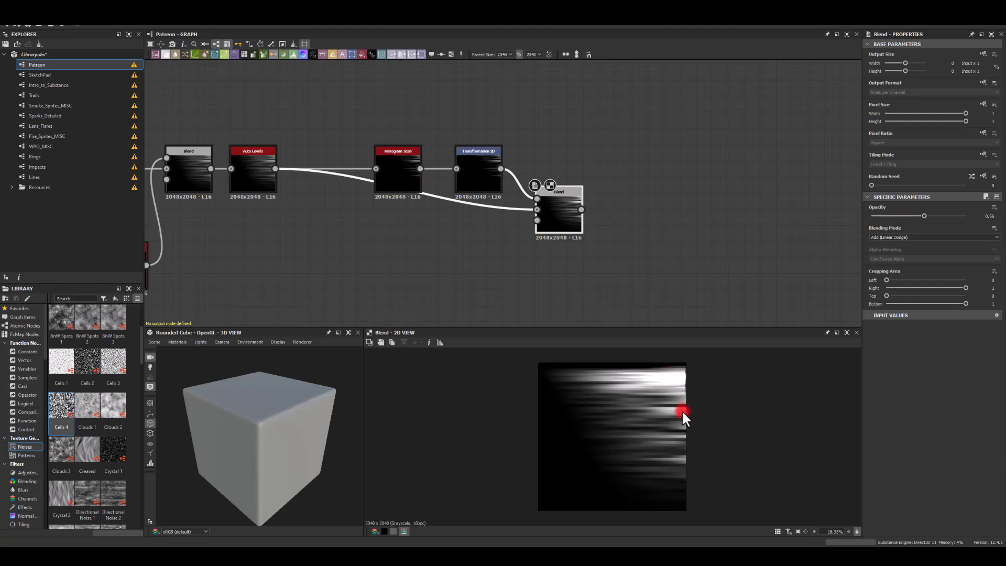
{"action": "mouse_move", "coordinate": [674, 401]}
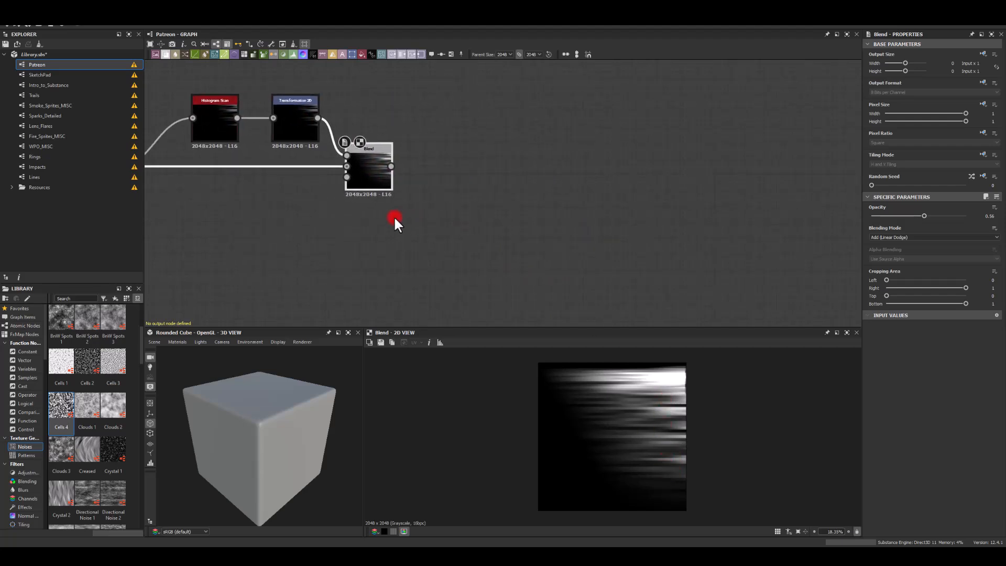
{"action": "mouse_move", "coordinate": [523, 388]}
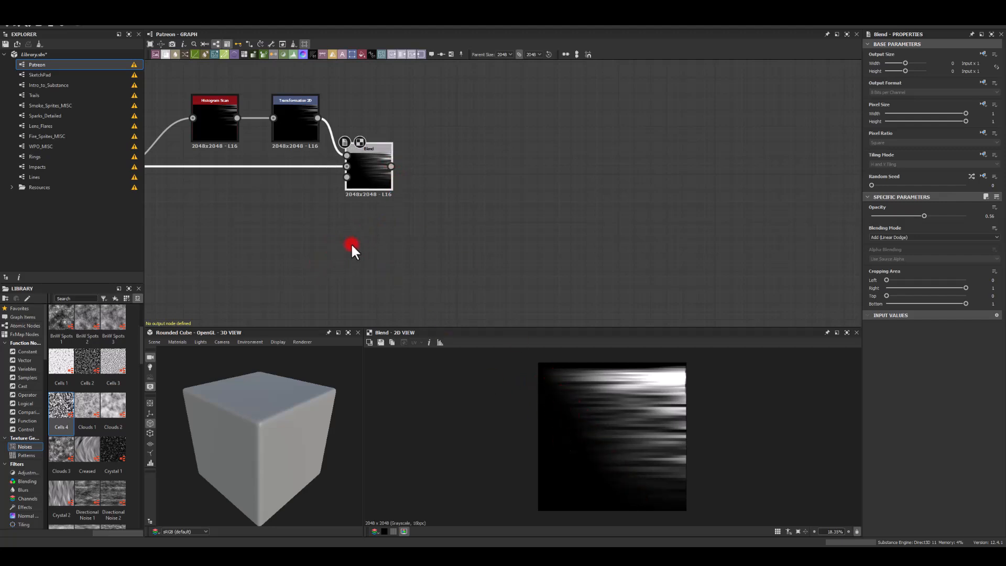
Add a Voronoi noise node and stretch its cells sideways
{"action": "double_click", "coordinate": [352, 247]}
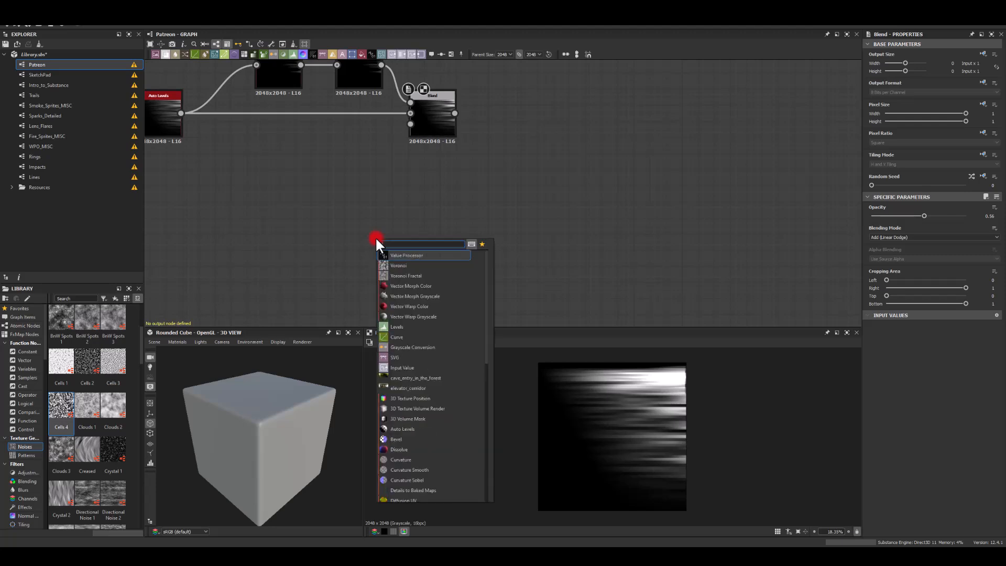
{"action": "type", "text": "ver"}
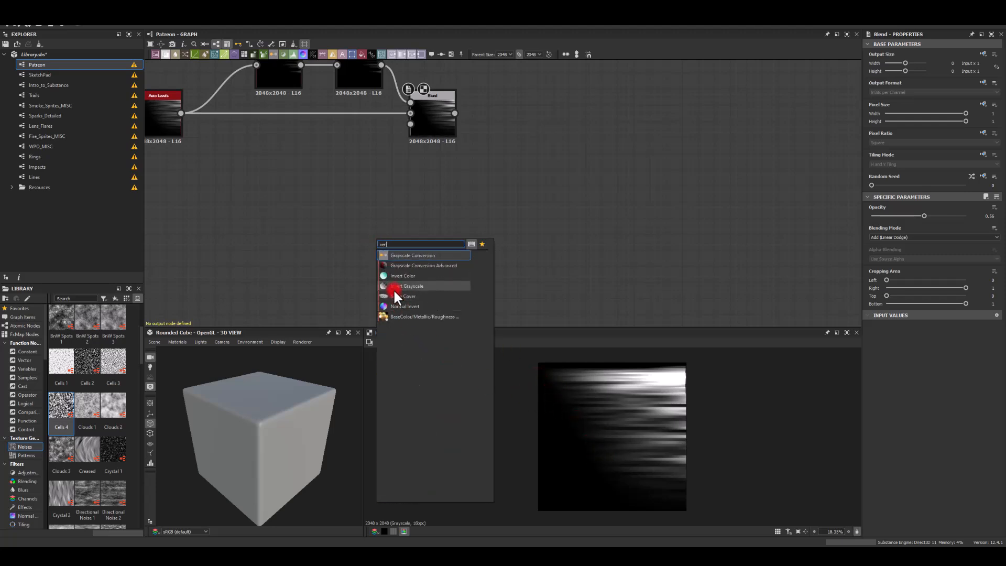
{"action": "type", "text": "vor"}
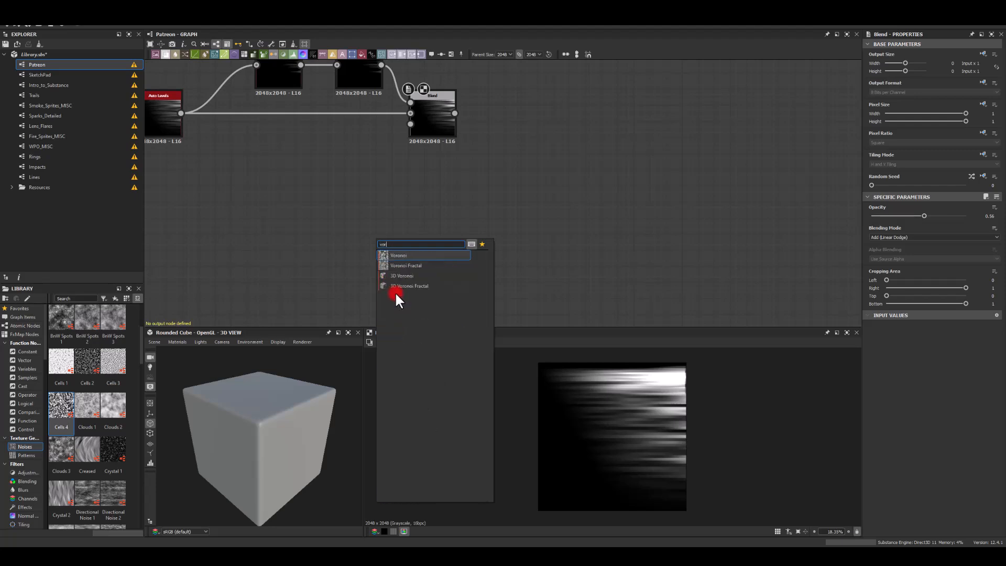
{"action": "left_click", "coordinate": [399, 254]}
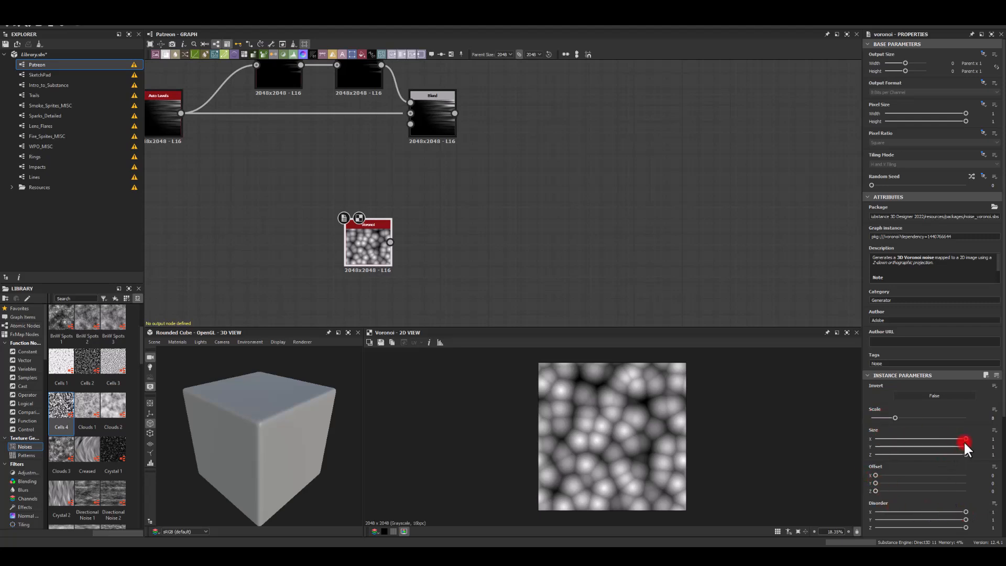
{"action": "left_click_drag", "start_coordinate": [966, 440], "coordinate": [907, 440]}
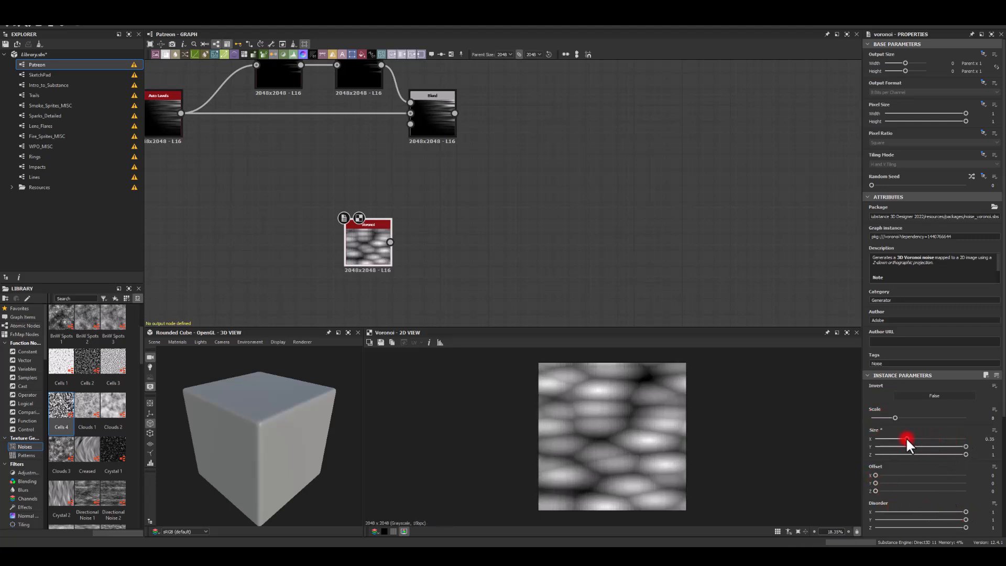
{"action": "left_click_drag", "start_coordinate": [908, 438], "coordinate": [903, 438]}
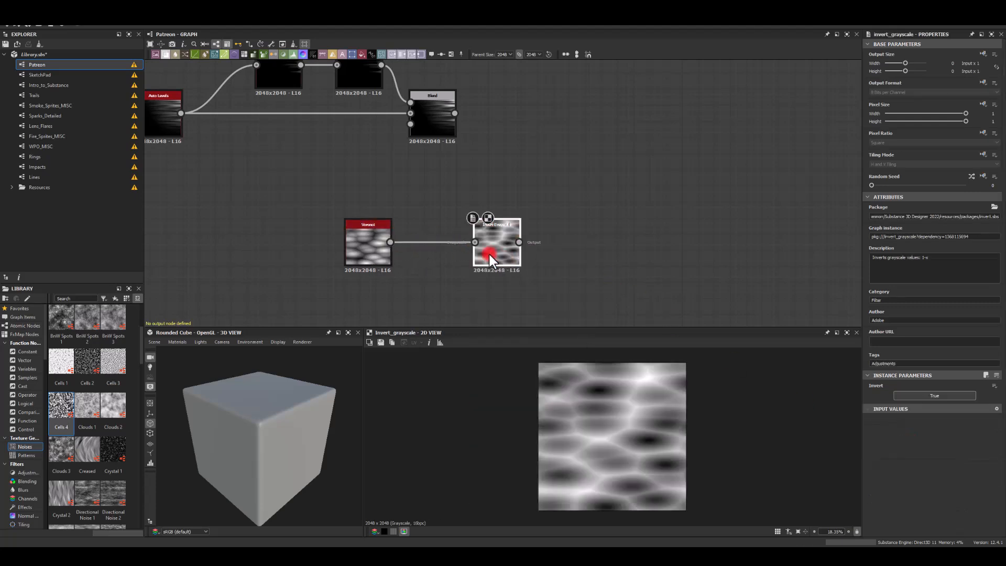
Invert the Voronoi and add a Histogram Scan with position about 0.67
{"action": "left_click_drag", "start_coordinate": [497, 243], "coordinate": [432, 242]}
{"action": "type", "text": "sca"}
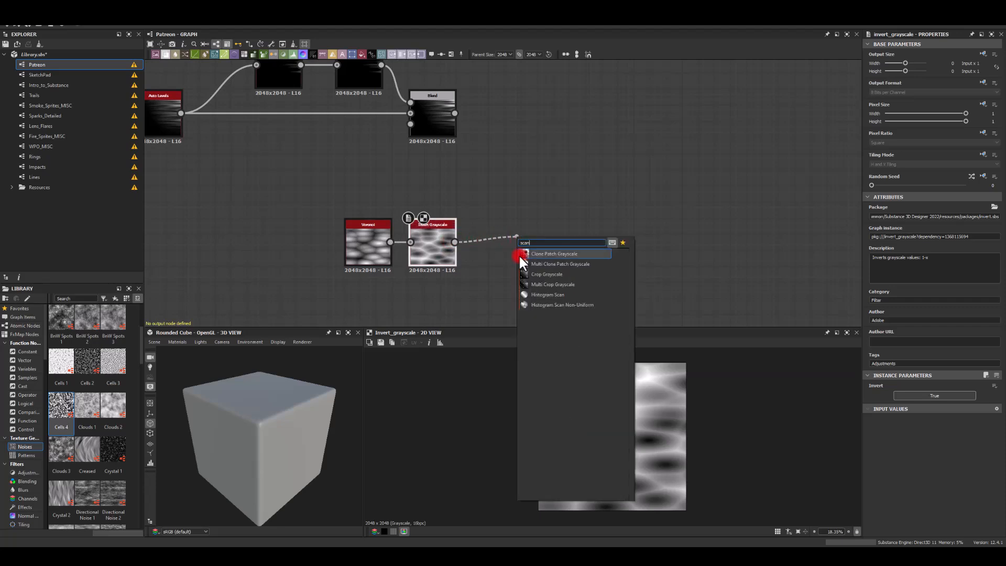
{"action": "left_click", "coordinate": [547, 294]}
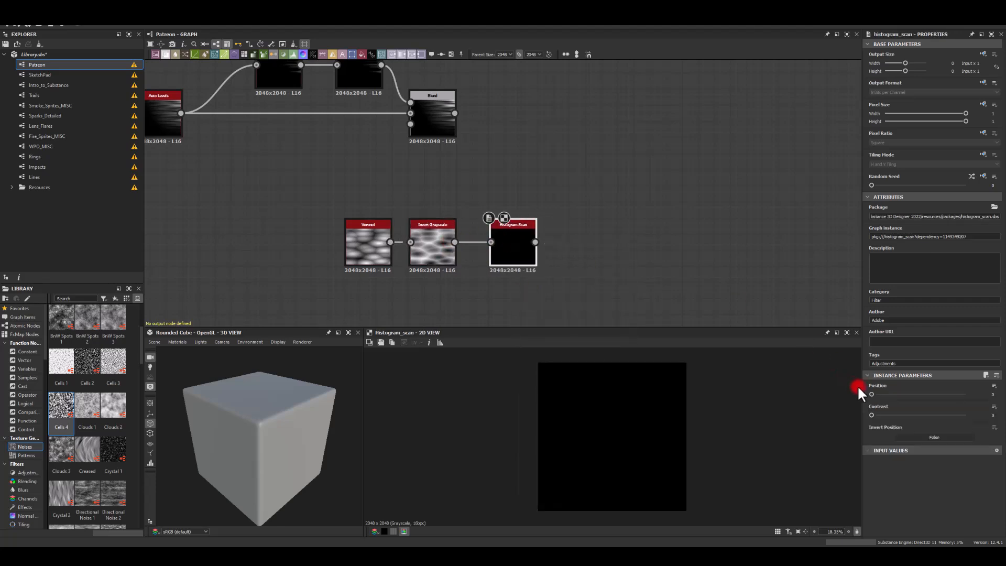
{"action": "left_click_drag", "start_coordinate": [871, 395], "coordinate": [934, 394]}
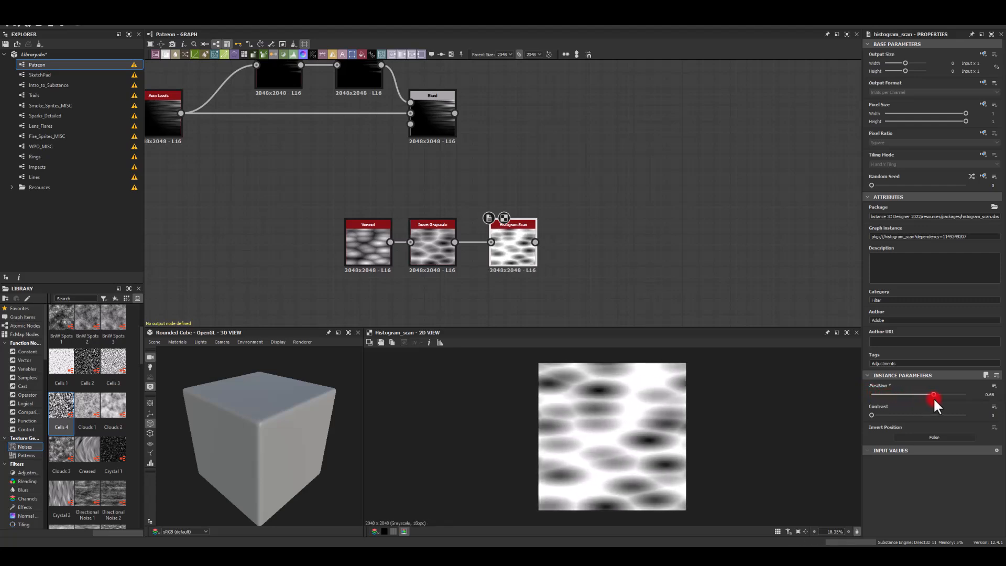
{"action": "left_click_drag", "start_coordinate": [933, 394], "coordinate": [934, 394]}
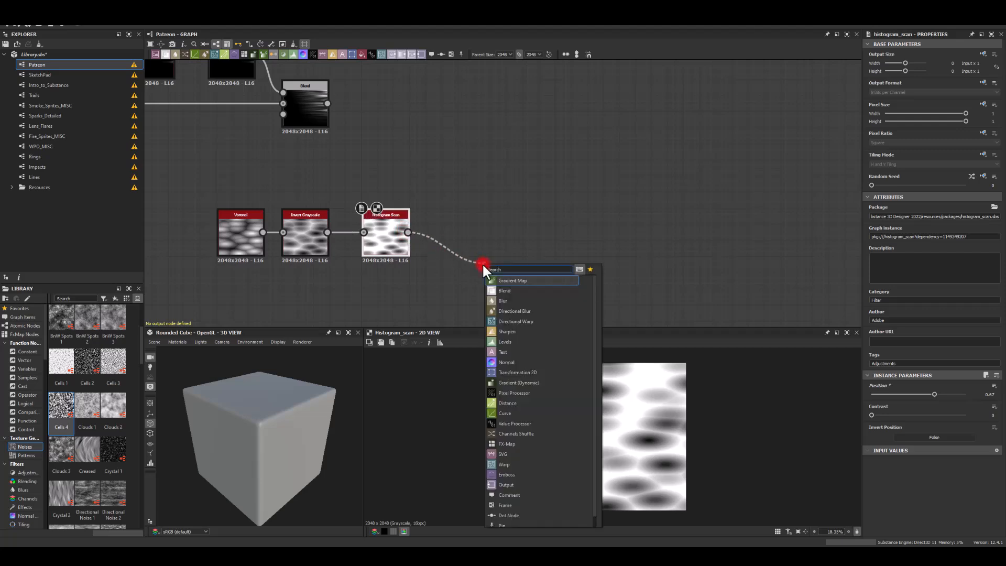
Add a Warp fed by the scanned cells and lower the Perlin Noise scale
{"action": "left_click", "coordinate": [504, 463]}
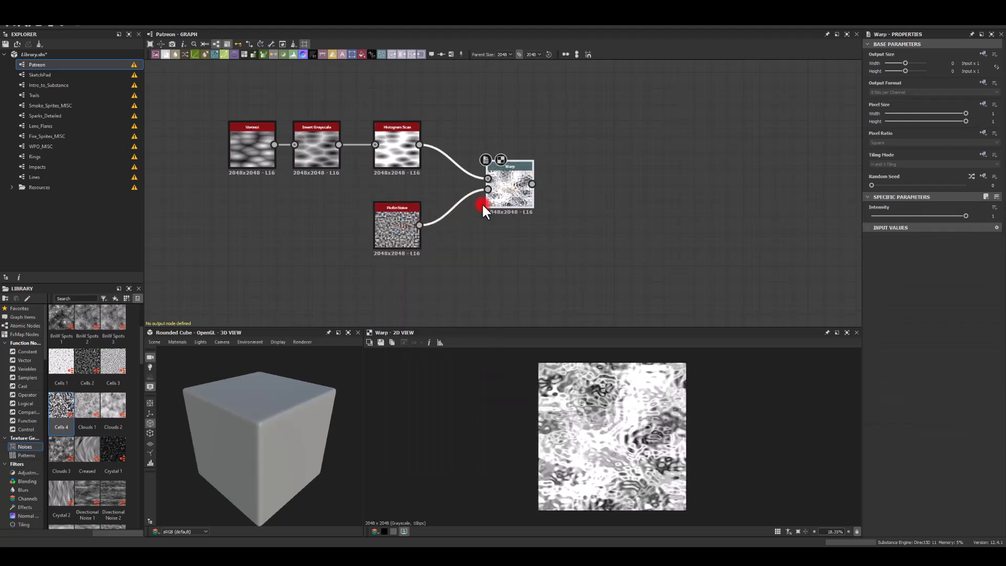
{"action": "left_click", "coordinate": [397, 225]}
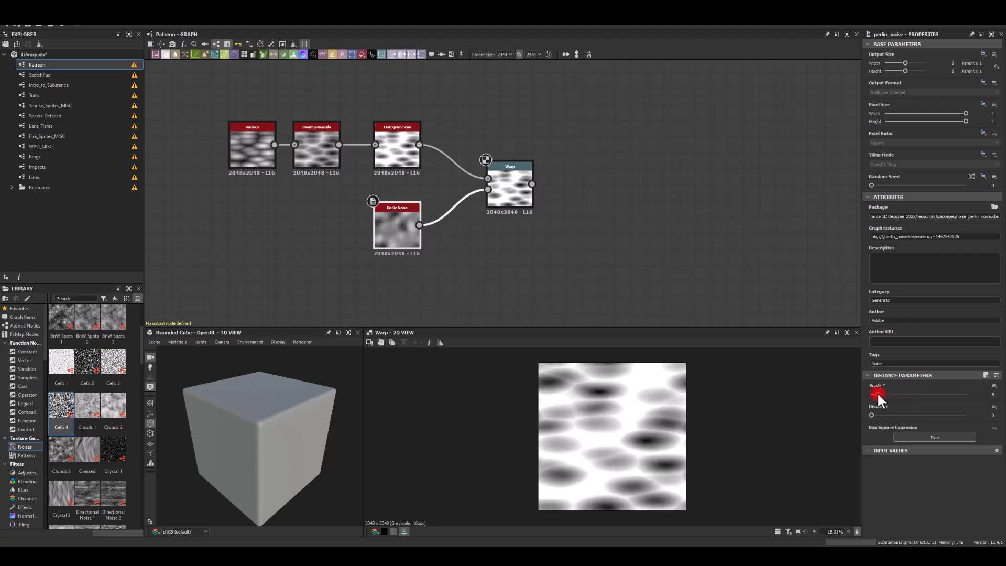
{"action": "left_click_drag", "start_coordinate": [872, 394], "coordinate": [886, 394]}
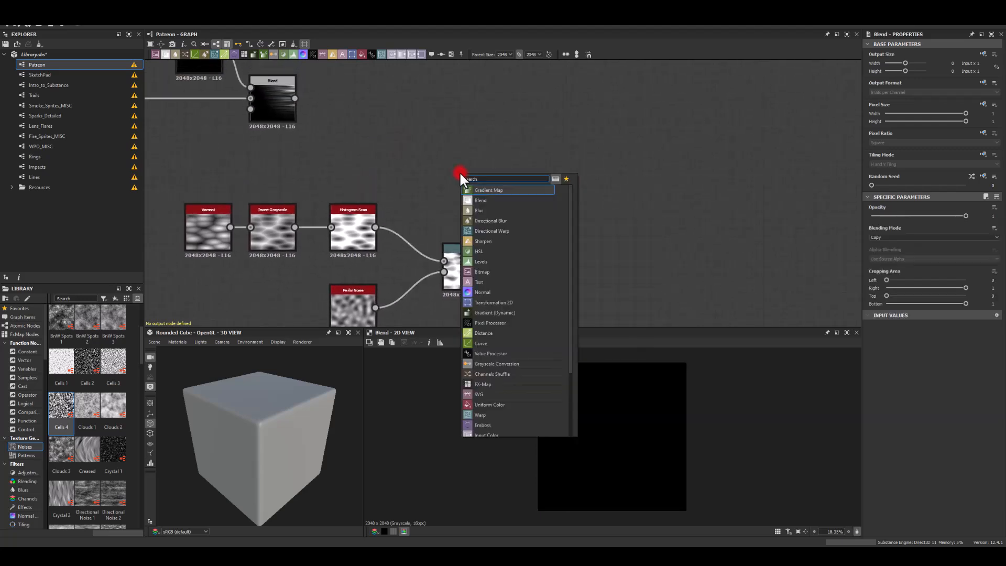
Add a Gradient Axial into the Blend, change its blending mode, and angle it across the cells
{"action": "type", "text": "grad"}
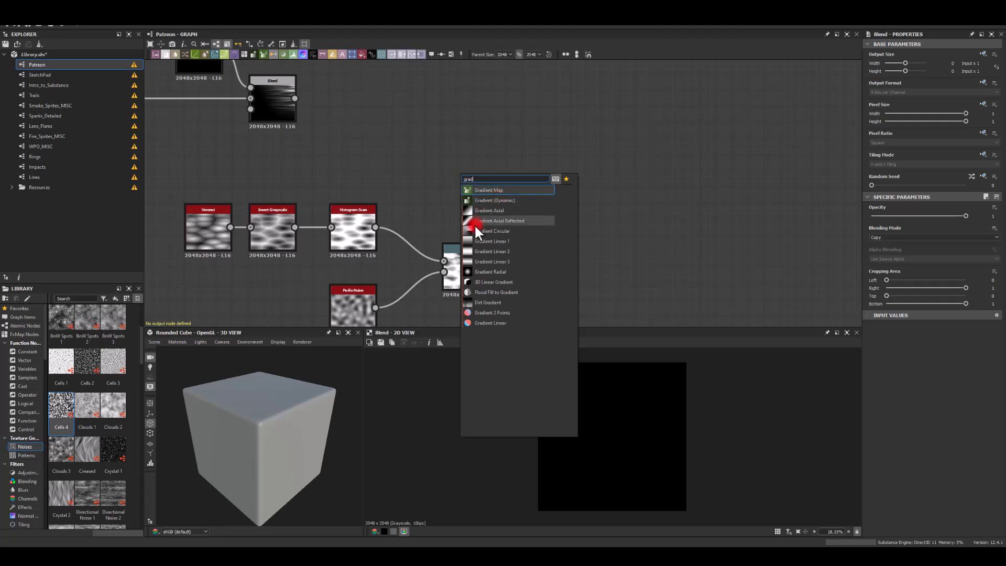
{"action": "left_click", "coordinate": [489, 210]}
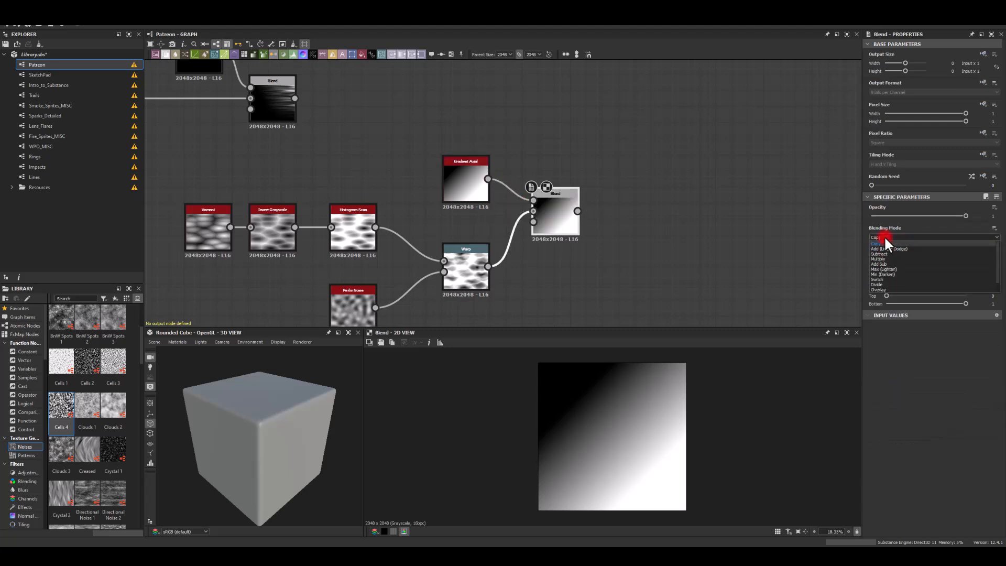
{"action": "left_click", "coordinate": [879, 258]}
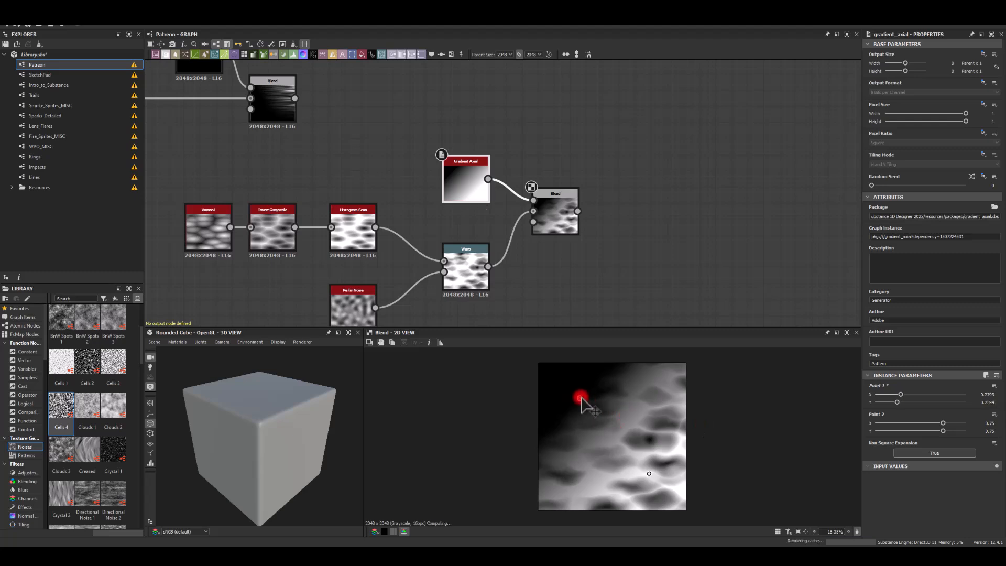
{"action": "left_click_drag", "start_coordinate": [581, 398], "coordinate": [678, 409]}
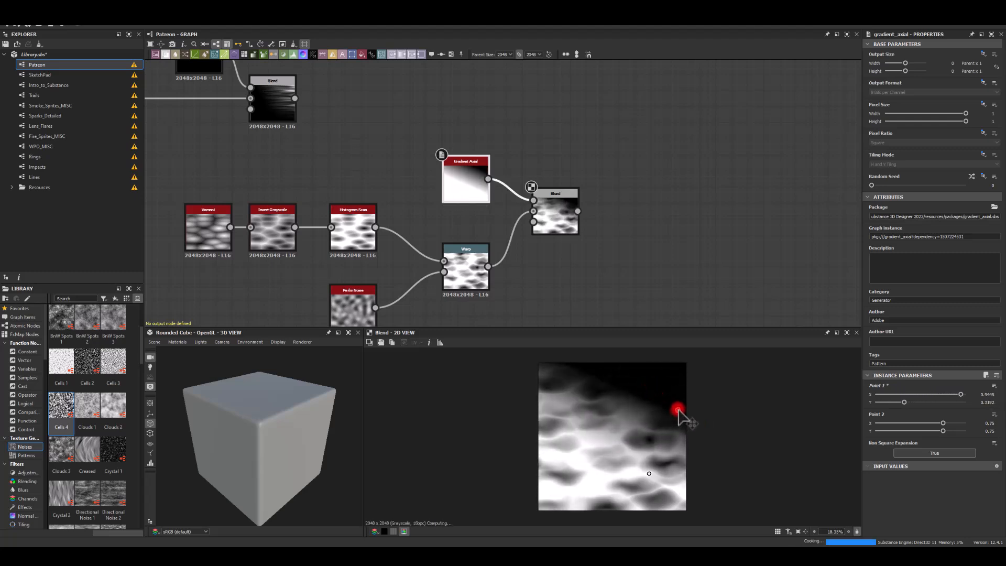
{"action": "left_click_drag", "start_coordinate": [677, 409], "coordinate": [677, 448]}
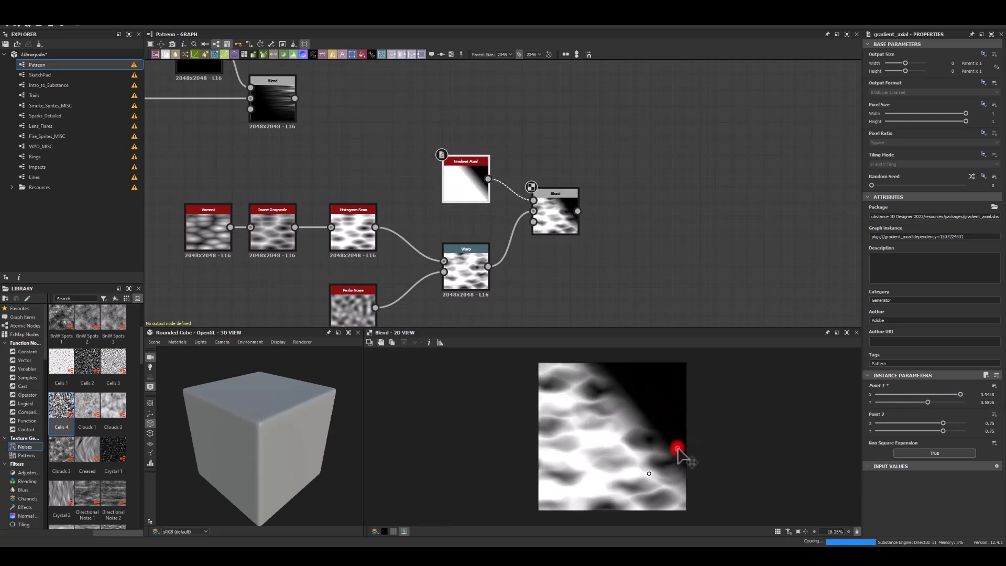
{"action": "left_click_drag", "start_coordinate": [678, 448], "coordinate": [563, 503]}
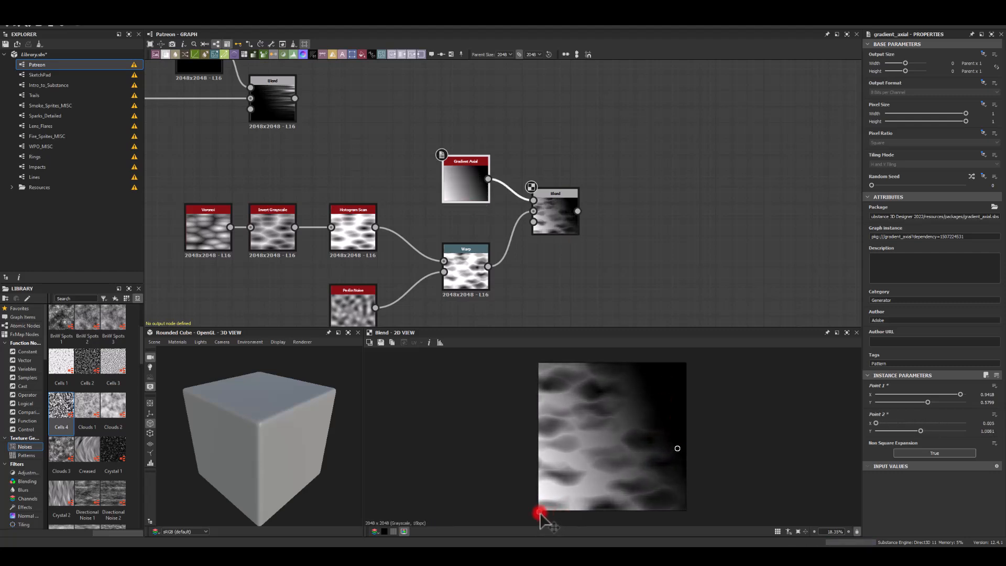
{"action": "left_click_drag", "start_coordinate": [541, 510], "coordinate": [639, 404]}
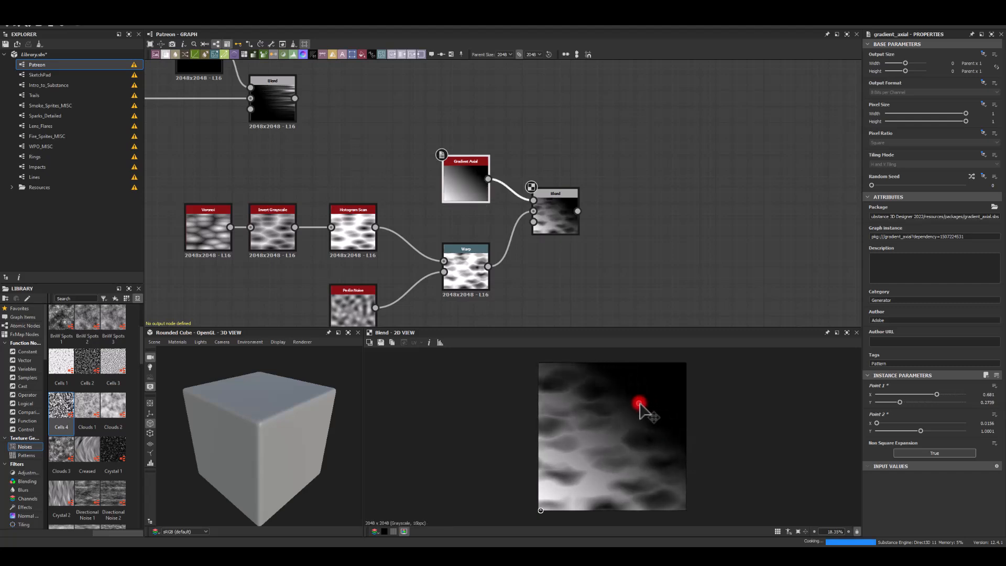
{"action": "left_click_drag", "start_coordinate": [641, 406], "coordinate": [640, 414]}
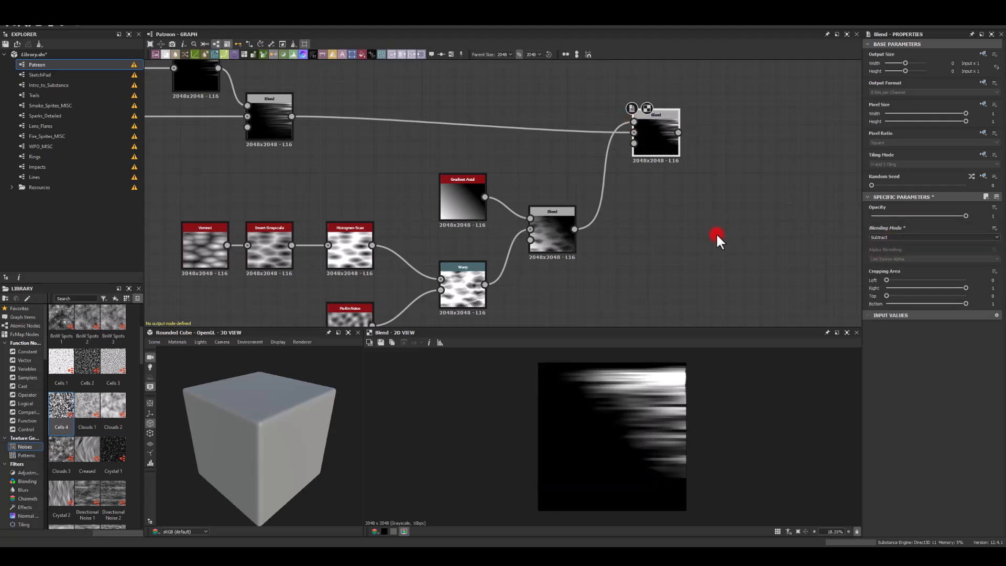
{"action": "mouse_move", "coordinate": [579, 366]}
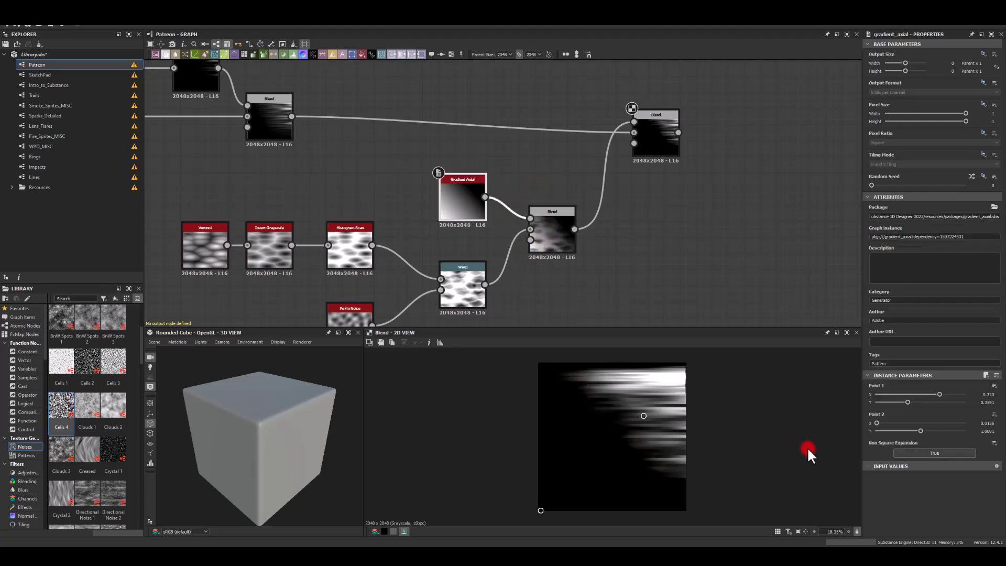
Move the gradient points toward the lower left to shape the diagonal eroded edge
{"action": "left_click_drag", "start_coordinate": [643, 415], "coordinate": [581, 465]}
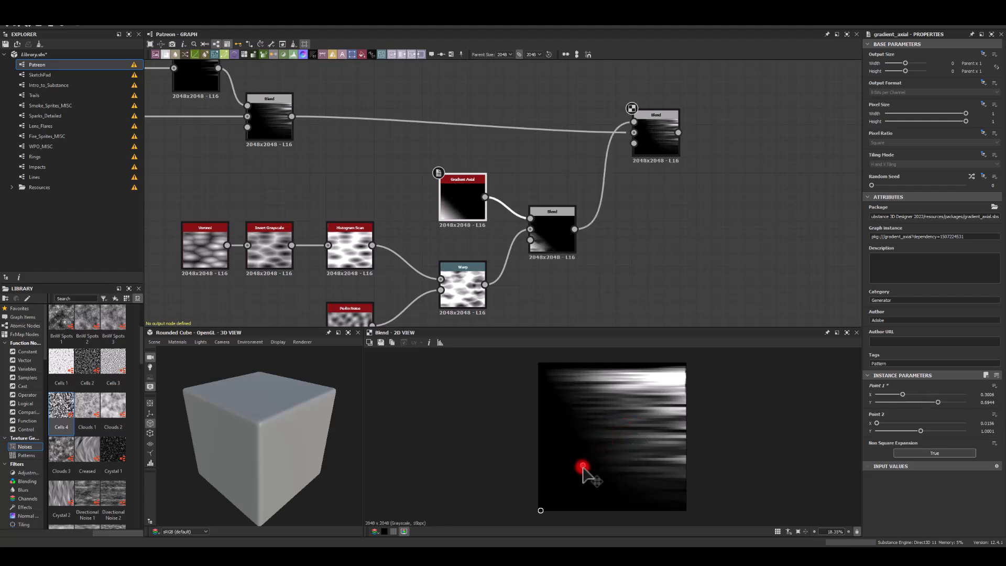
{"action": "left_click_drag", "start_coordinate": [581, 465], "coordinate": [620, 463]}
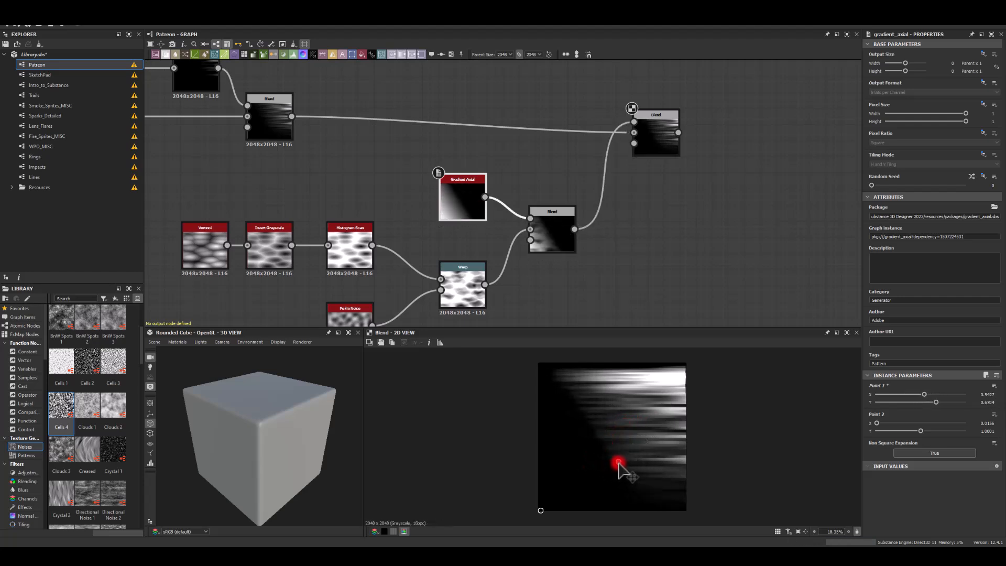
{"action": "left_click_drag", "start_coordinate": [618, 462], "coordinate": [625, 452]}
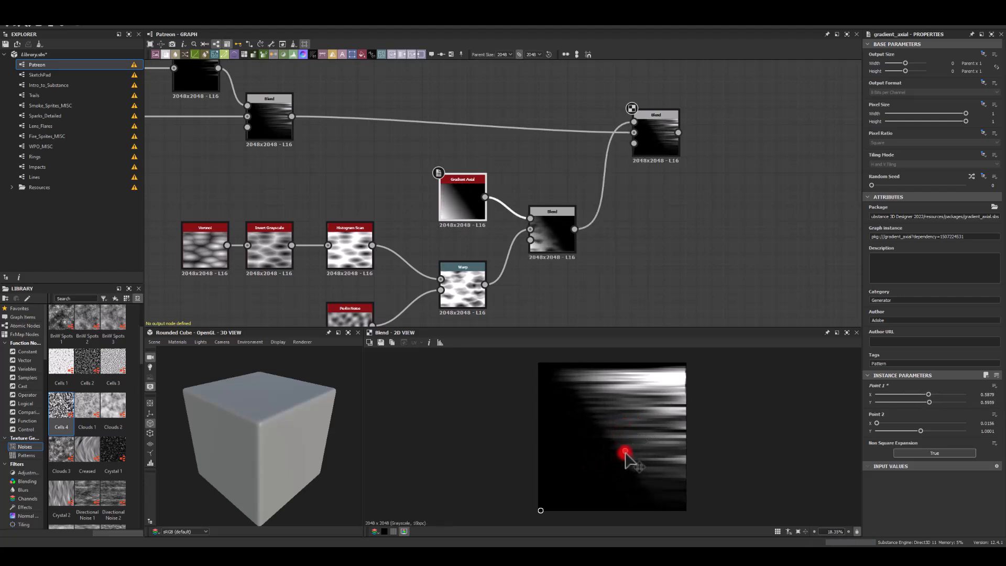
{"action": "left_click_drag", "start_coordinate": [626, 460], "coordinate": [618, 457]}
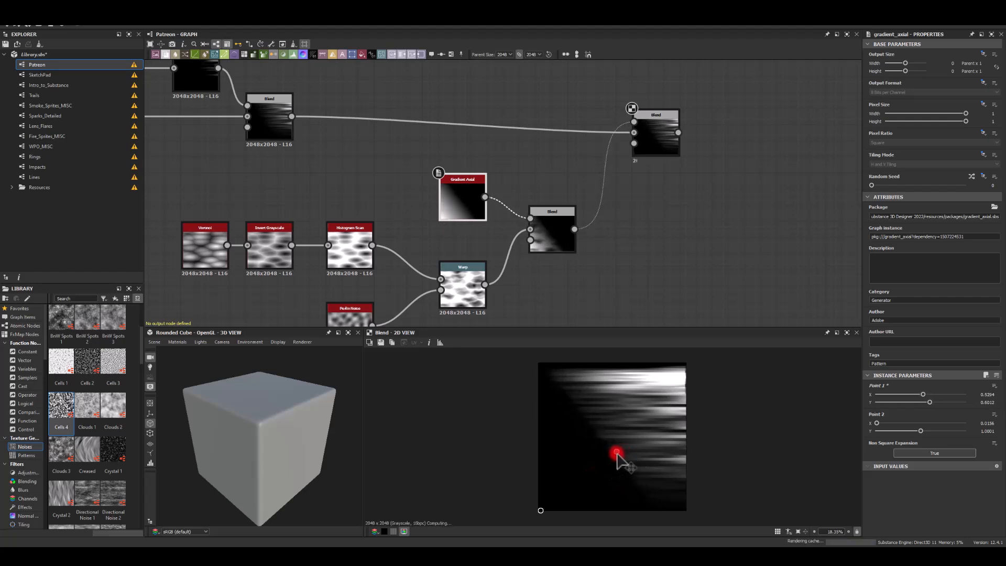
{"action": "left_click_drag", "start_coordinate": [616, 455], "coordinate": [645, 491]}
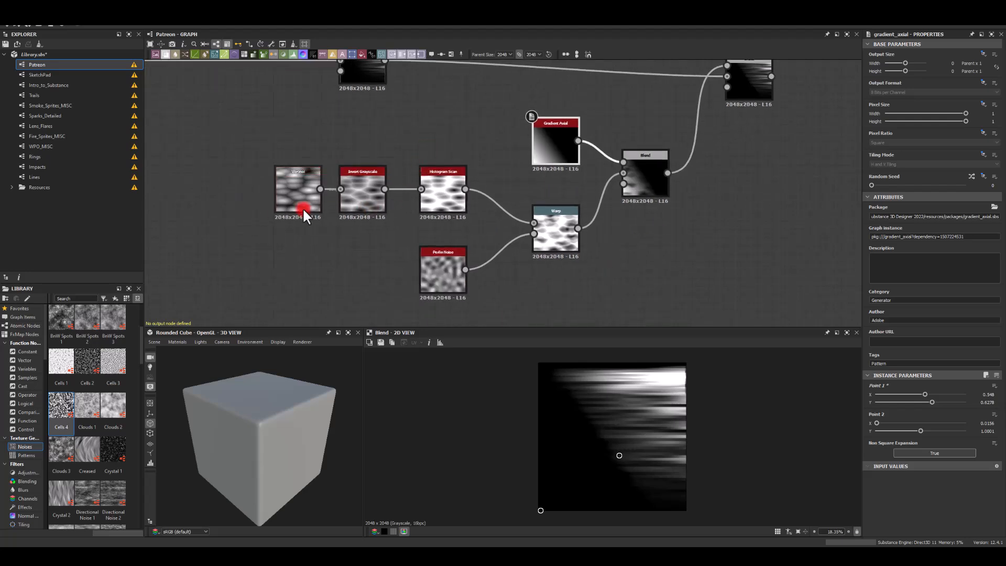
Raise the Voronoi Scale to about 10.76
{"action": "left_click", "coordinate": [298, 190]}
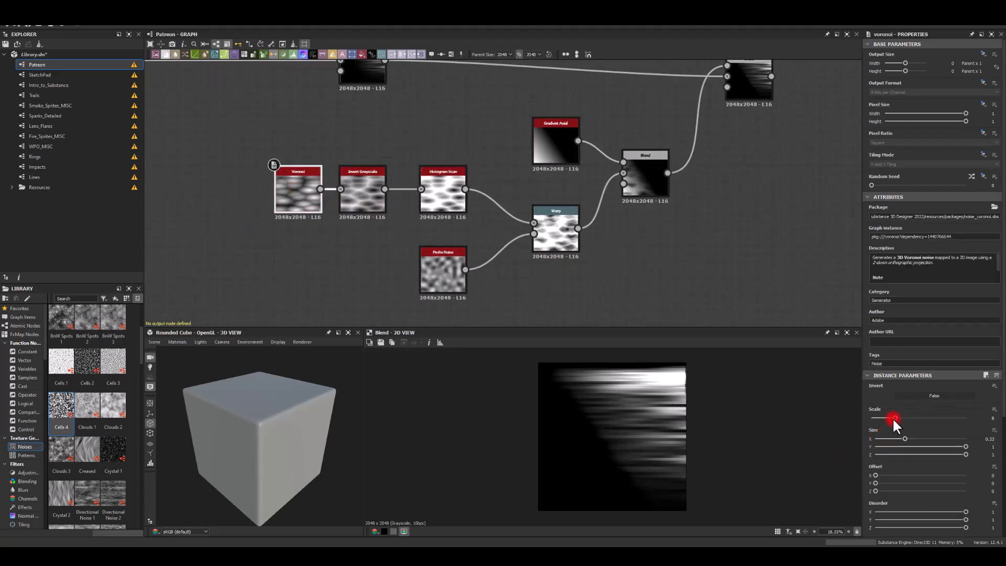
{"action": "left_click_drag", "start_coordinate": [894, 418], "coordinate": [905, 418]}
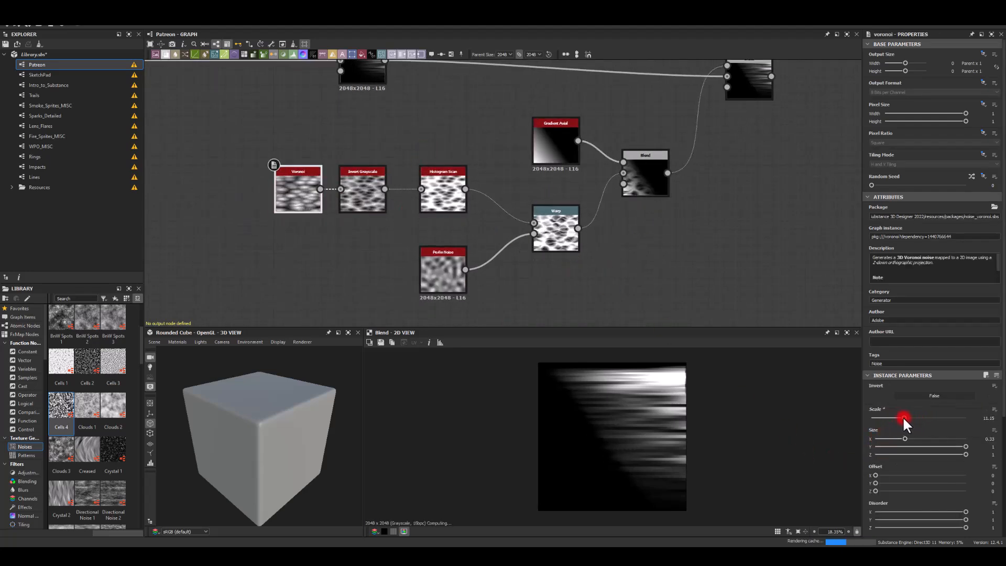
{"action": "left_click_drag", "start_coordinate": [905, 418], "coordinate": [903, 418]}
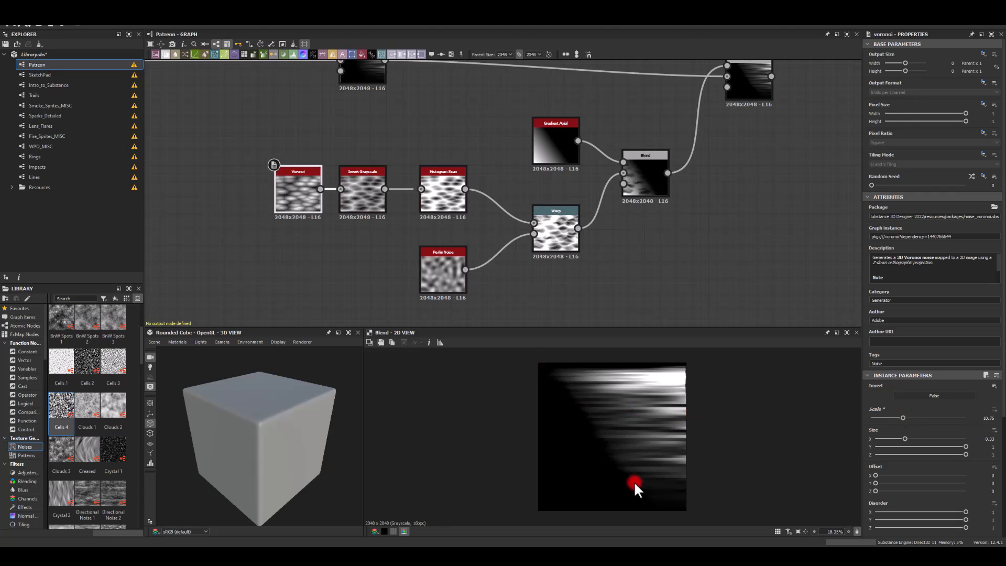
Lower the Histogram Scan Position to about 0.31
{"action": "left_click", "coordinate": [443, 188]}
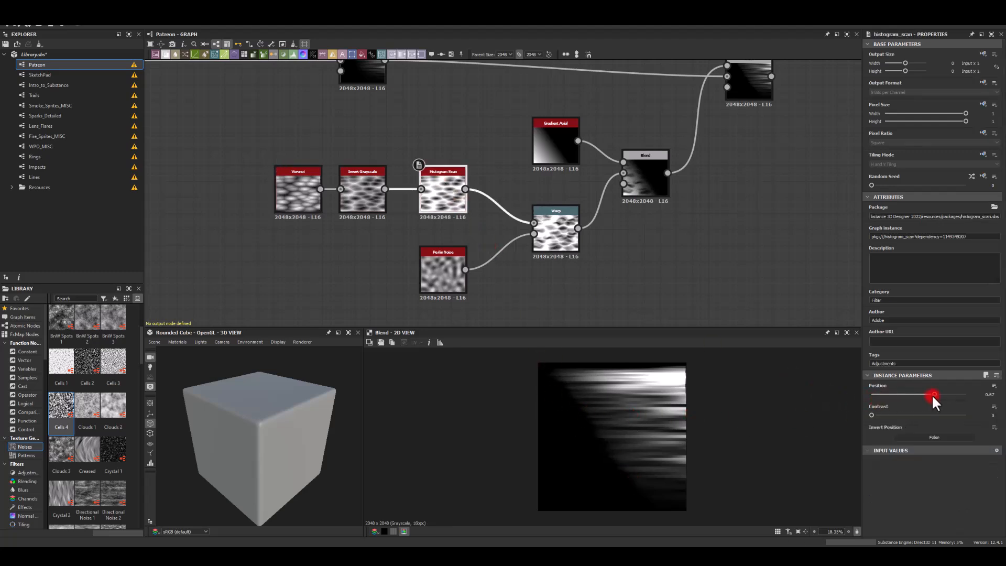
{"action": "left_click_drag", "start_coordinate": [934, 394], "coordinate": [897, 394]}
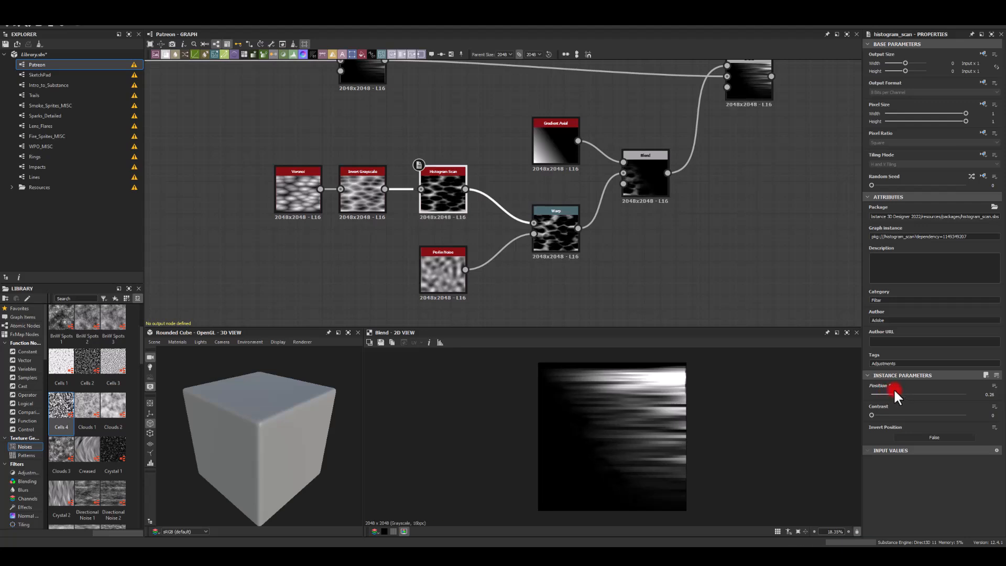
{"action": "left_click_drag", "start_coordinate": [892, 391], "coordinate": [905, 392]}
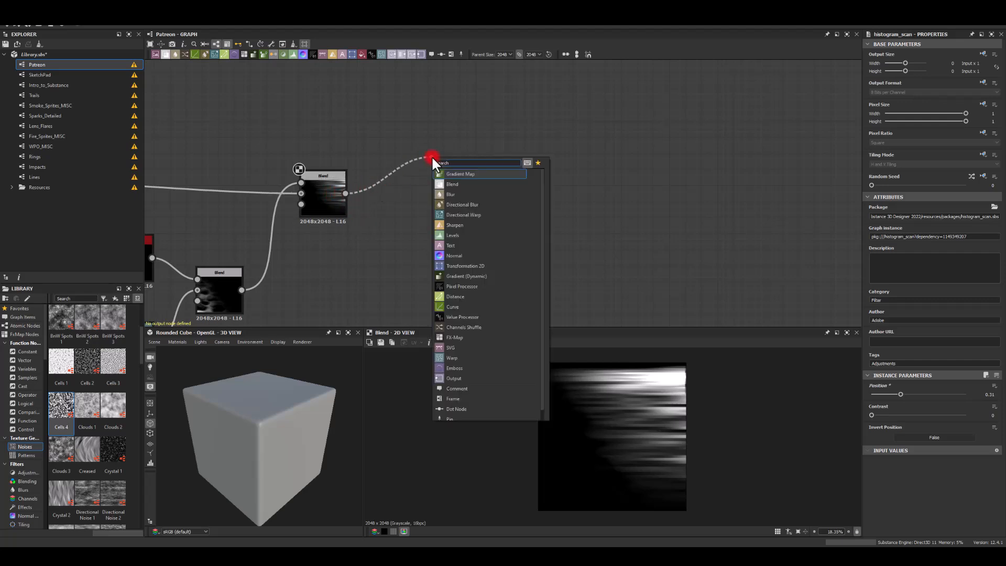
Colour the streaks with a dark red Gradient Map, then pull a new wire from the Blend output
{"action": "left_click", "coordinate": [460, 174]}
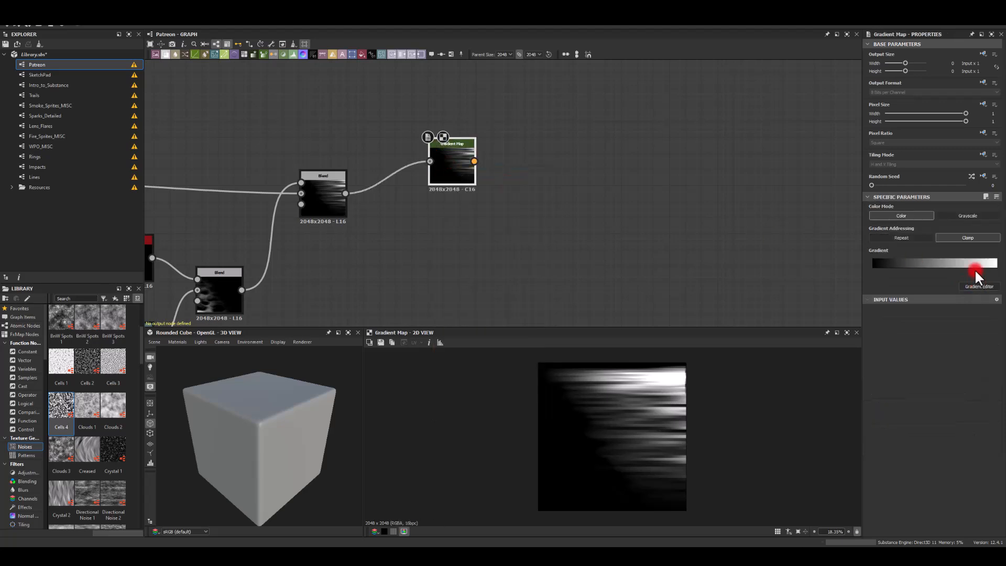
{"action": "left_click", "coordinate": [979, 286]}
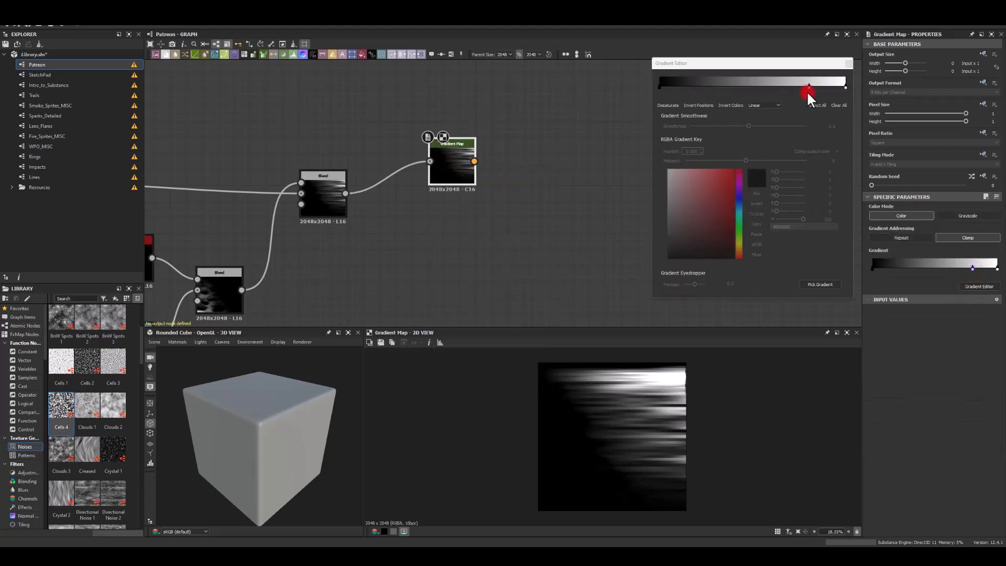
{"action": "left_click", "coordinate": [741, 246]}
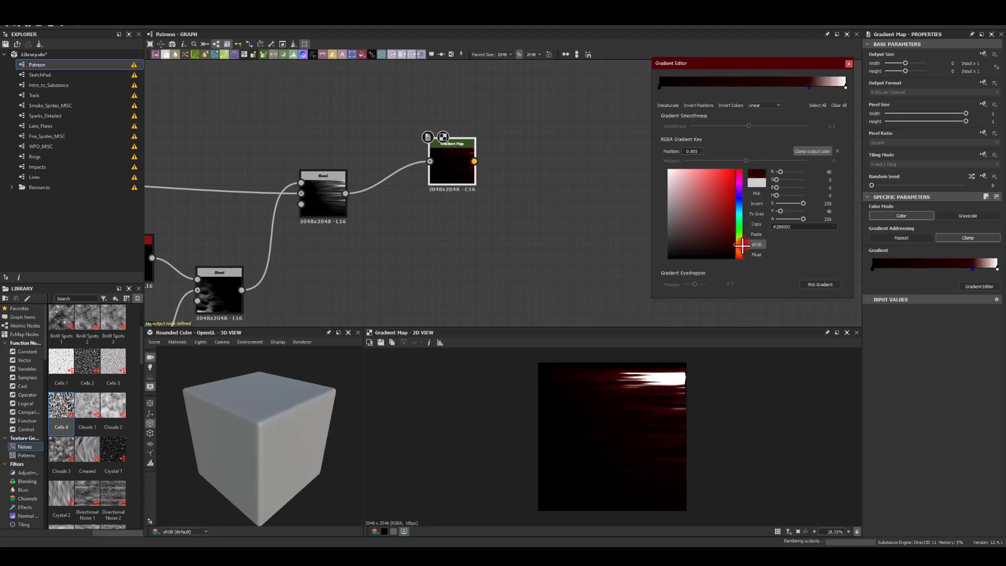
{"action": "left_click", "coordinate": [741, 248]}
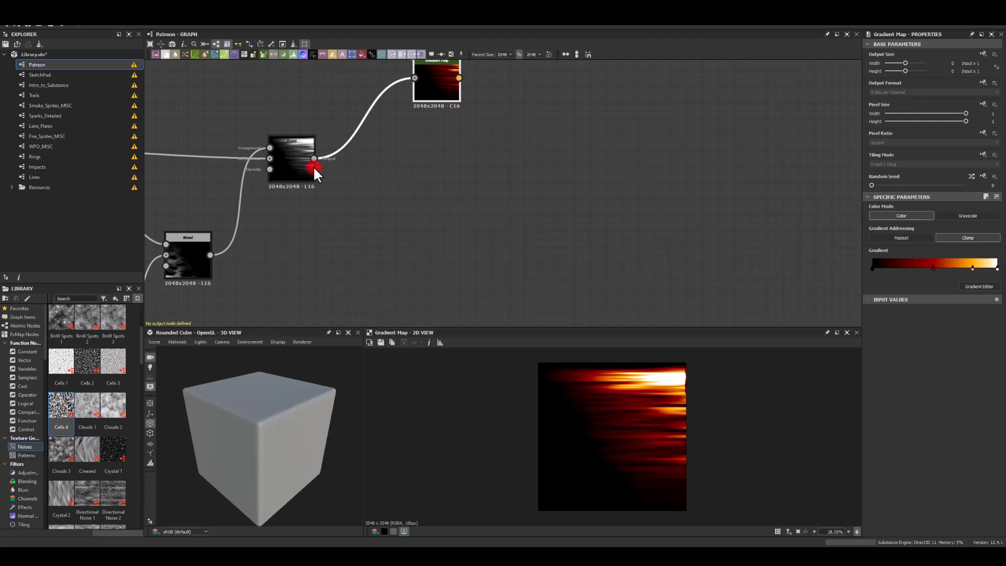
{"action": "left_click_drag", "start_coordinate": [314, 159], "coordinate": [414, 207]}
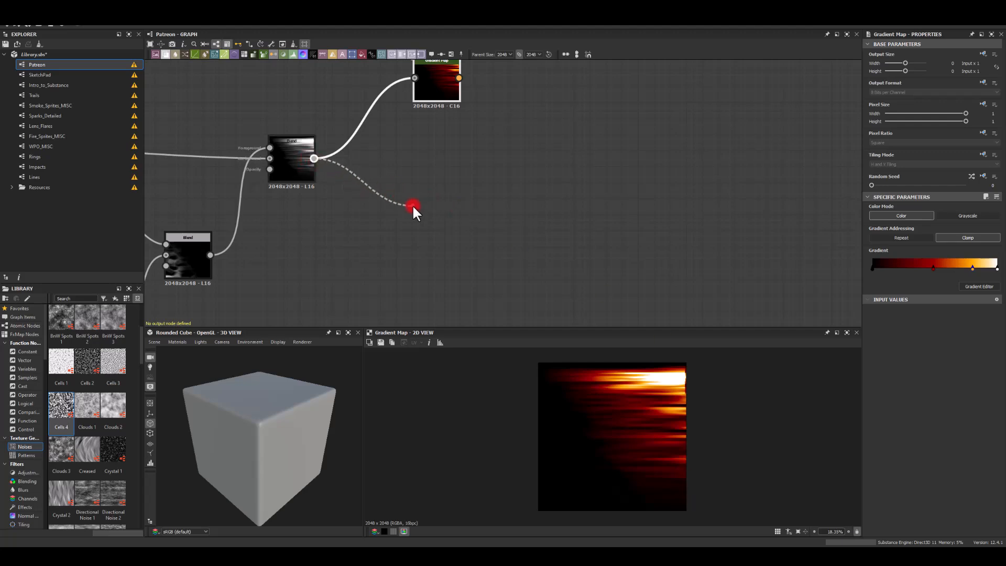
{"action": "left_click", "coordinate": [414, 206]}
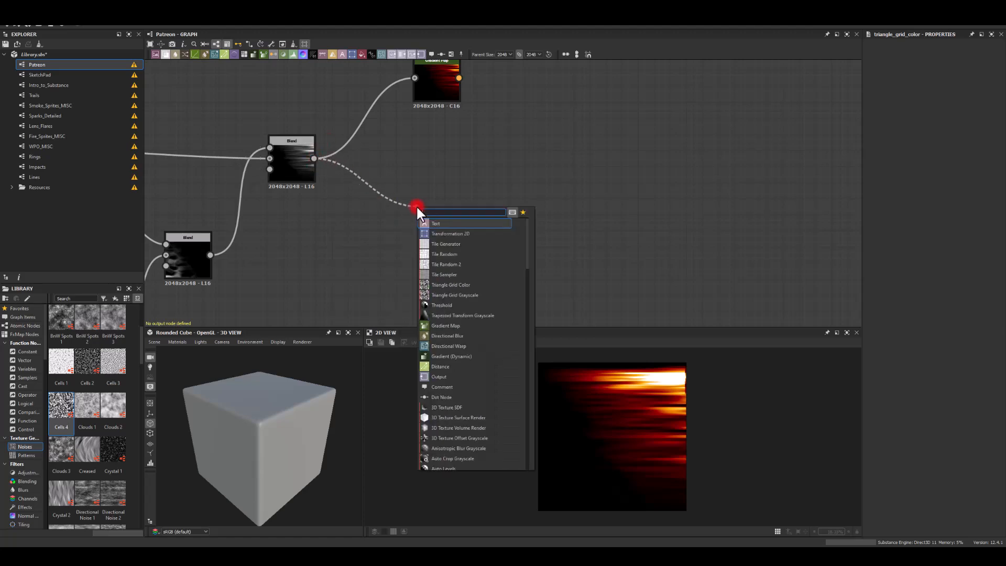
Add a Transformation 2D after the Blend and shift the streaks sideways
{"action": "left_click", "coordinate": [449, 234]}
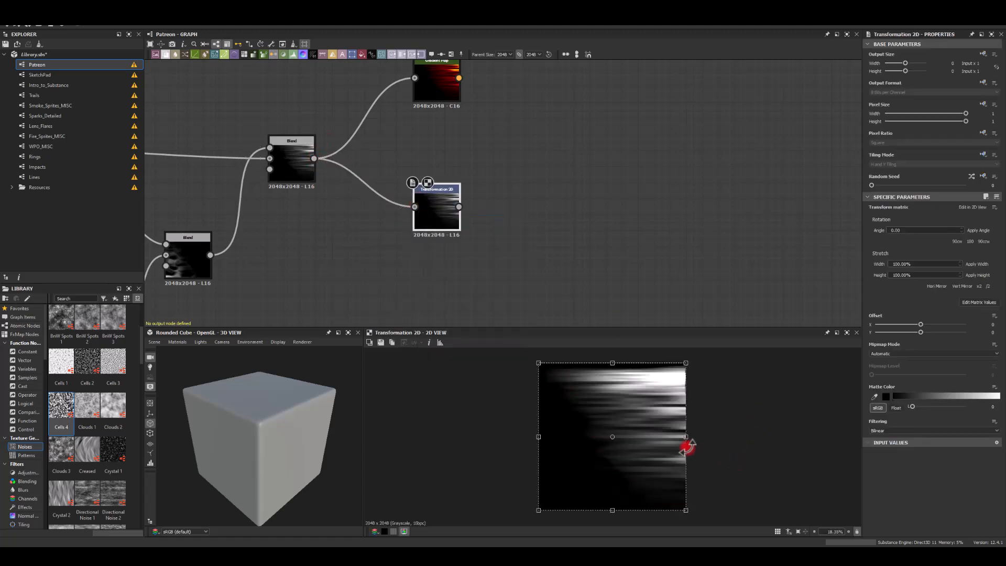
{"action": "left_click_drag", "start_coordinate": [687, 447], "coordinate": [651, 440]}
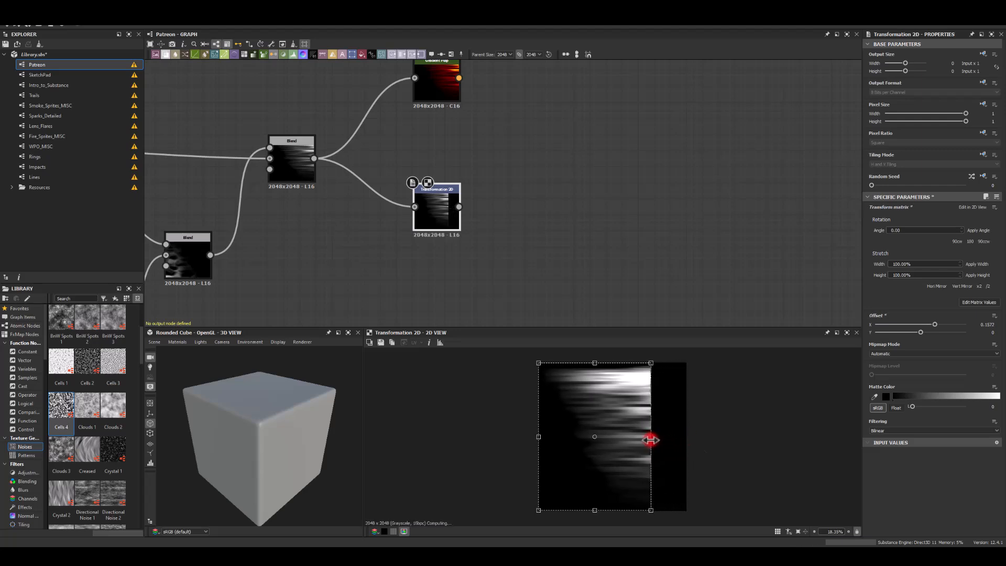
{"action": "left_click_drag", "start_coordinate": [651, 440], "coordinate": [639, 441]}
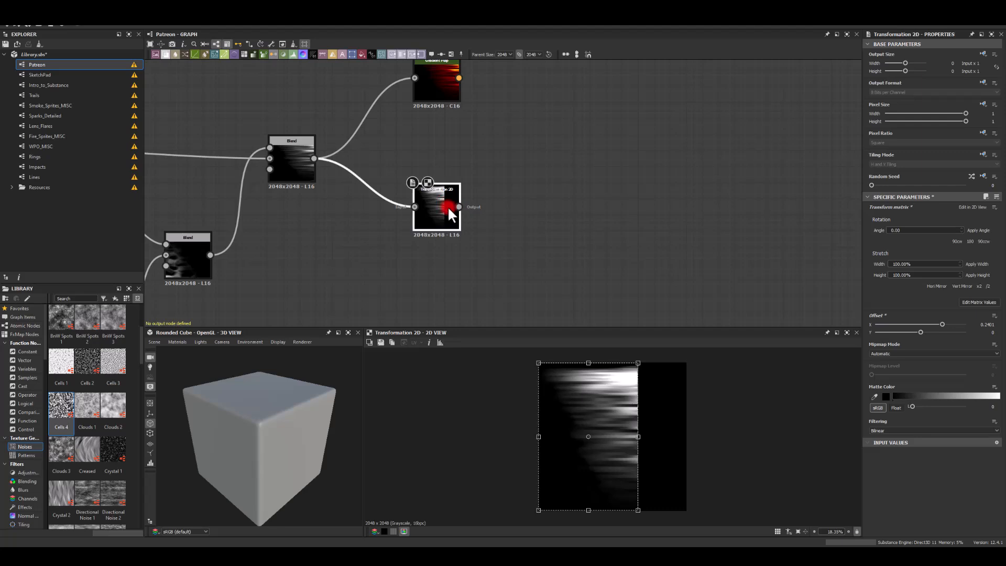
Add a second Transformation 2D below and offset the mirrored halves, leaving a dark gap
{"action": "left_click_drag", "start_coordinate": [458, 206], "coordinate": [525, 227]}
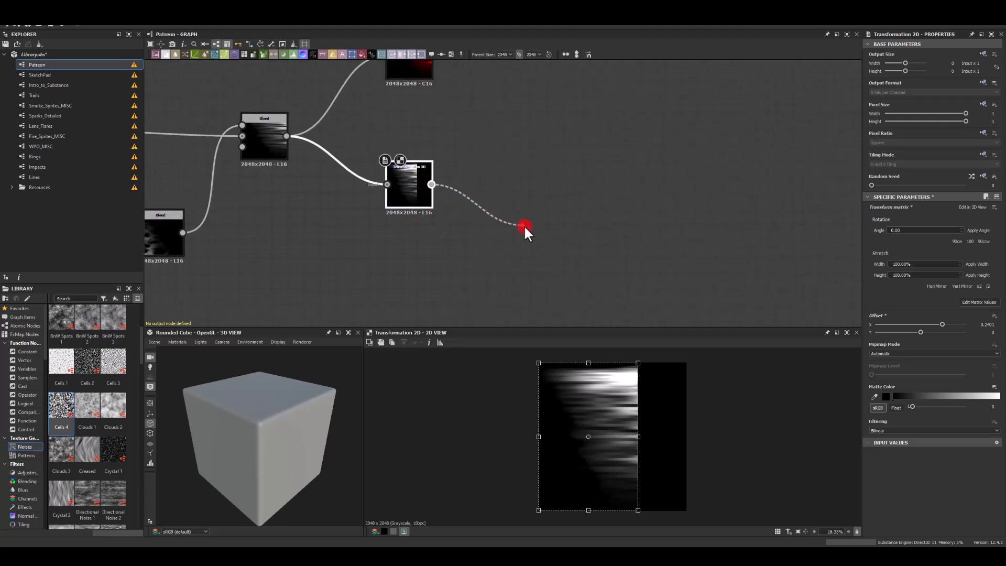
{"action": "left_click", "coordinate": [525, 229]}
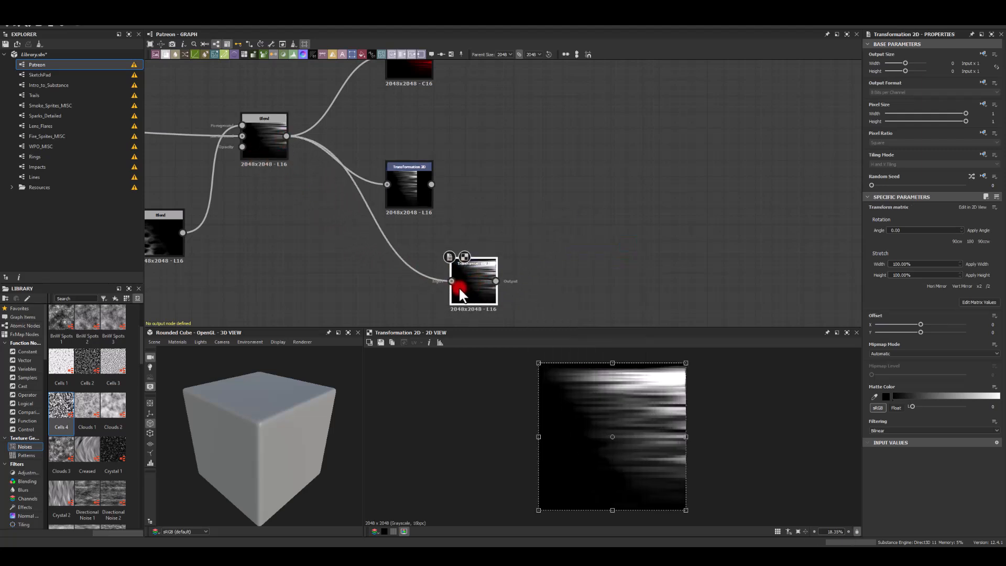
{"action": "left_click_drag", "start_coordinate": [495, 281], "coordinate": [520, 277]}
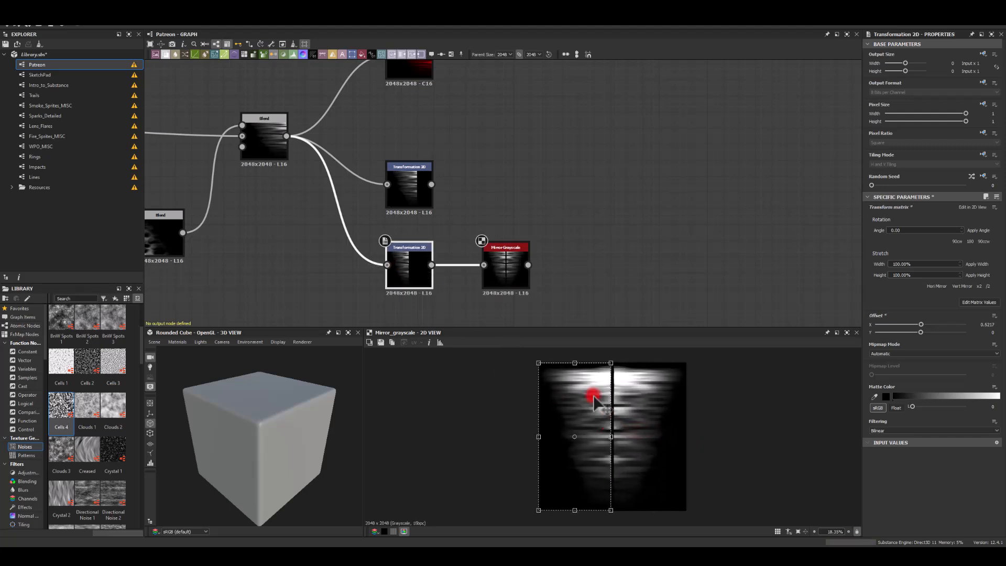
{"action": "left_click_drag", "start_coordinate": [590, 395], "coordinate": [609, 437]}
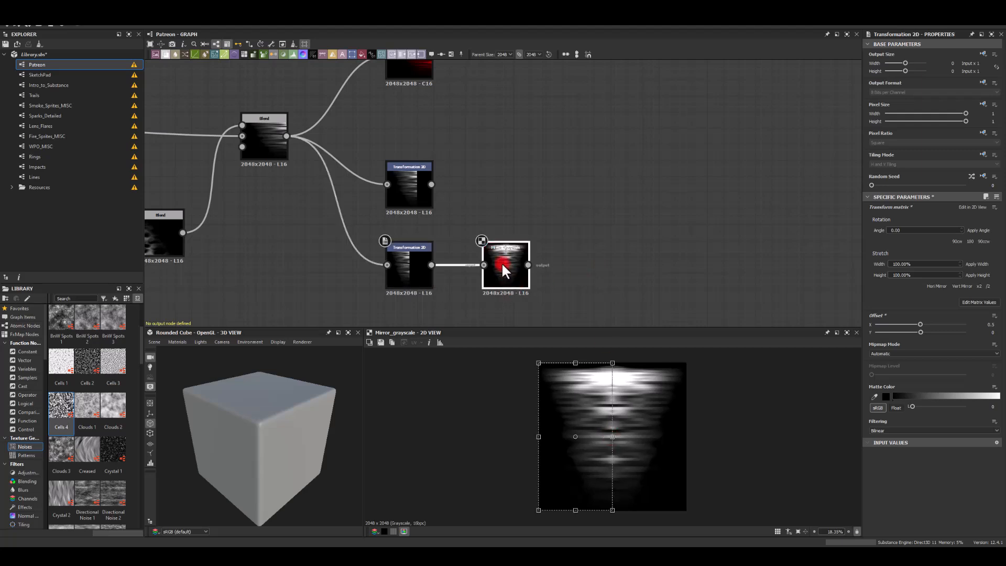
{"action": "left_click", "coordinate": [506, 266]}
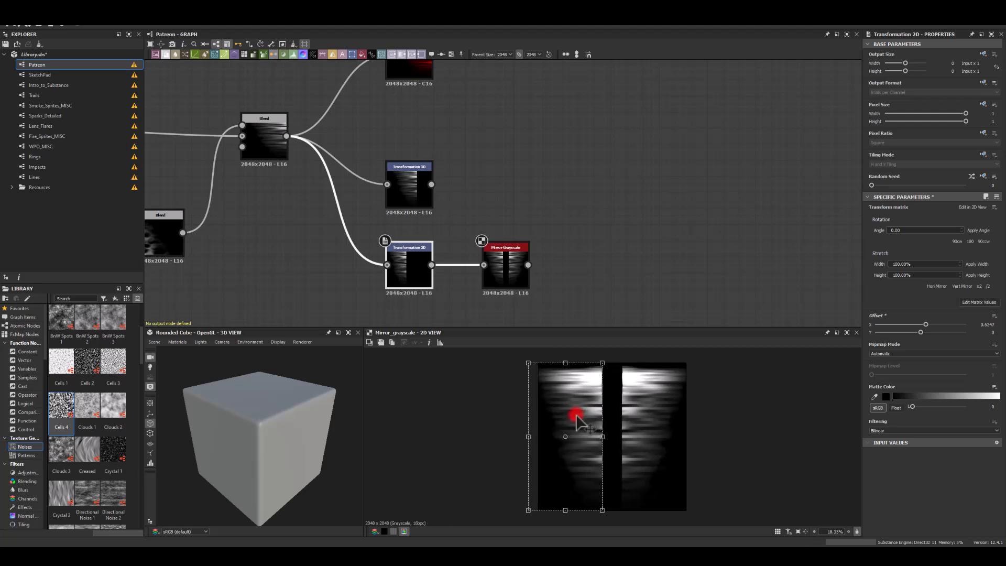
{"action": "left_click_drag", "start_coordinate": [575, 414], "coordinate": [572, 433]}
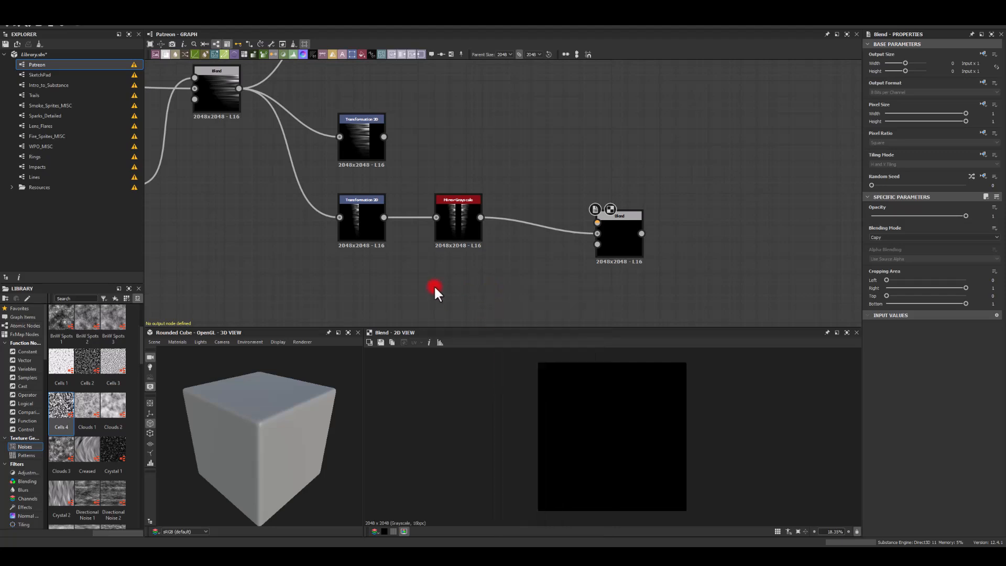
Mask the blend with a square Shape, adjust its width, and add transforms after the shape and the masked blend
{"action": "left_click_drag", "start_coordinate": [481, 216], "coordinate": [526, 284]}
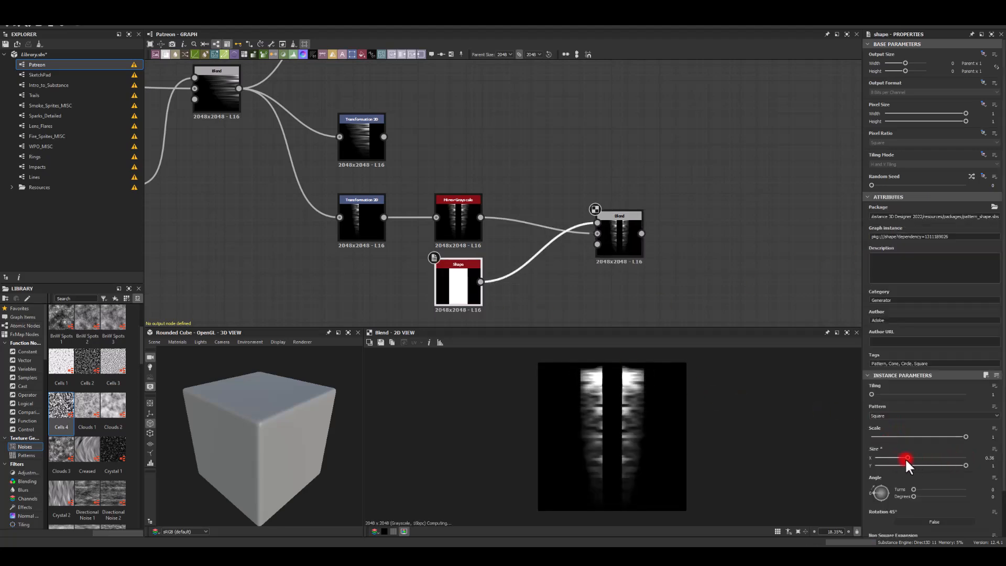
{"action": "left_click_drag", "start_coordinate": [909, 458], "coordinate": [903, 457]}
{"action": "type", "text": "tr"}
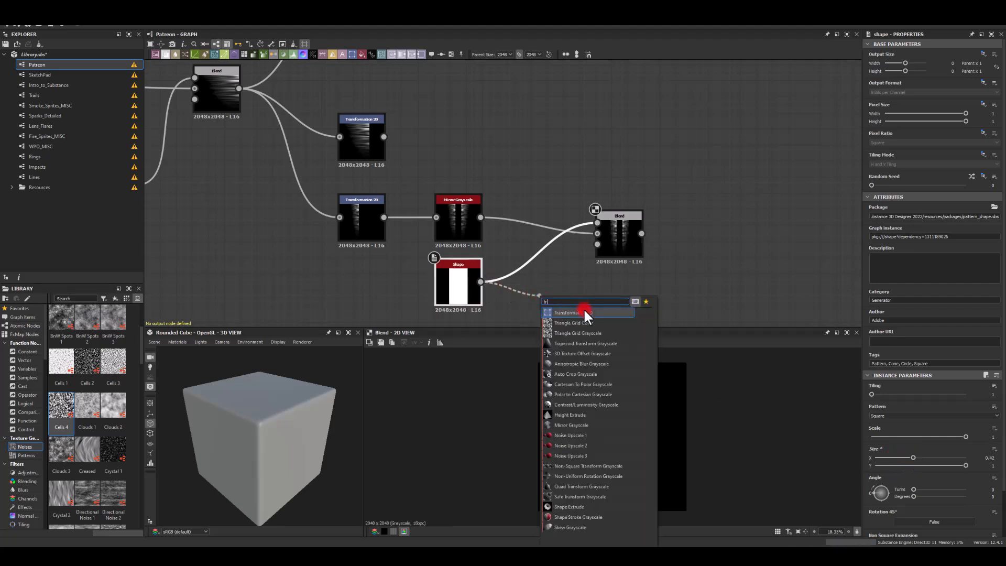
{"action": "left_click", "coordinate": [567, 313]}
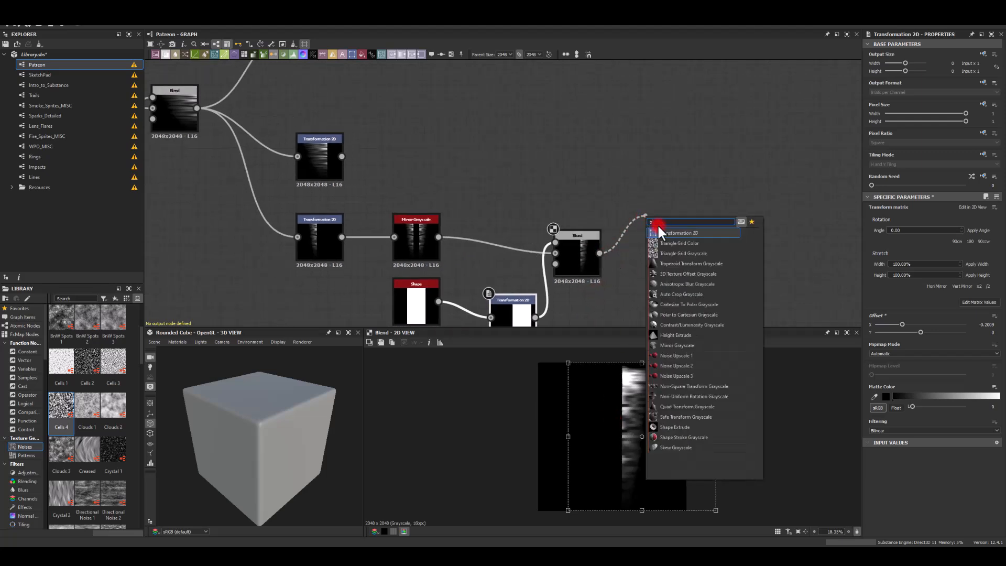
{"action": "left_click", "coordinate": [683, 232]}
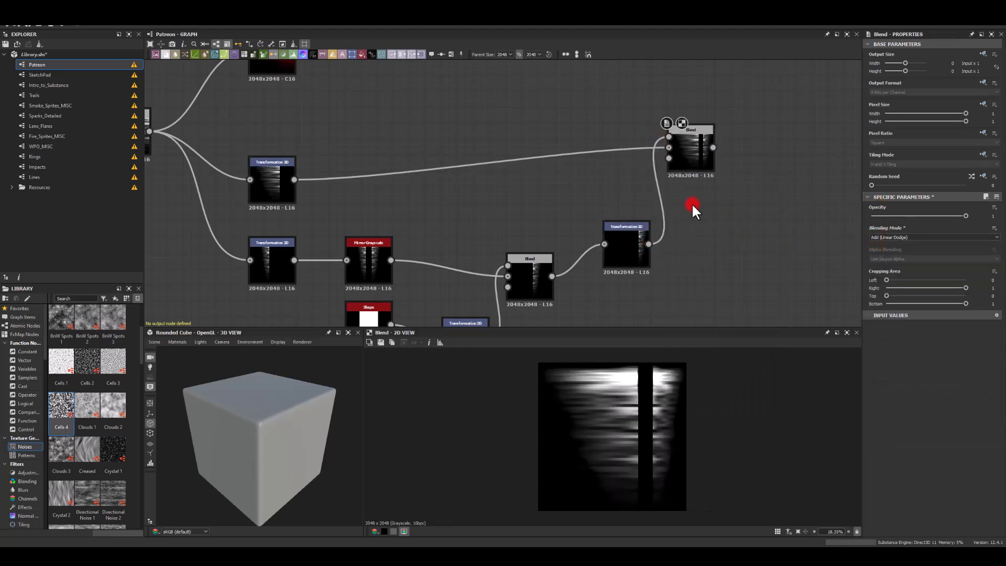
Insert a transform on the original streaks and offset them horizontally to tile
{"action": "left_click", "coordinate": [272, 179]}
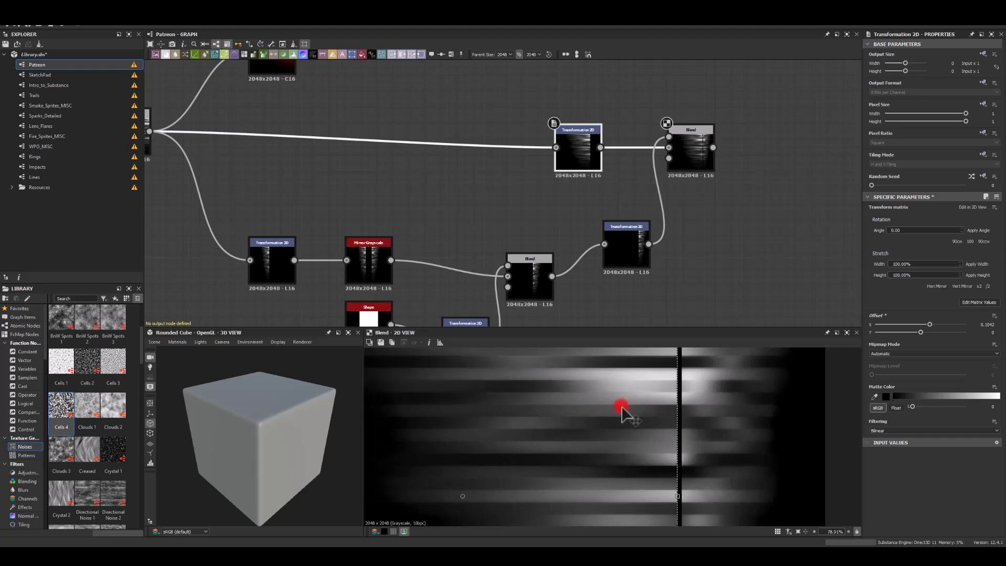
{"action": "left_click_drag", "start_coordinate": [621, 406], "coordinate": [646, 371]}
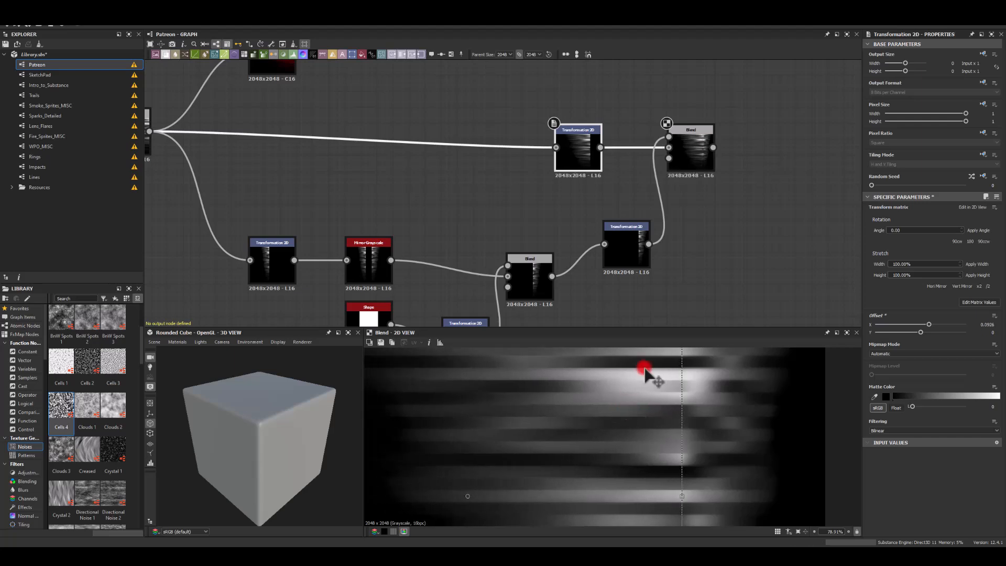
{"action": "left_click_drag", "start_coordinate": [645, 371], "coordinate": [757, 451]}
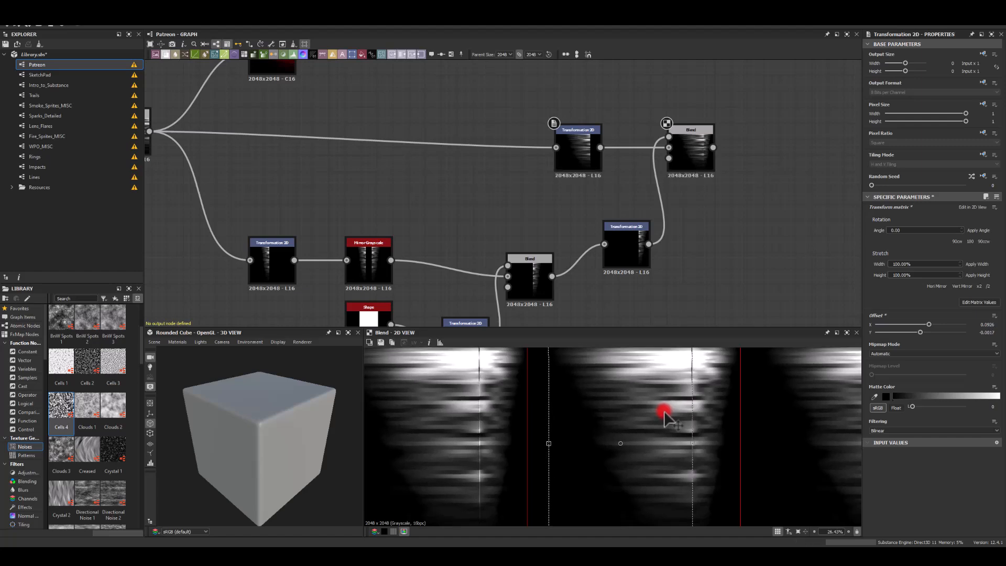
{"action": "left_click_drag", "start_coordinate": [919, 332], "coordinate": [927, 332]}
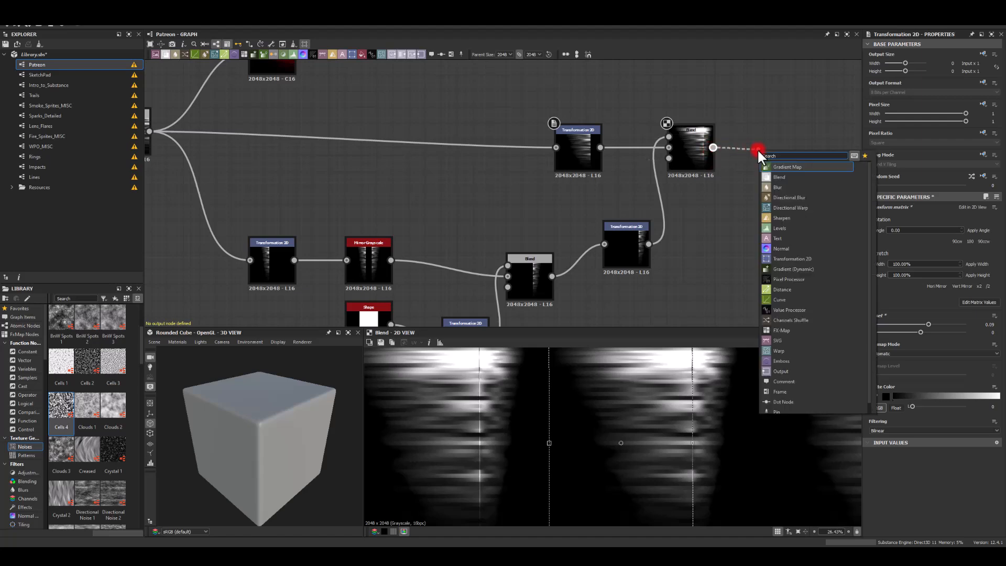
Add a Directional Blur after the combined Blend and set Intensity to 20
{"action": "left_click", "coordinate": [788, 198]}
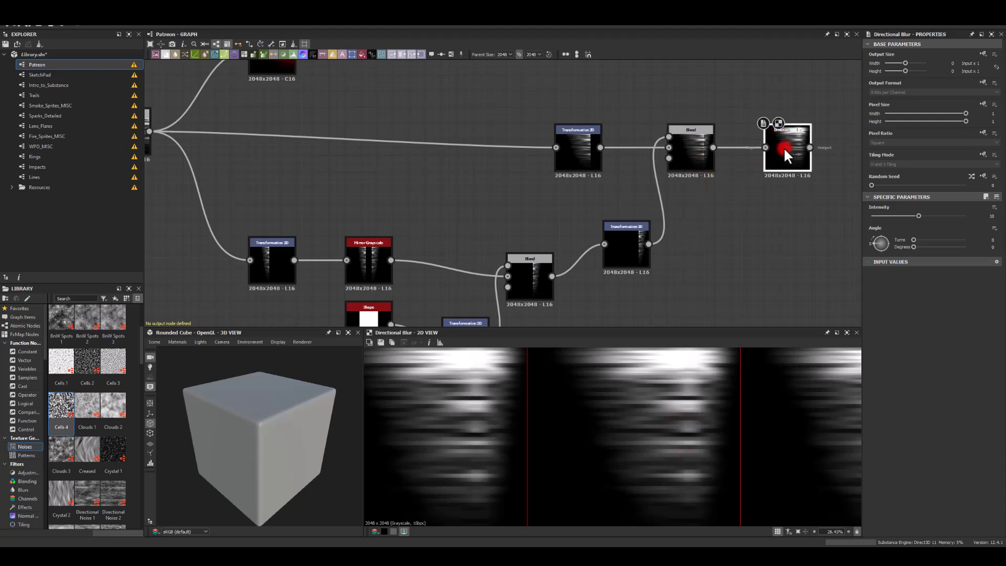
{"action": "left_click_drag", "start_coordinate": [918, 215], "coordinate": [966, 215]}
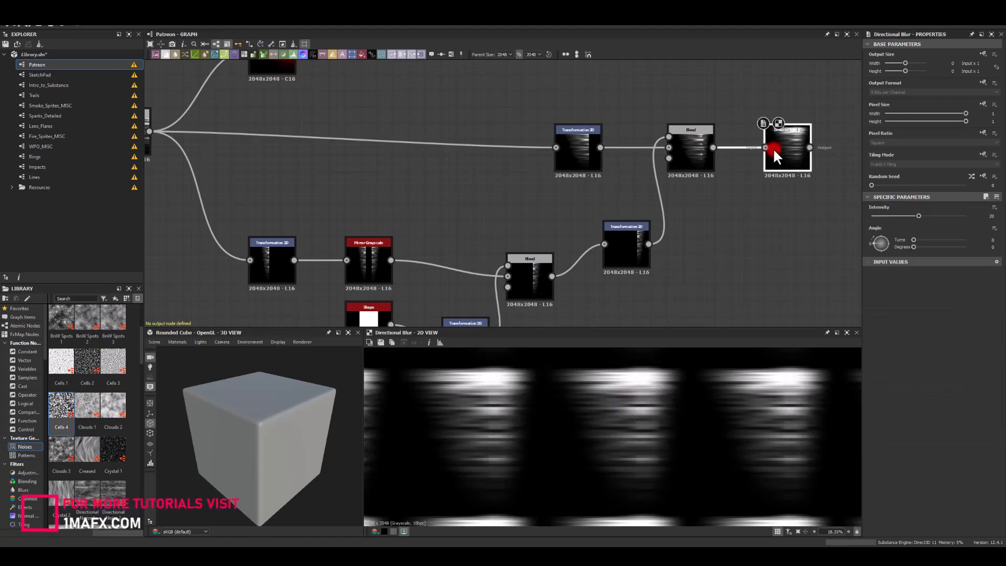
{"action": "scroll", "scroll_direction": "down", "scroll_amount": 3}
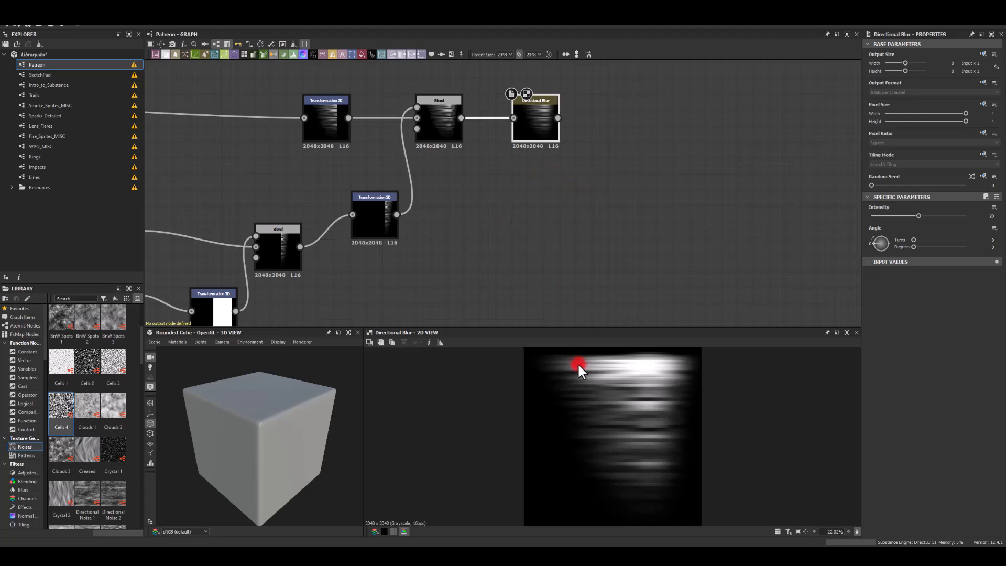
{"action": "mouse_move", "coordinate": [573, 414]}
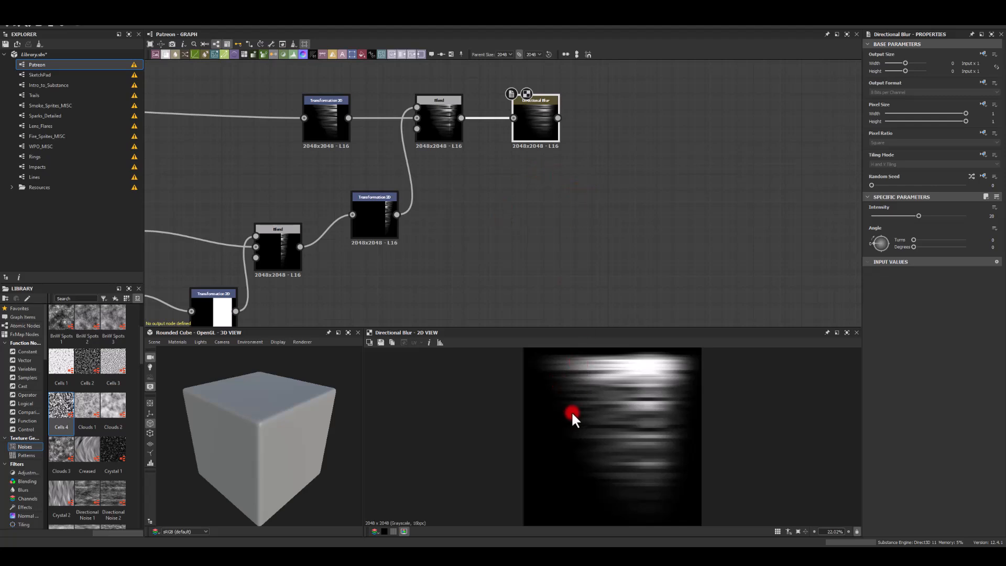
{"action": "mouse_move", "coordinate": [652, 430]}
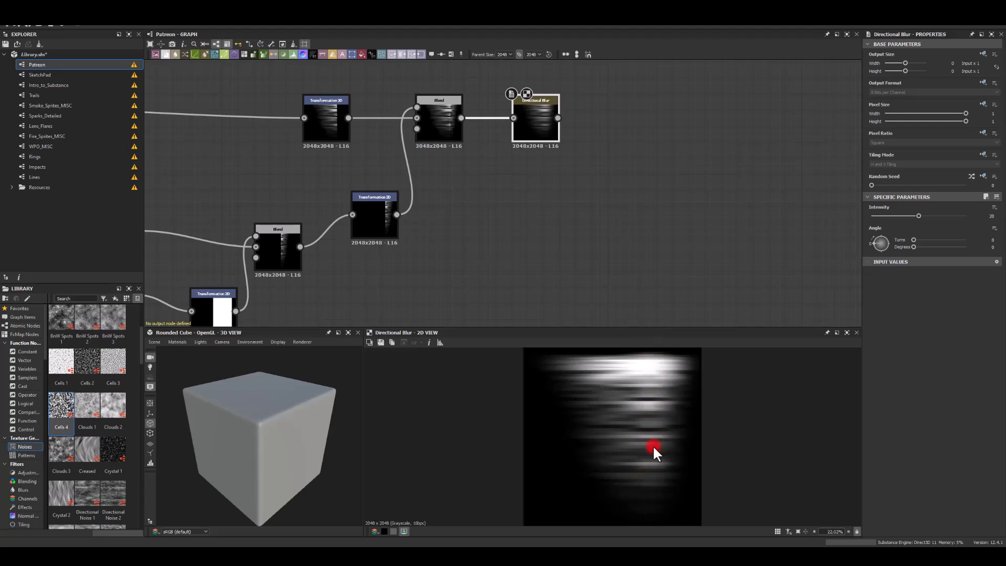
{"action": "mouse_move", "coordinate": [631, 392]}
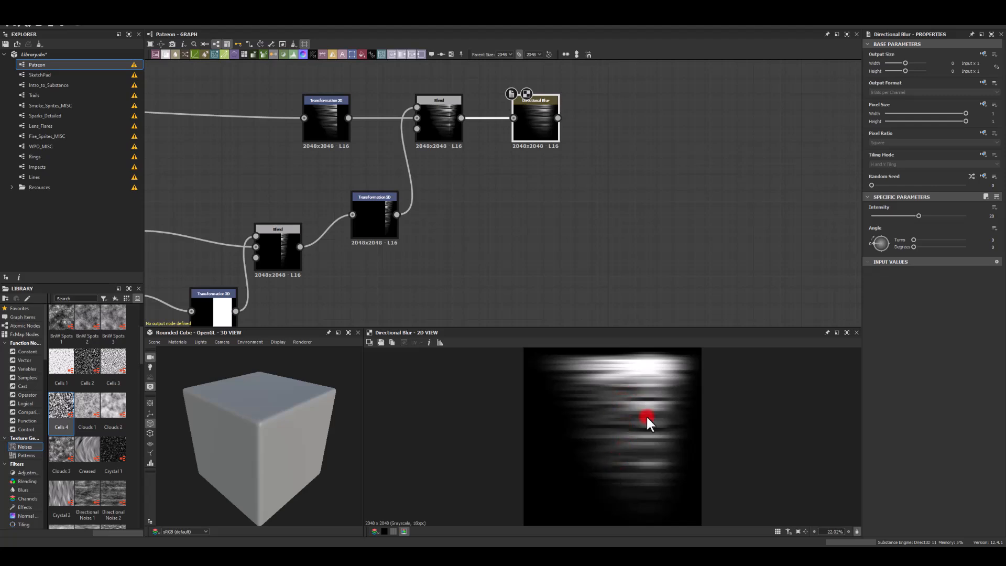
{"action": "left_click_drag", "start_coordinate": [649, 421], "coordinate": [535, 194]}
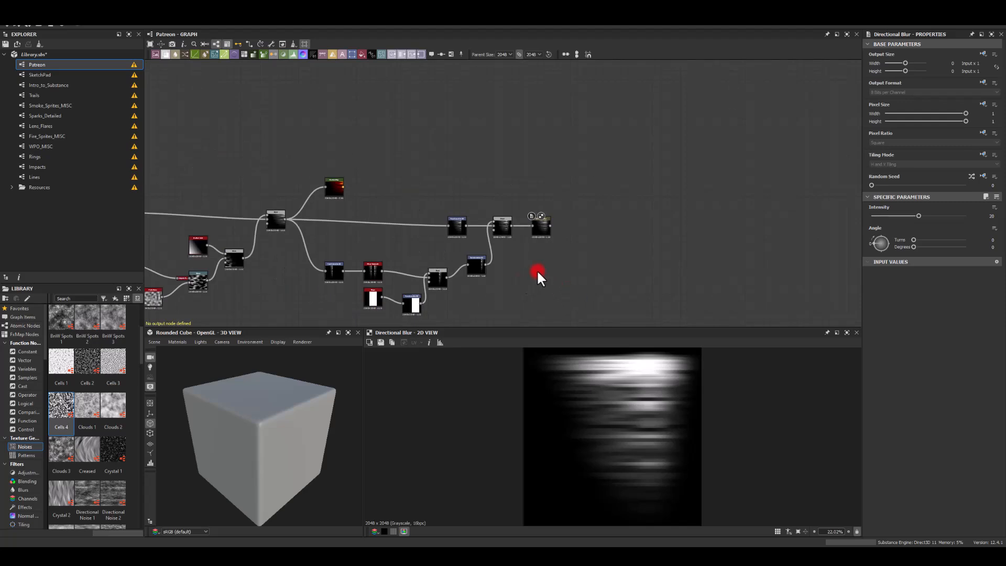
{"action": "left_click_drag", "start_coordinate": [539, 276], "coordinate": [543, 251]}
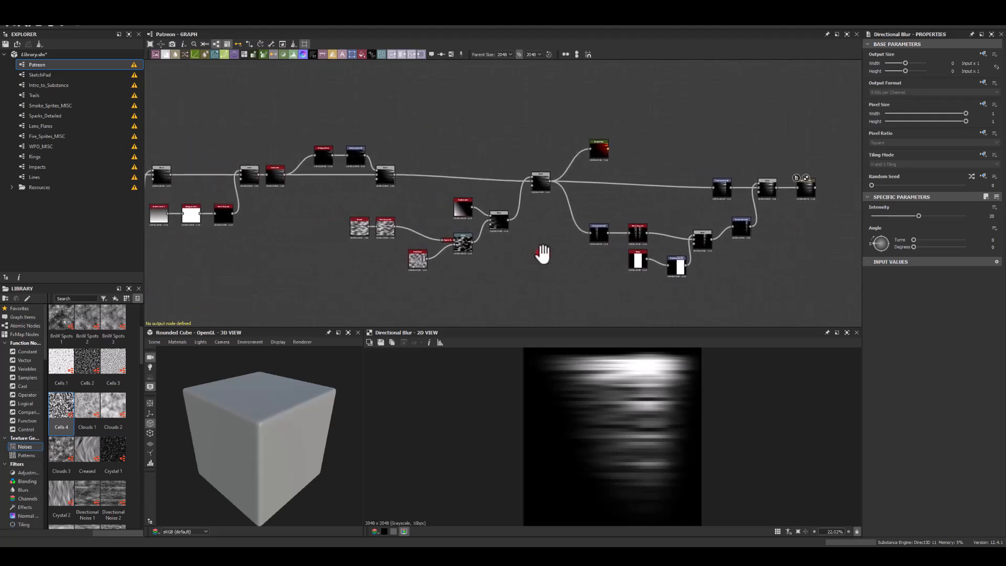